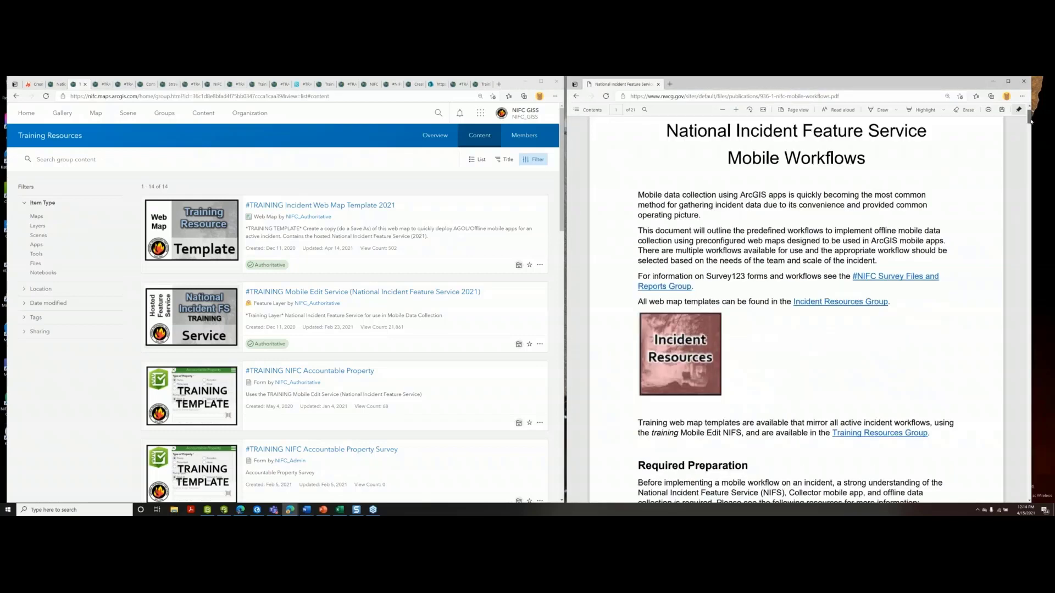
Open the #TRAINING Incident Web Map Template 2021 item from the Training Resources group content
scroll(down, 3)
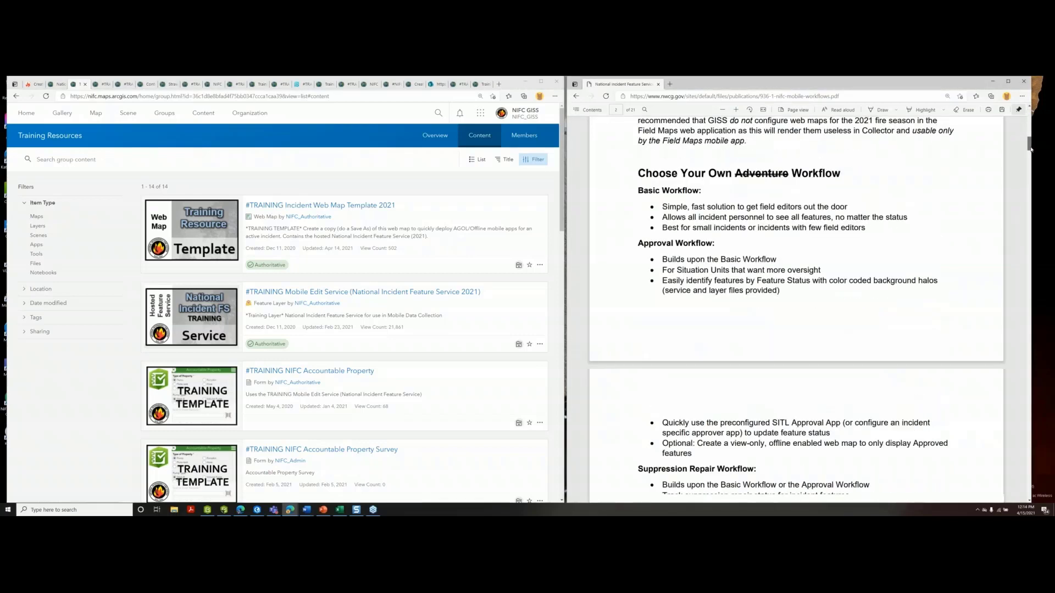
scroll(down, 3)
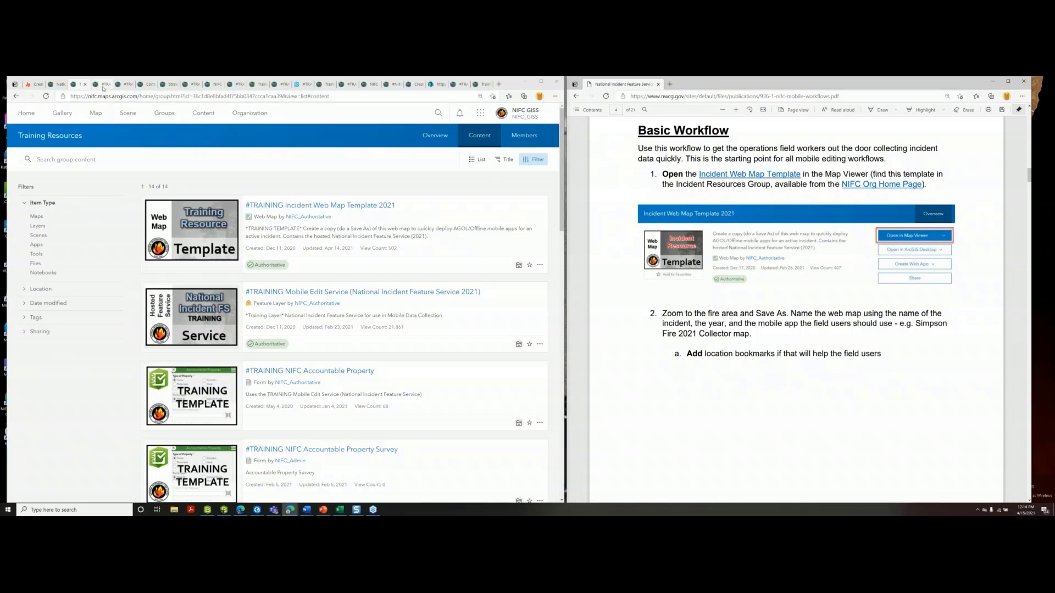
click(319, 205)
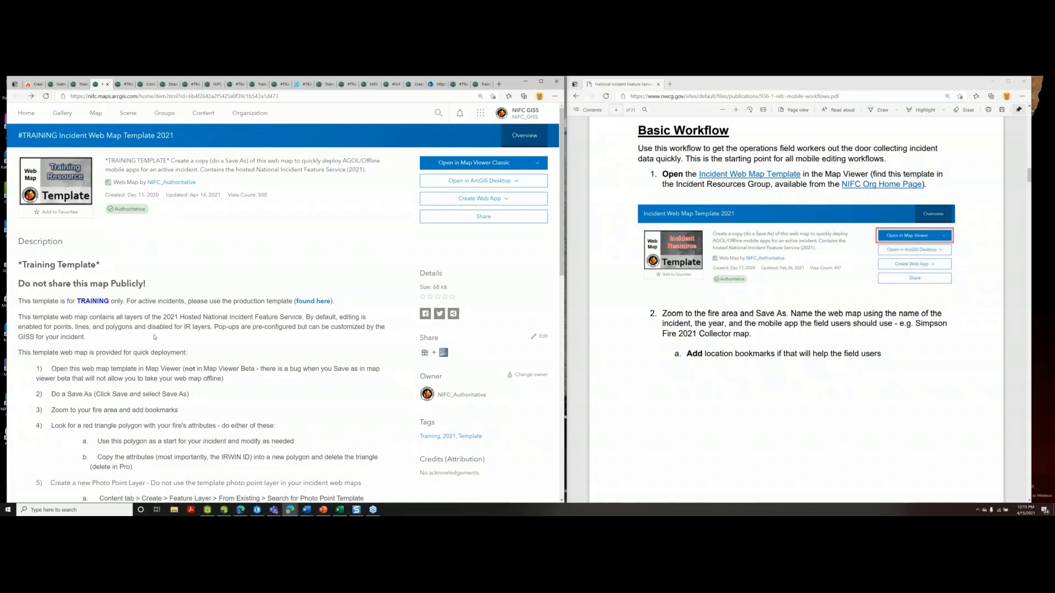
Open the template web map in Map Viewer Classic from its item page
scroll(down, 3)
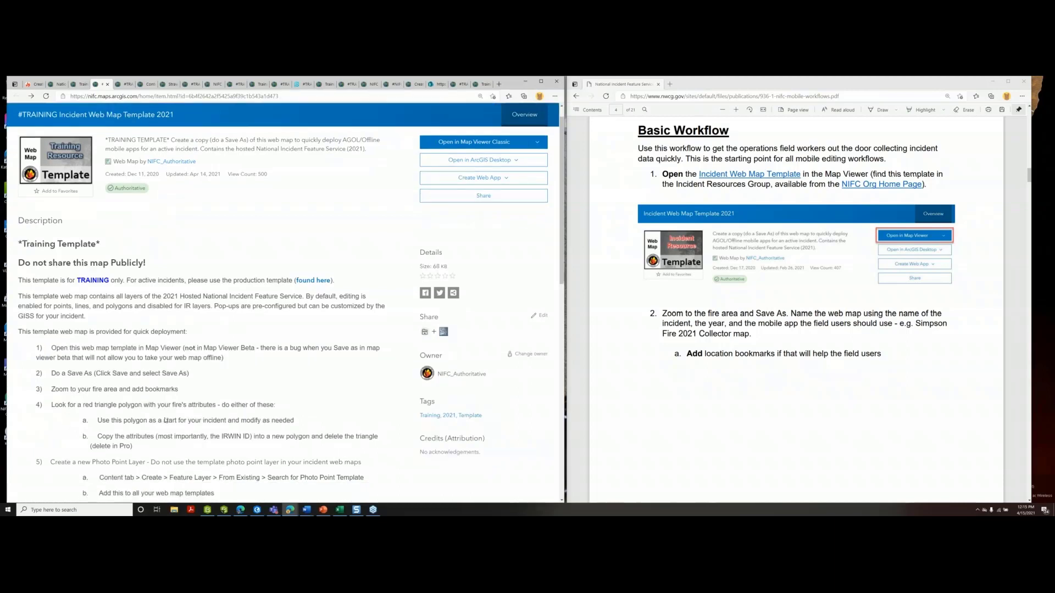
scroll(down, 3)
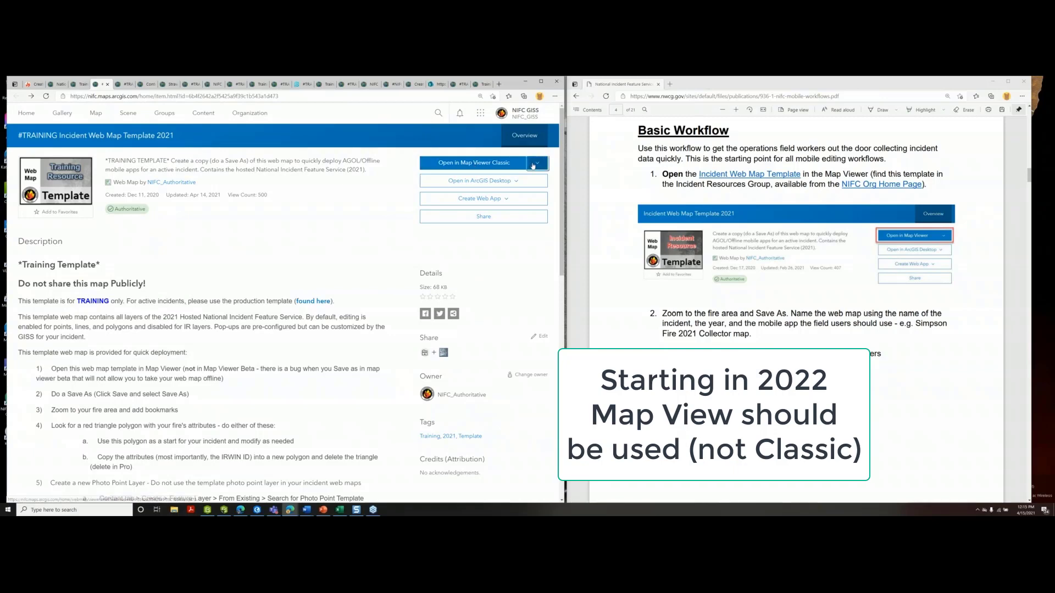
click(536, 162)
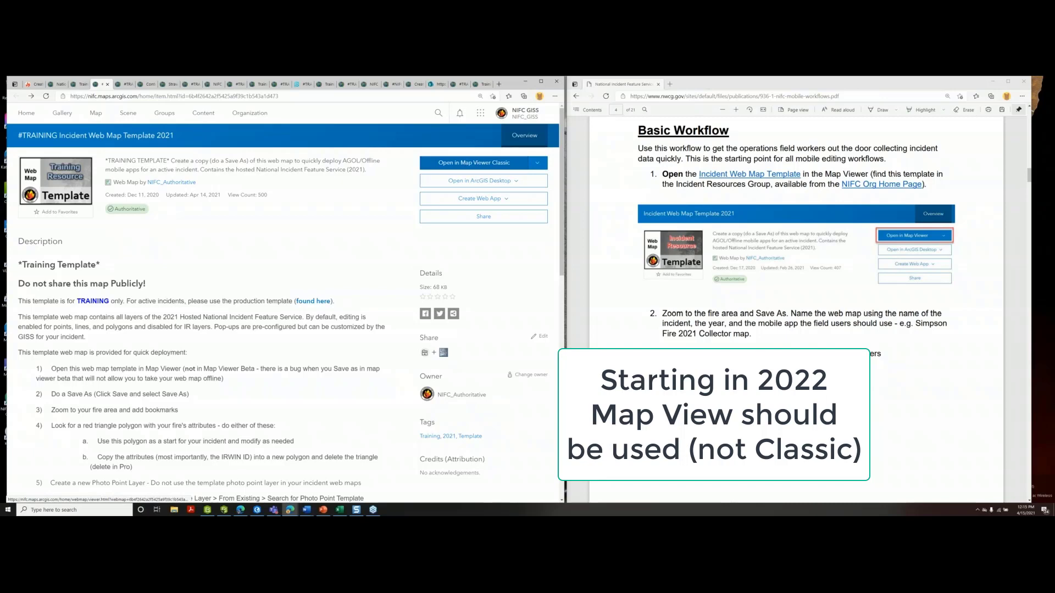
click(479, 163)
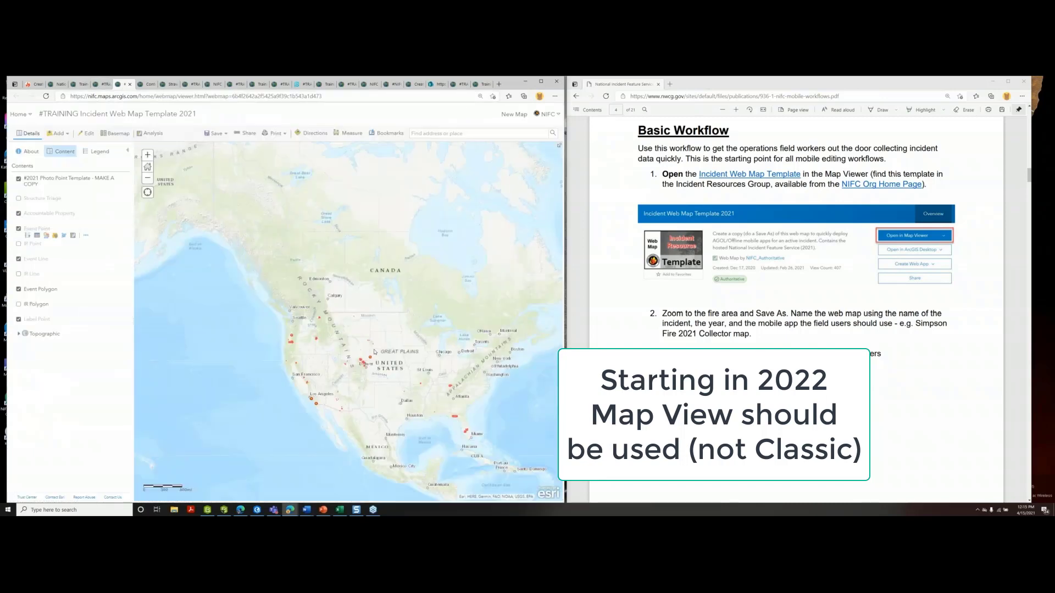
mouse_move(375, 352)
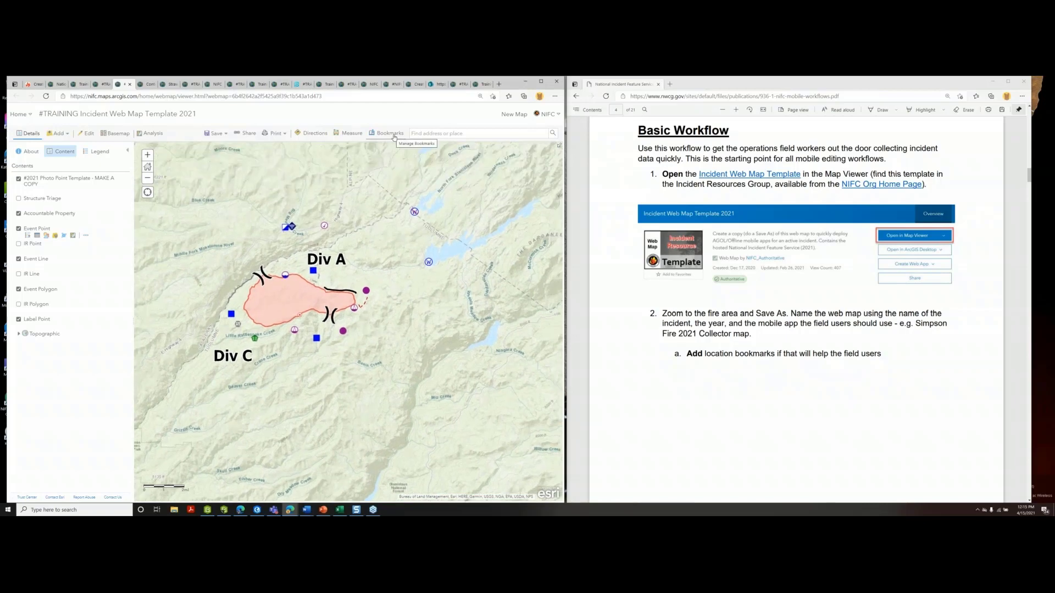
Add a bookmark named Strawberry for the zoomed-in fire perimeter area
click(389, 132)
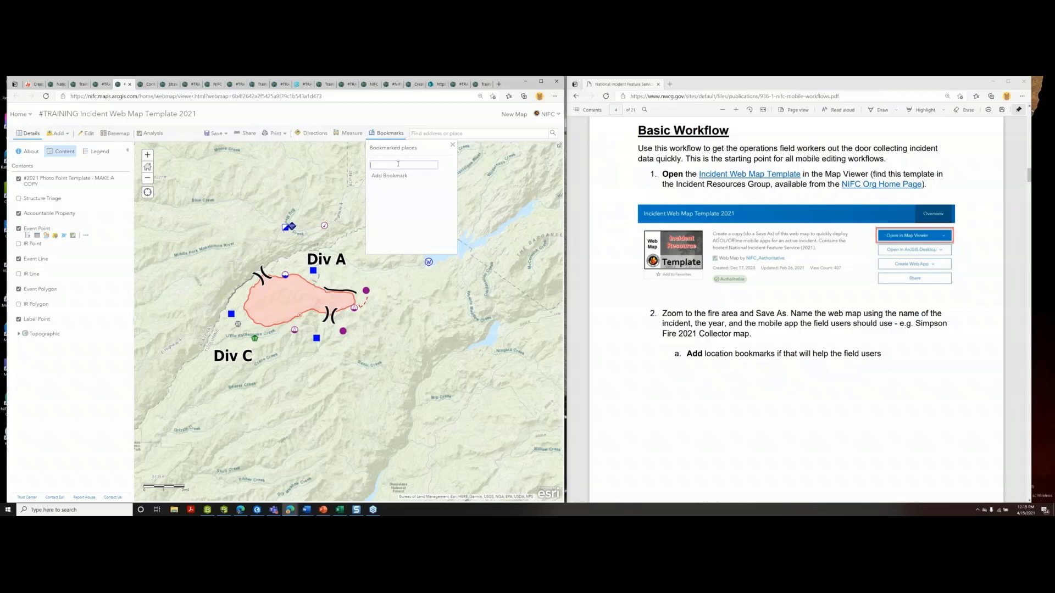
text(Std)
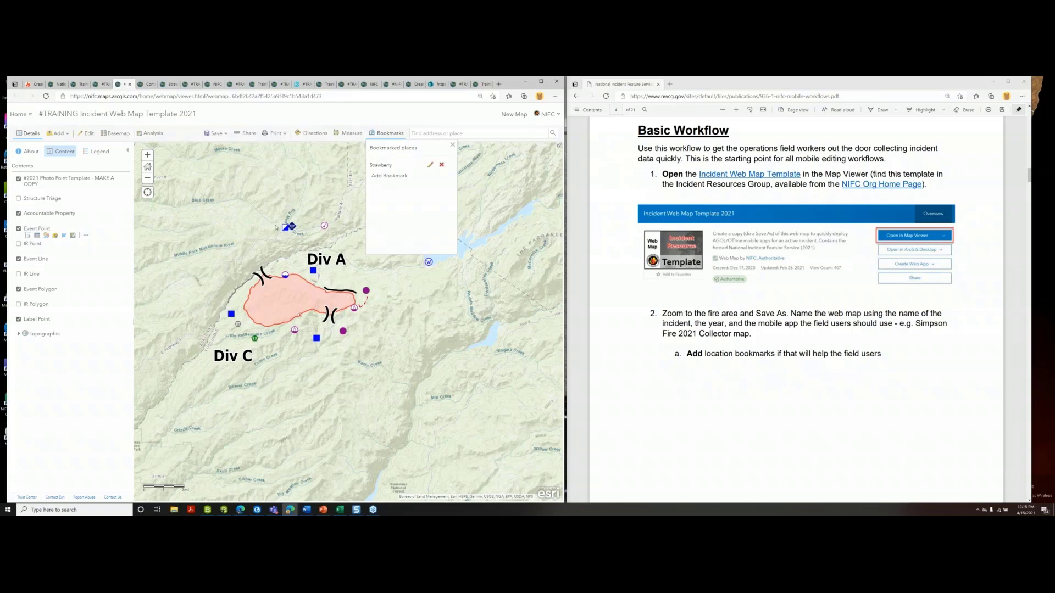
mouse_move(212, 252)
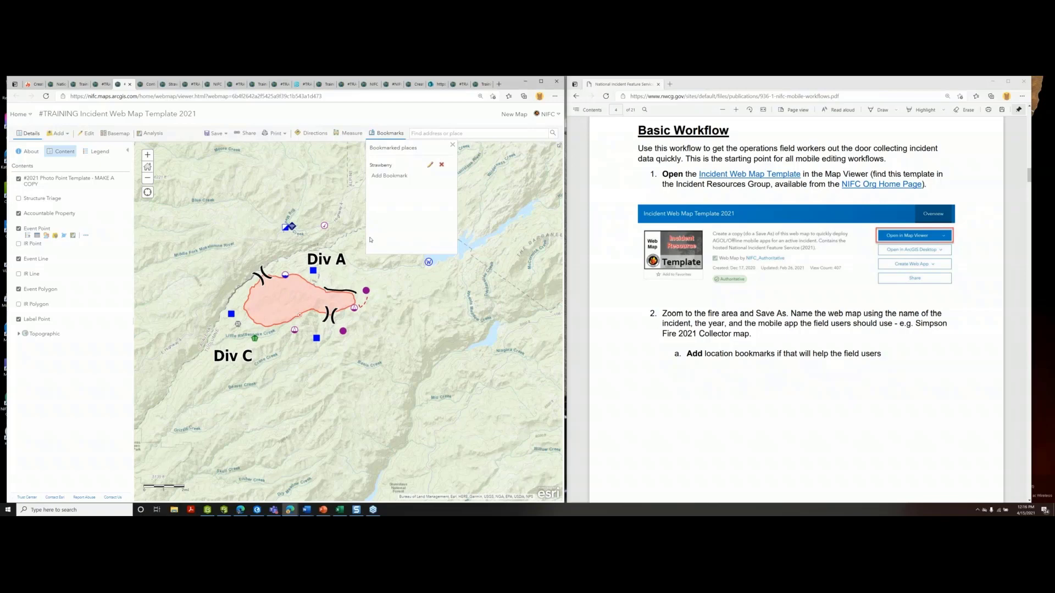
mouse_move(377, 233)
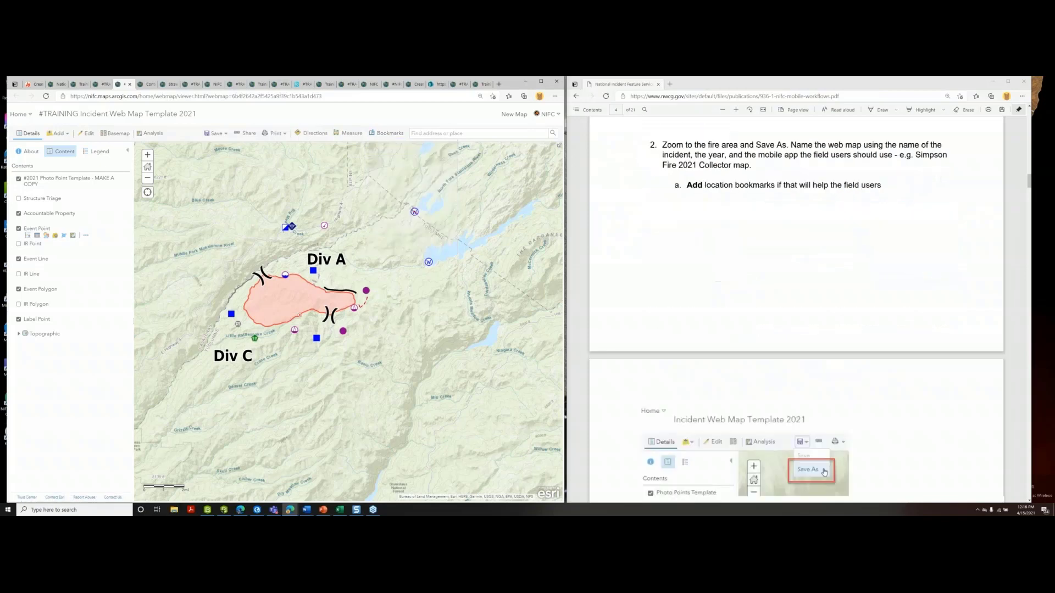
Save a copy titled TRAINING Strawberry Fire - Collector 2021 with the tag Strawberry added
click(215, 133)
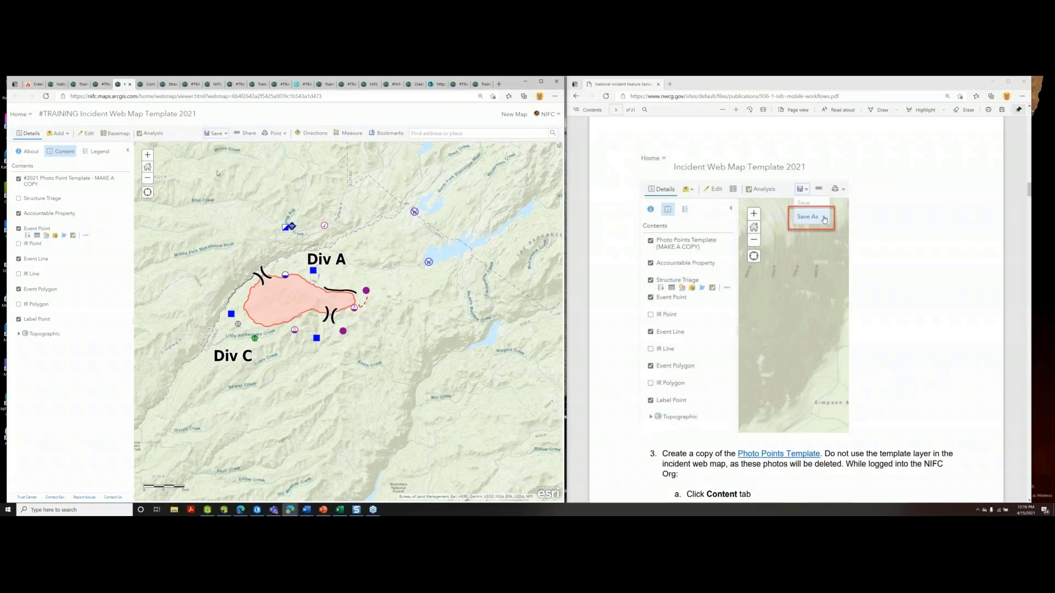
click(215, 133)
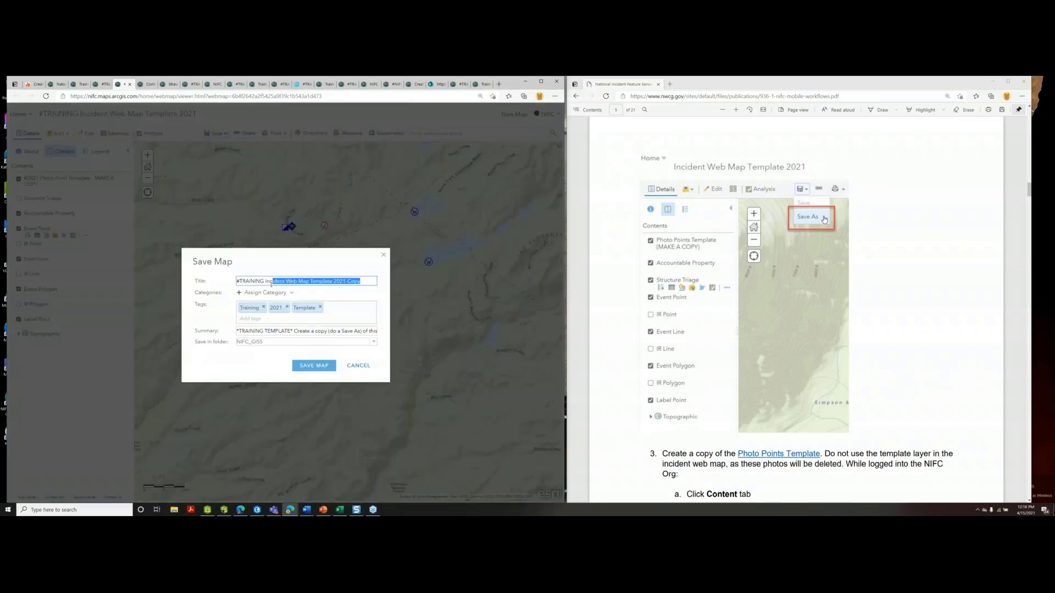
key(Delete)
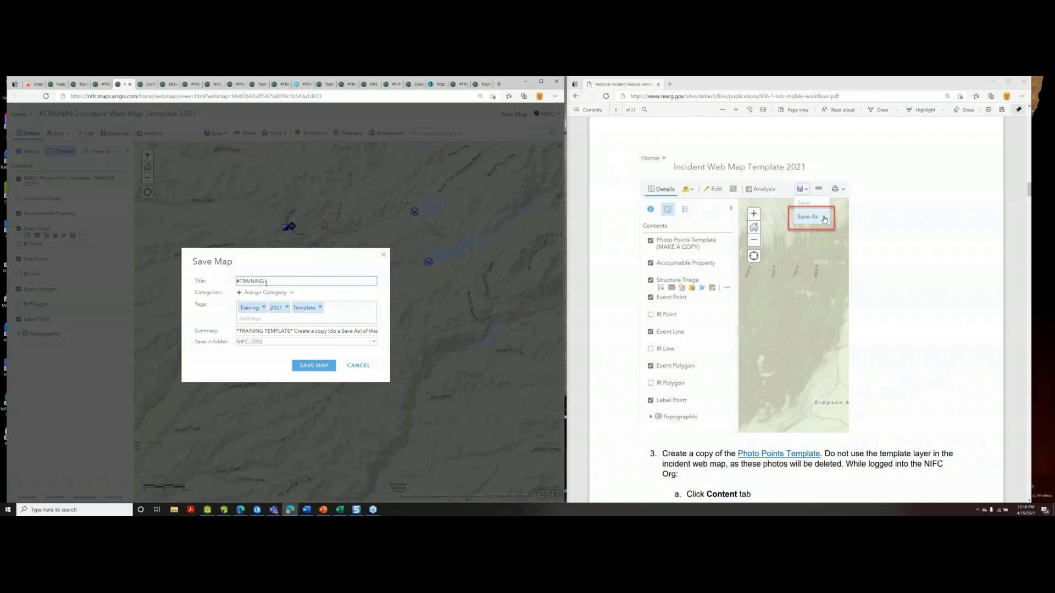
key(Backspace)
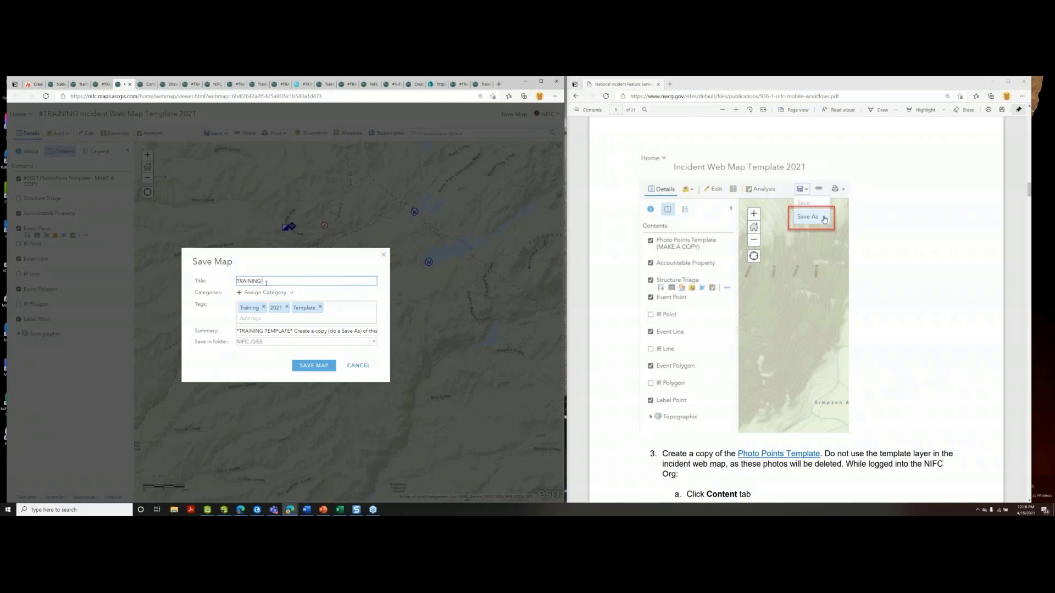
text(Strawberry Fire - Collector 2021)
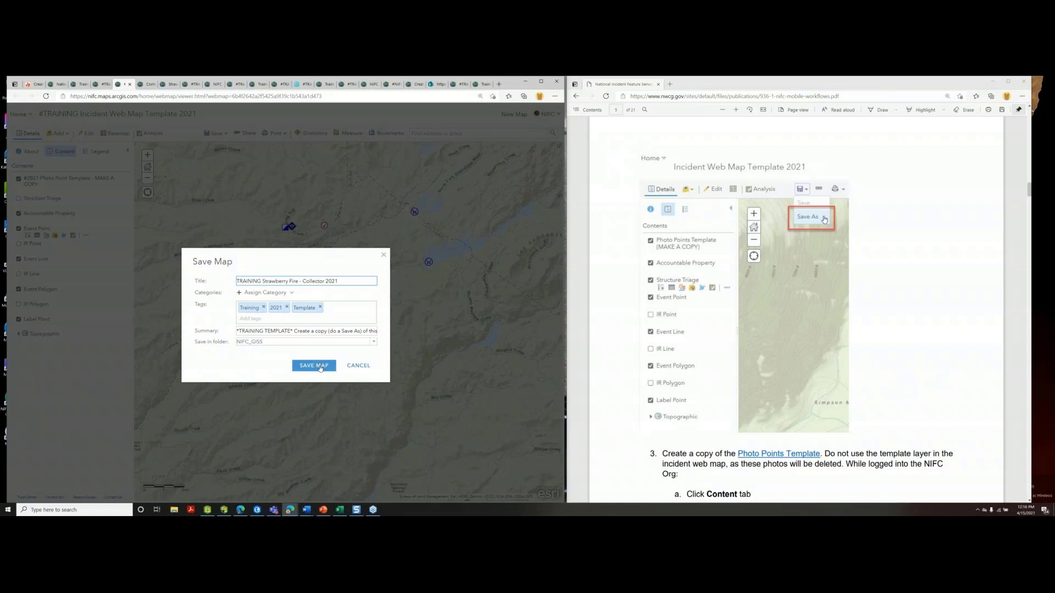
text(Strawberry)
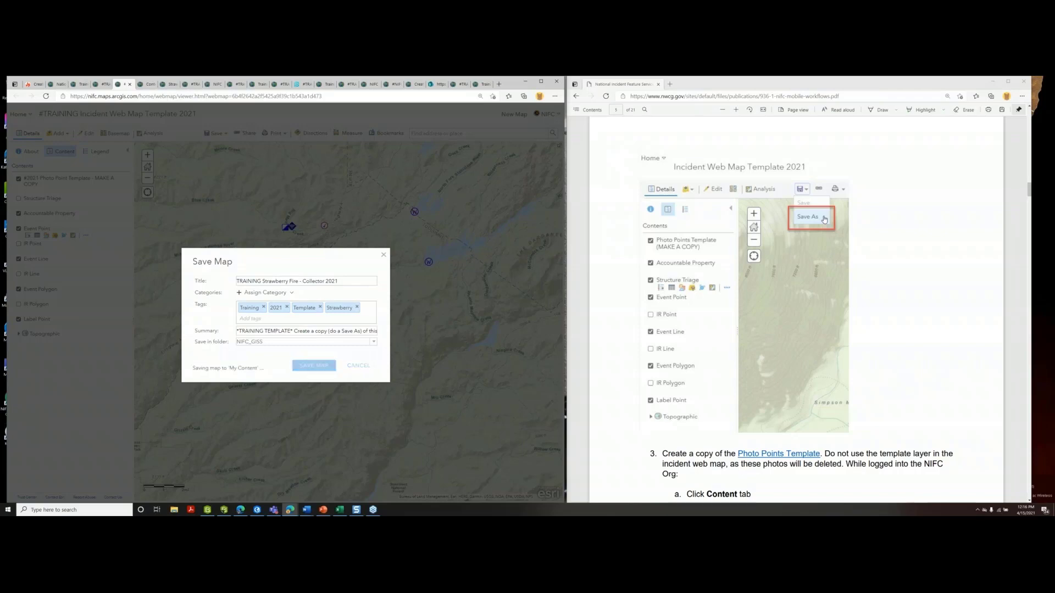
click(313, 364)
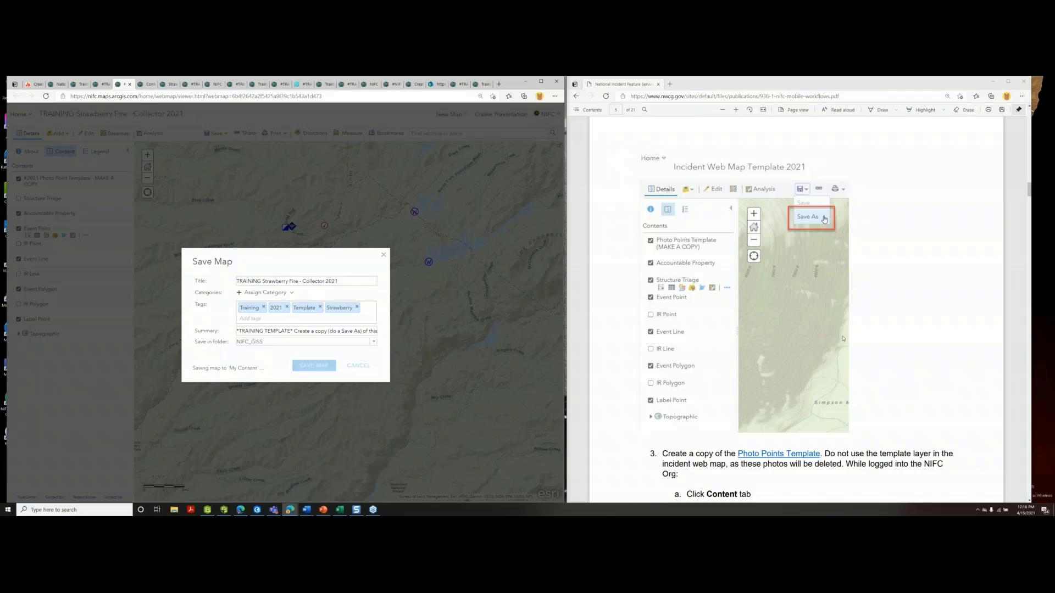
click(313, 364)
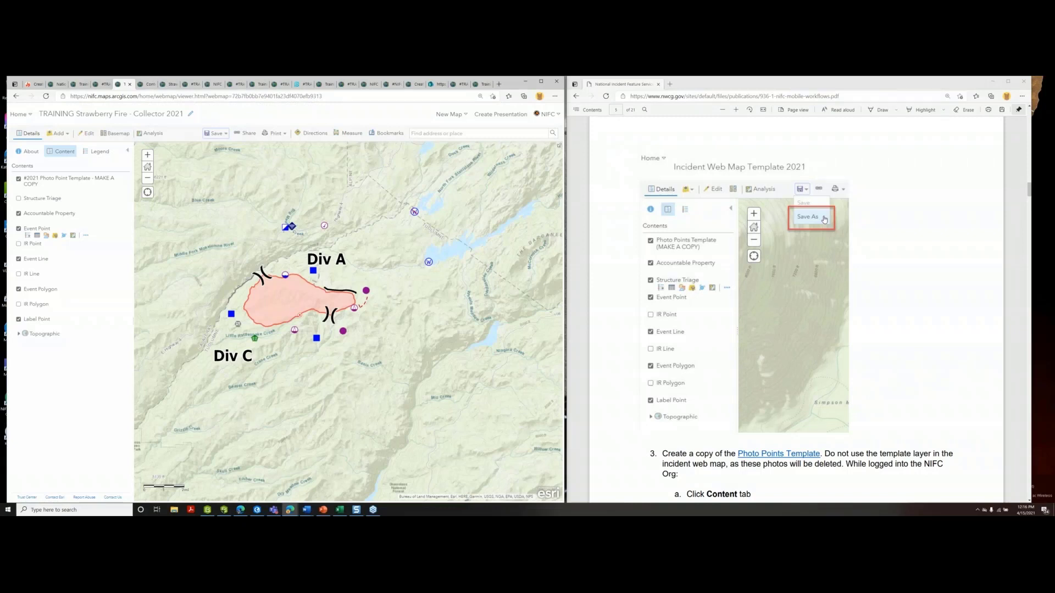
mouse_move(251, 113)
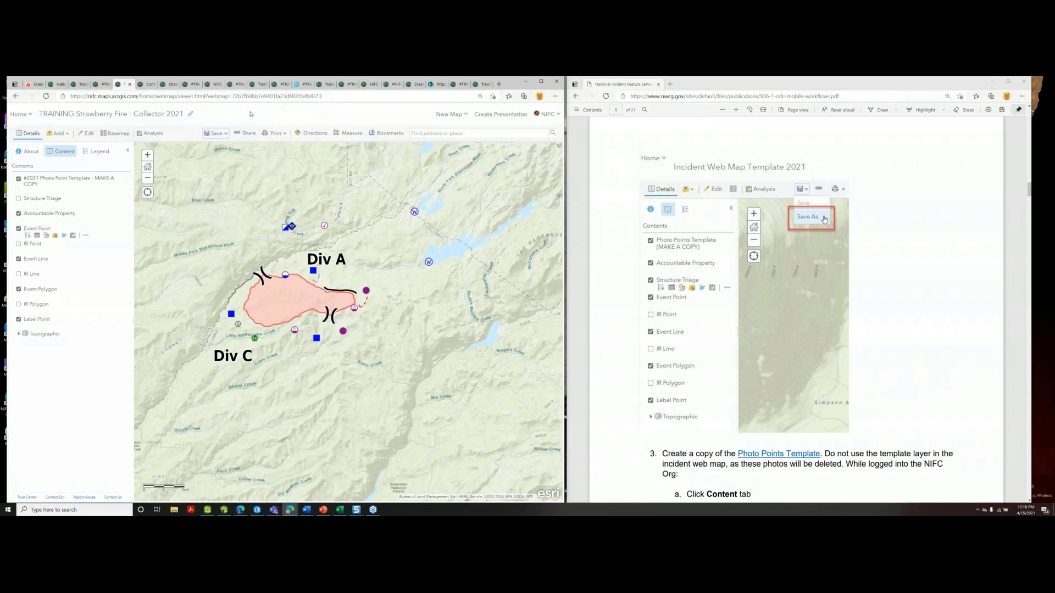
mouse_move(781, 345)
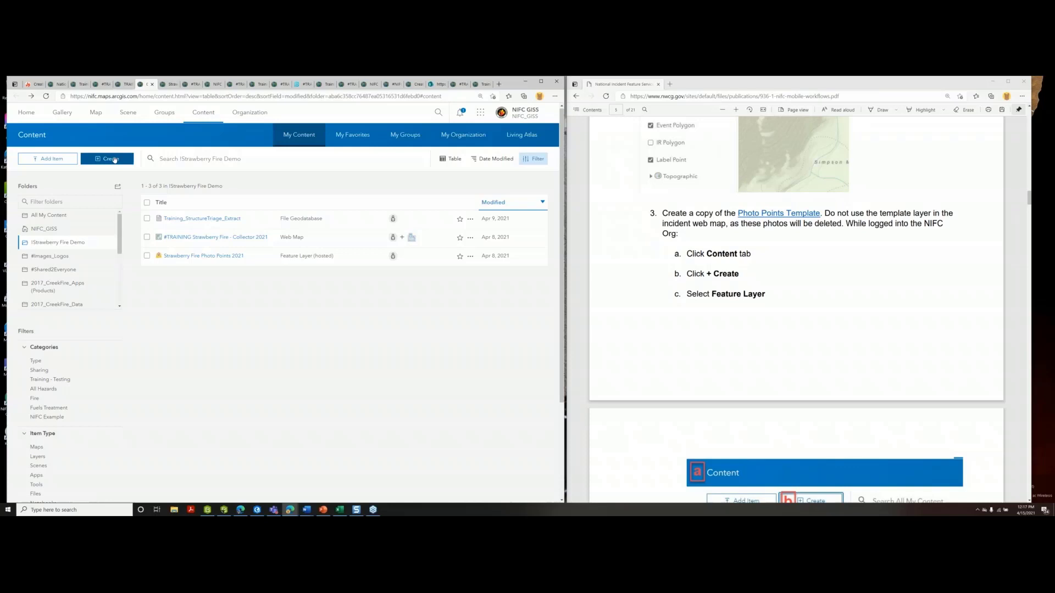
Start a new feature layer from the Photo Points Template, keeping the point layer and default extent
click(107, 158)
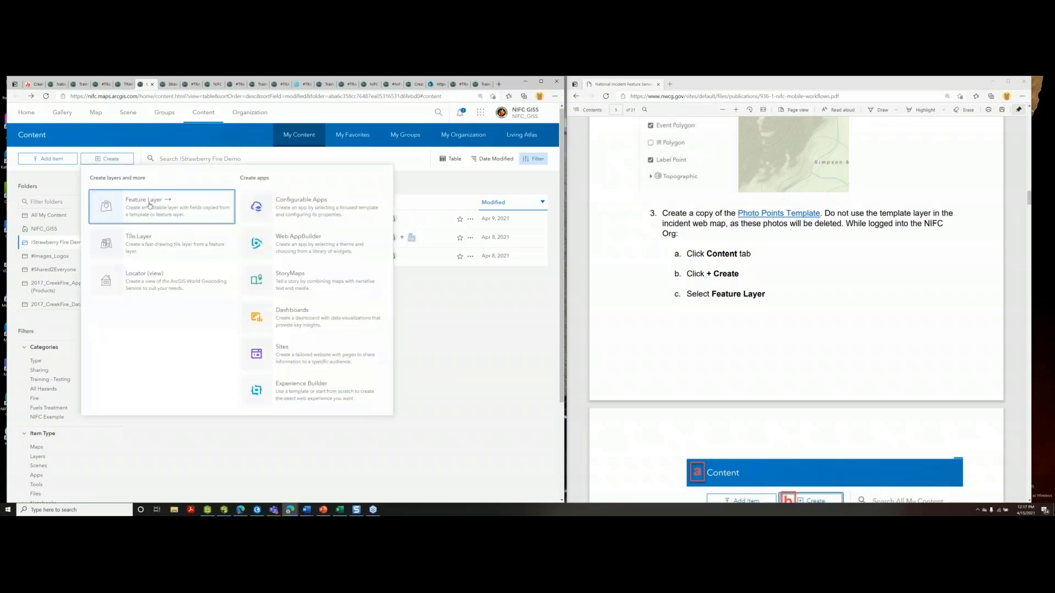
click(143, 199)
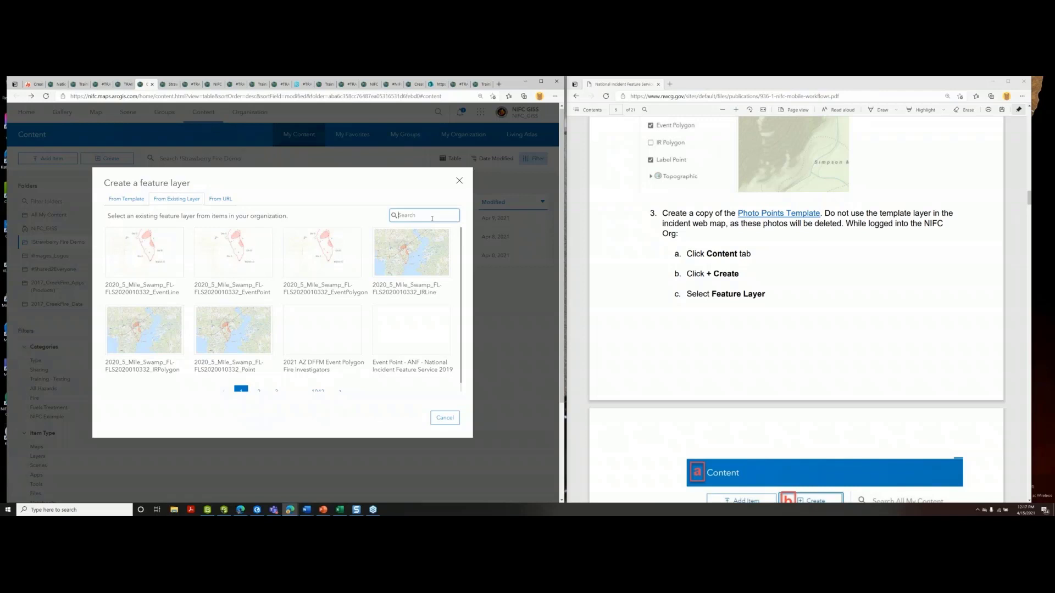
text(photo photo)
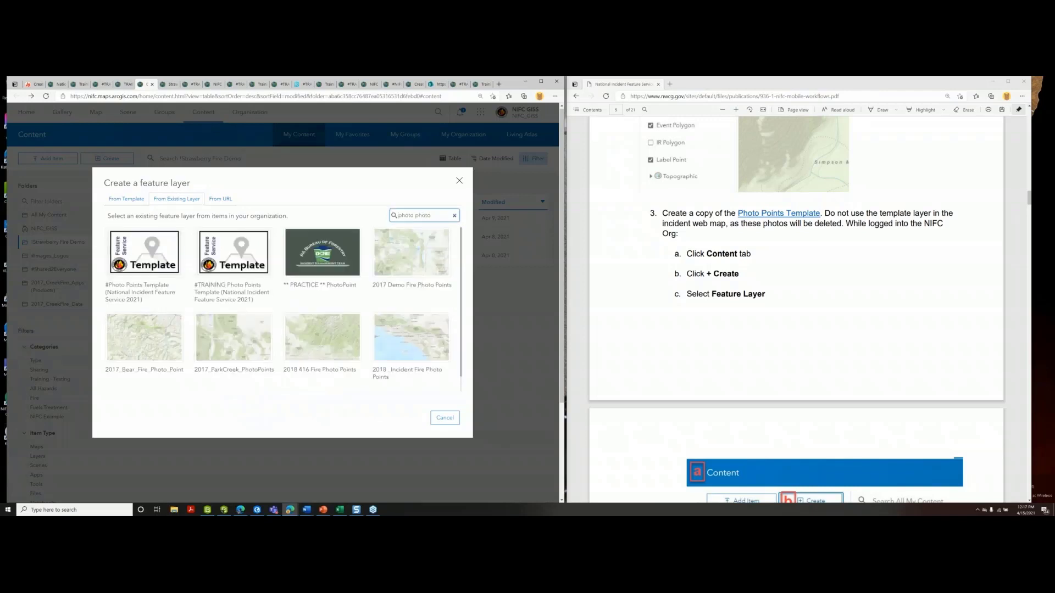
click(143, 262)
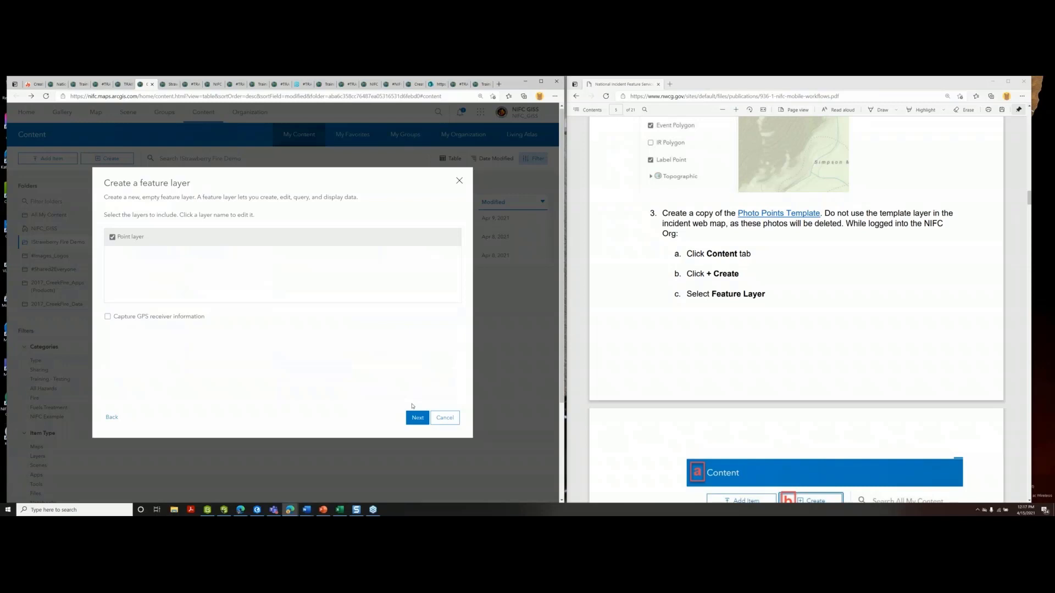
click(417, 417)
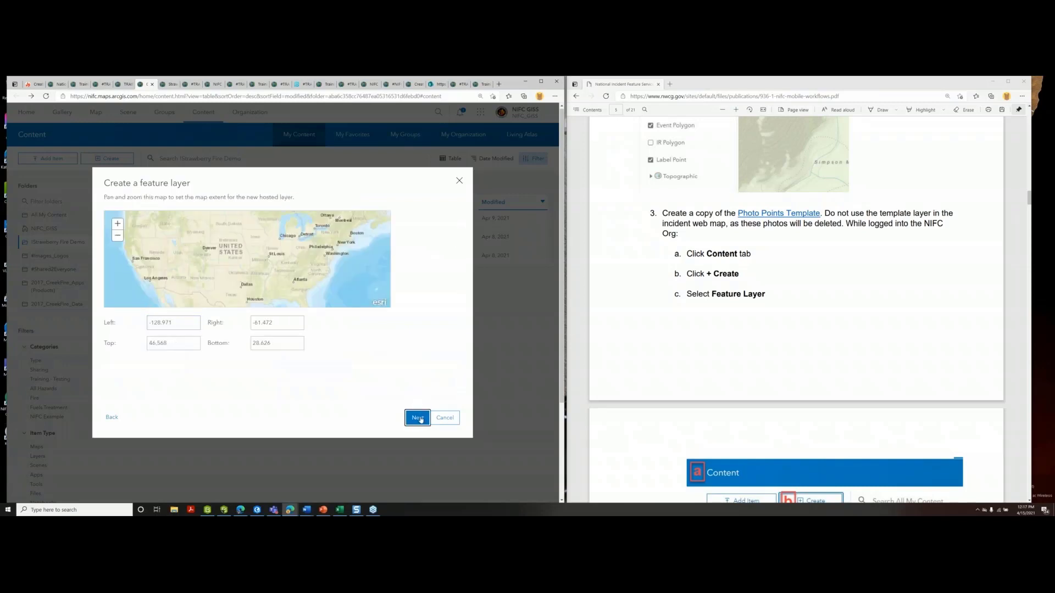
click(417, 417)
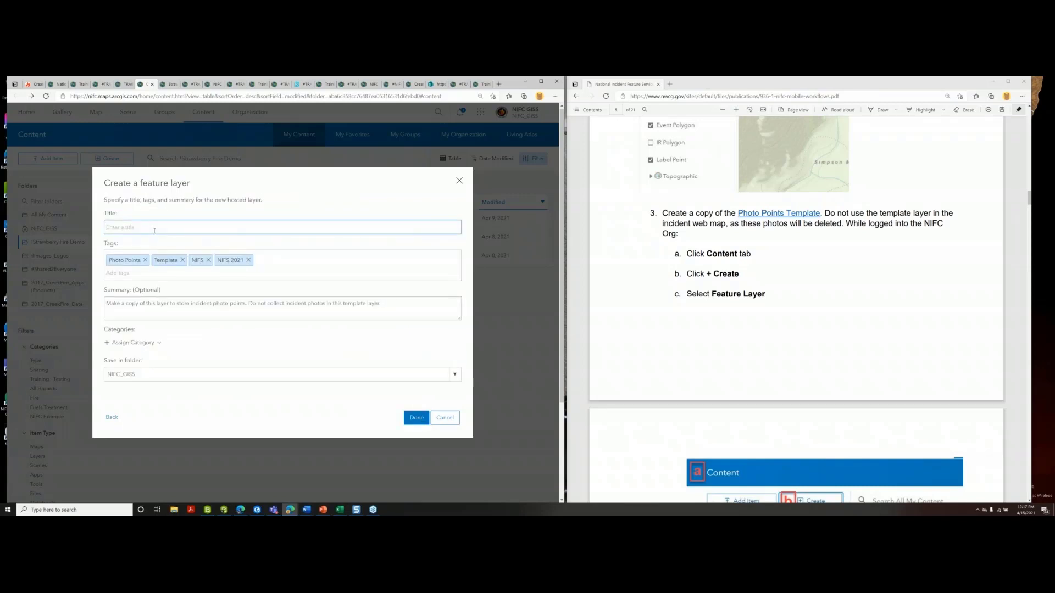
Title the layer Strawberry Fire Photo Points 2021, tag it Strawberry, and finish creating it
text(Strawberry Photo)
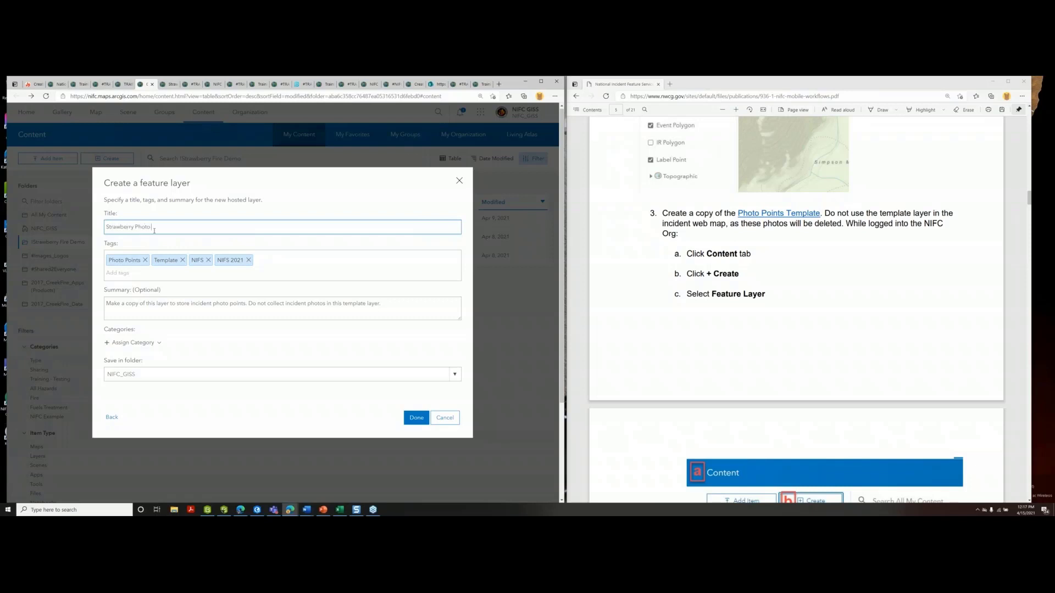
text(Points)
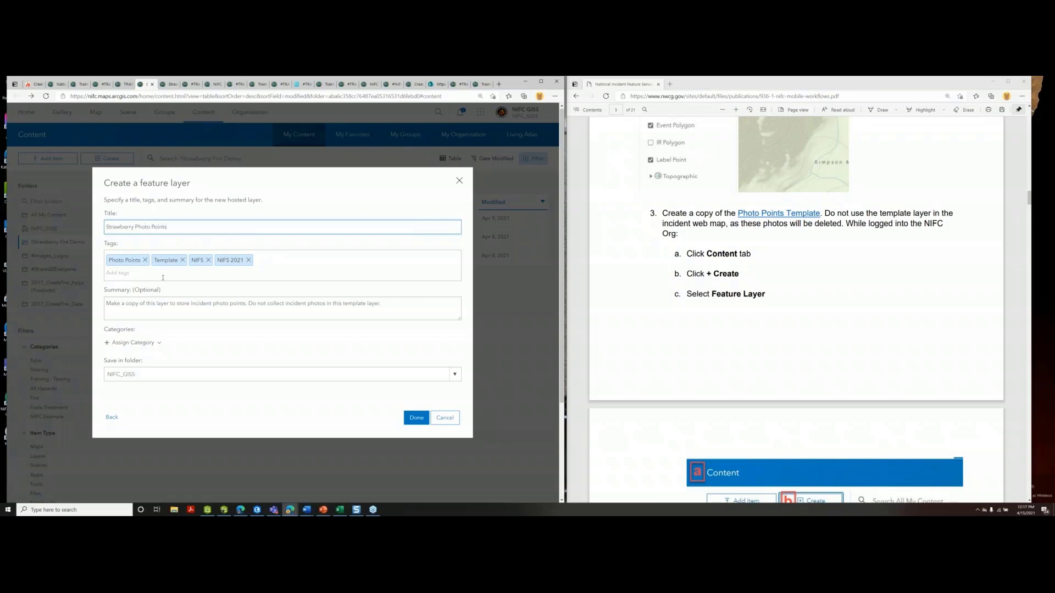
text(Strawberry)
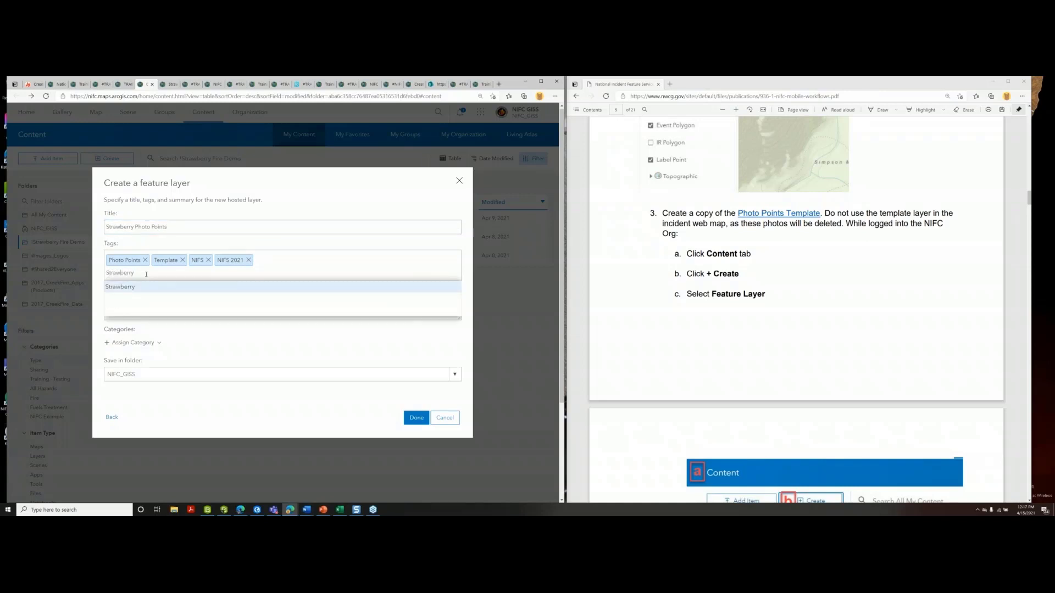
click(120, 286)
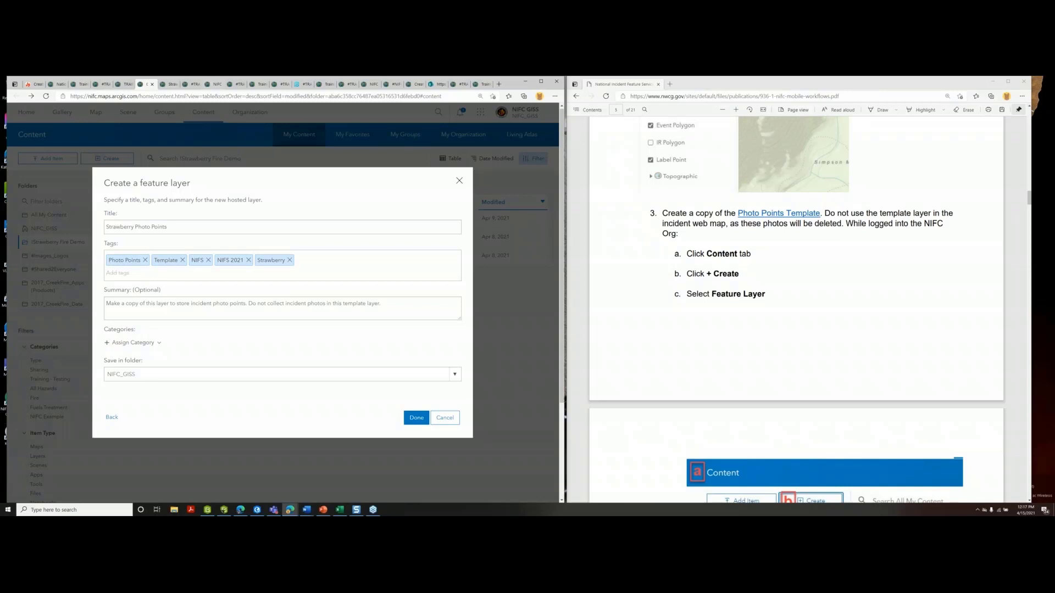
click(415, 417)
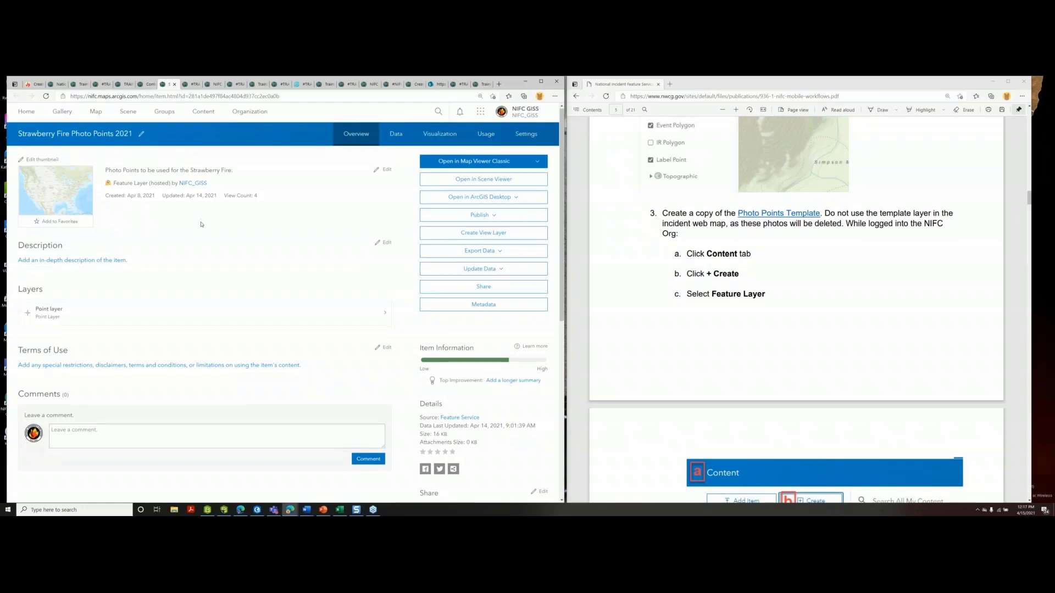
Copy the new Photo Points layer's service URL from its item page
scroll(down, 3)
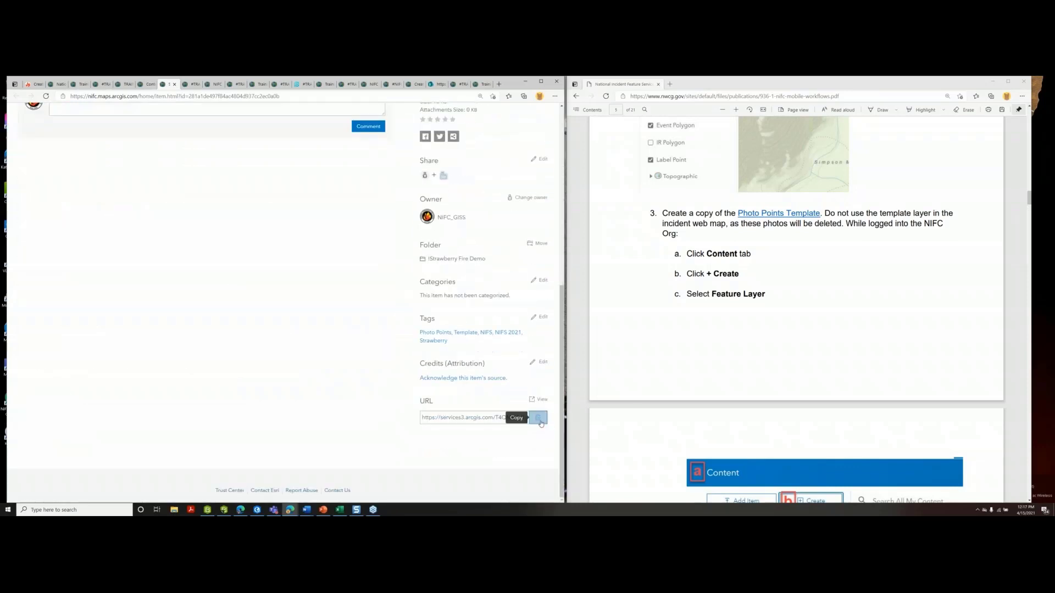
click(538, 417)
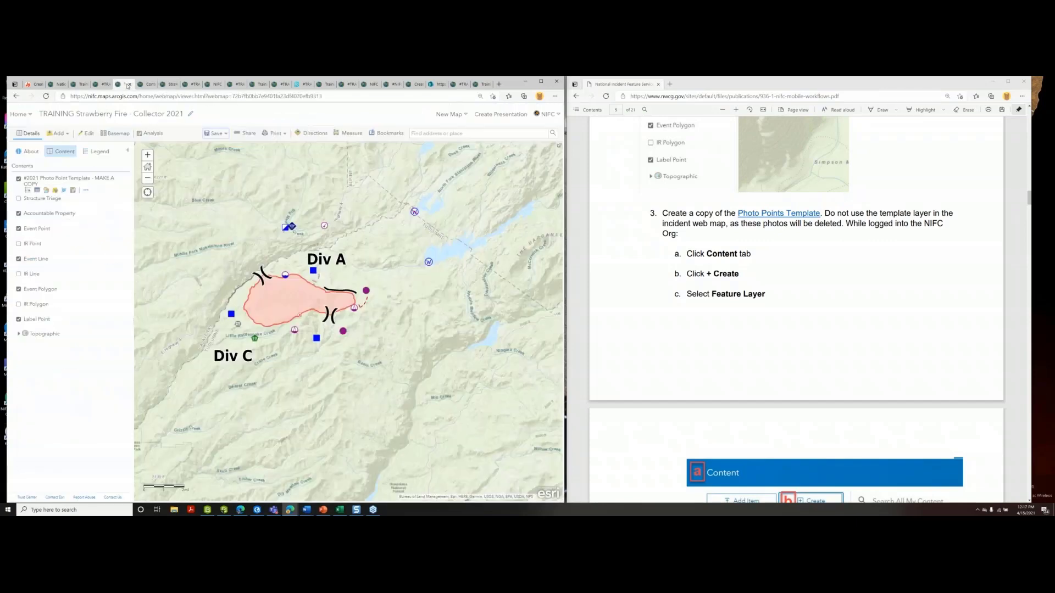
Add the Photo Points layer from its URL, remove the template copy layer, and save the map
click(57, 133)
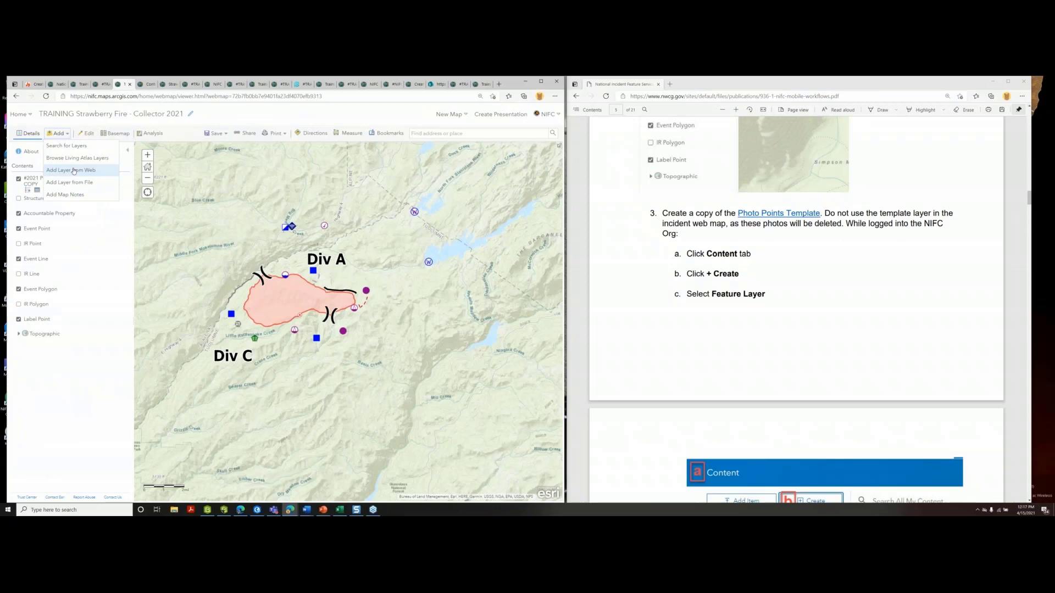
click(70, 170)
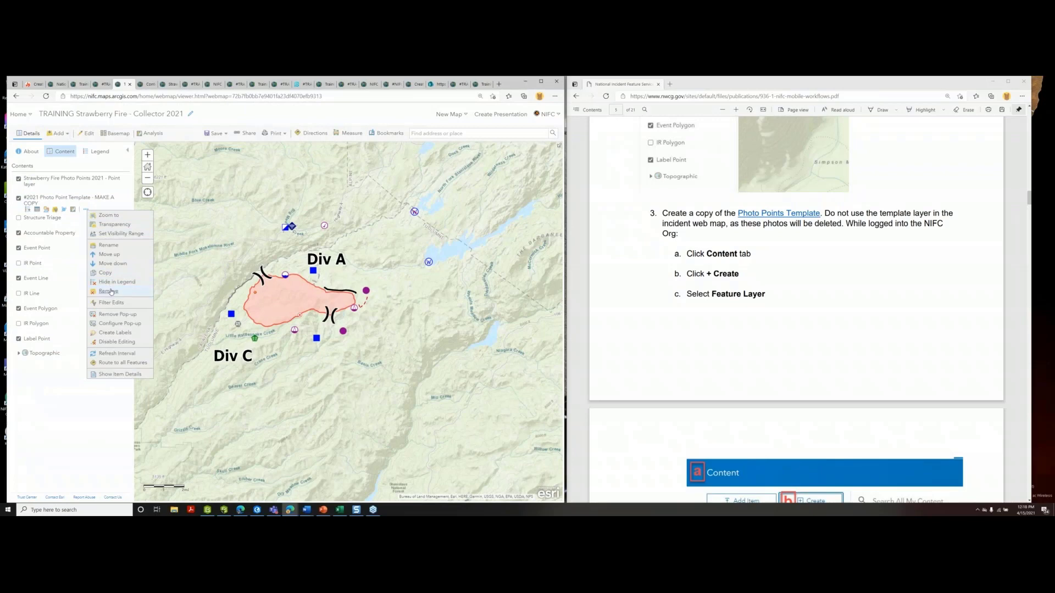
click(108, 293)
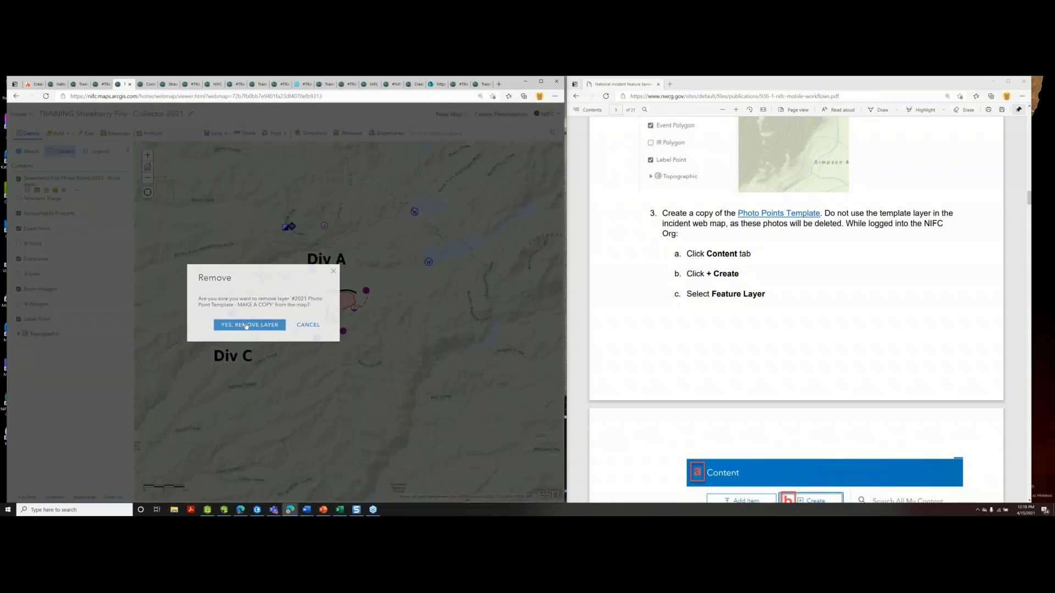
click(249, 324)
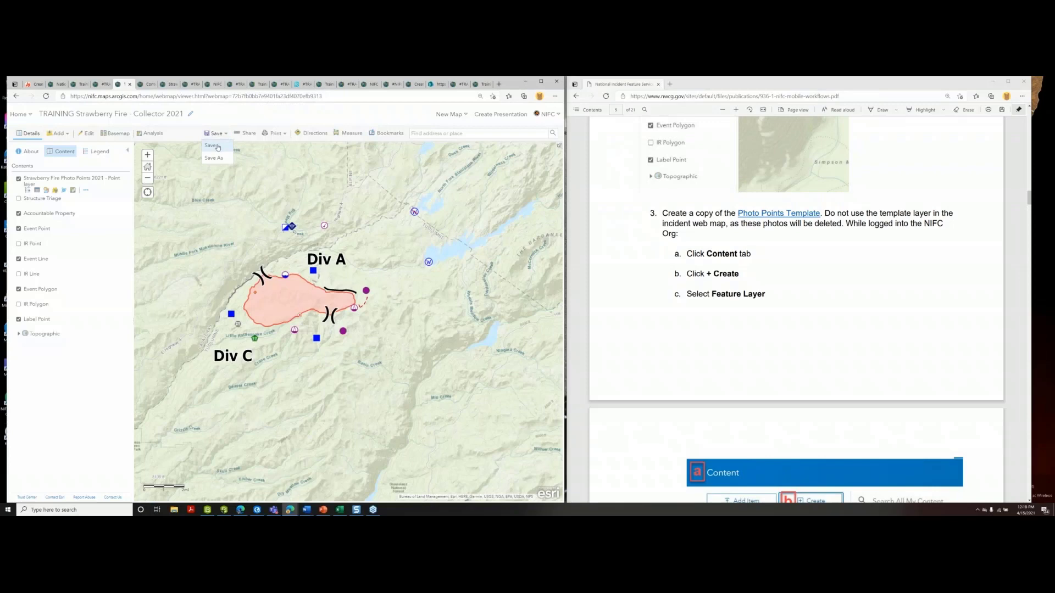
click(212, 146)
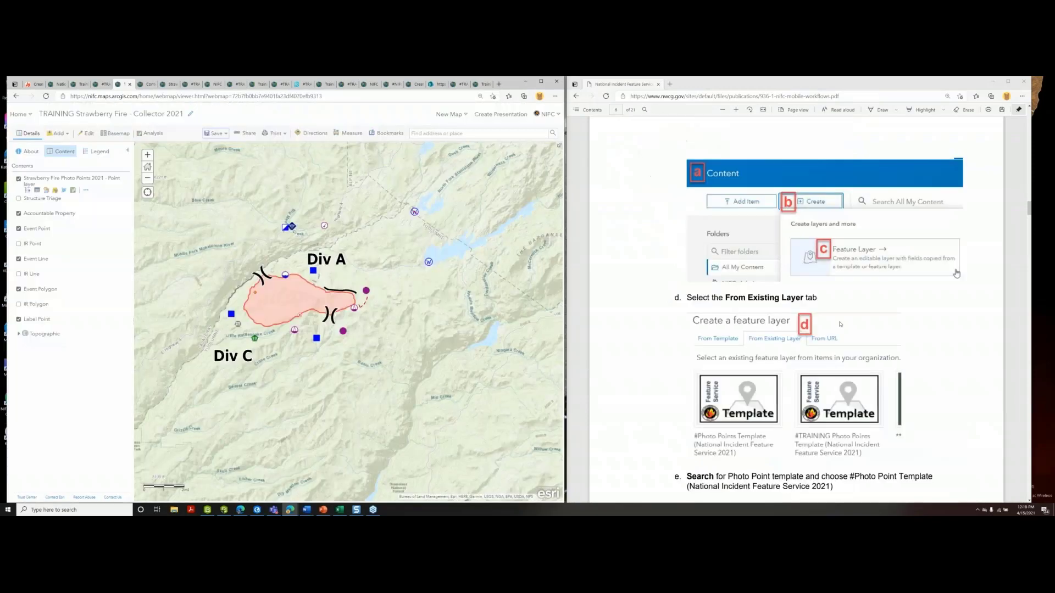
scroll(down, 3)
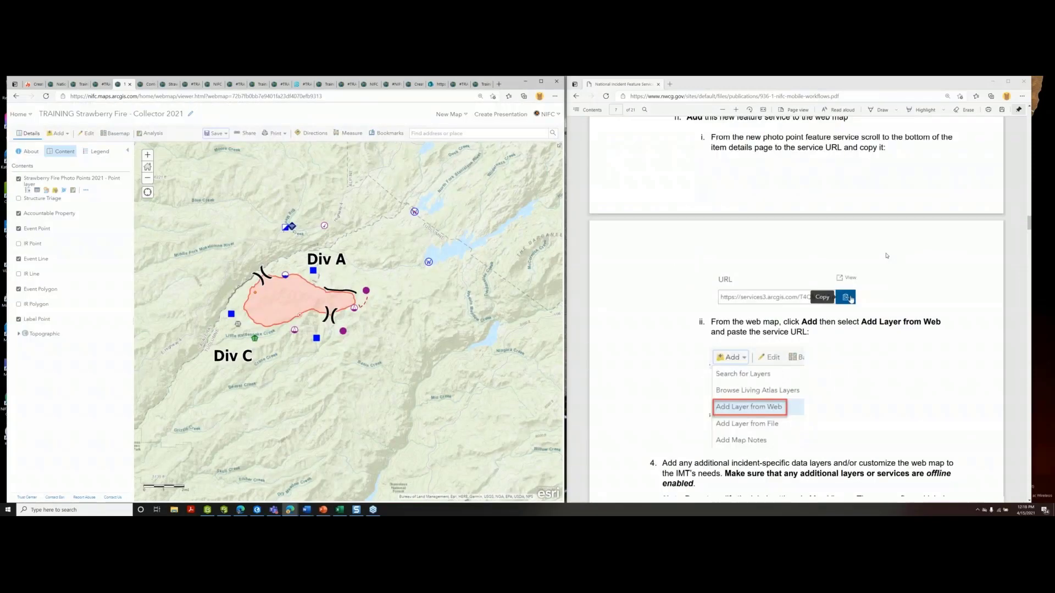
scroll(down, 3)
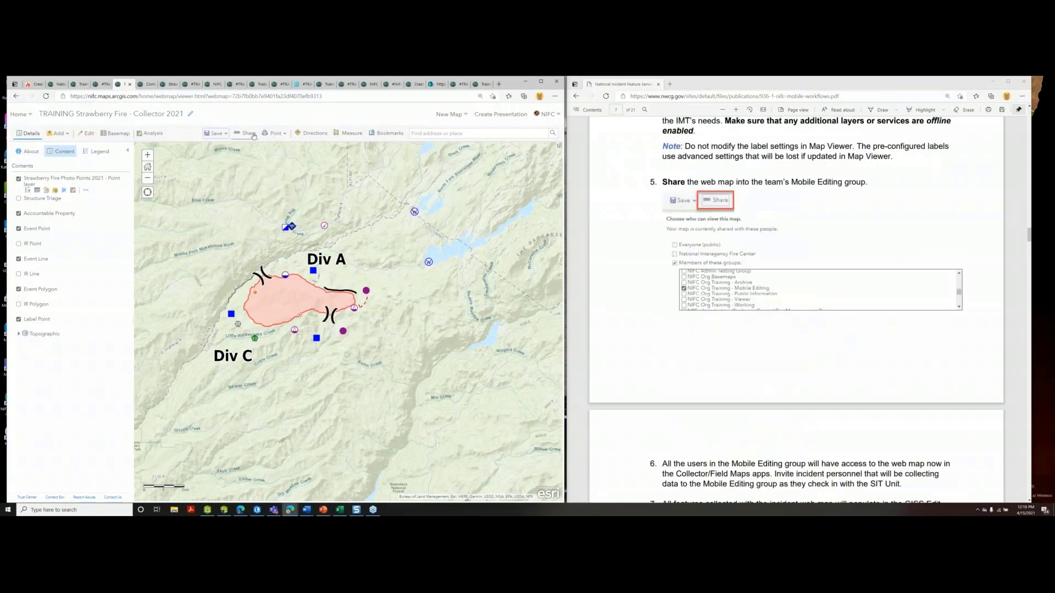
Share the Collector 2021 map with the NIFC Org Training - Mobile Editing group, accepting the sharing warning
click(245, 133)
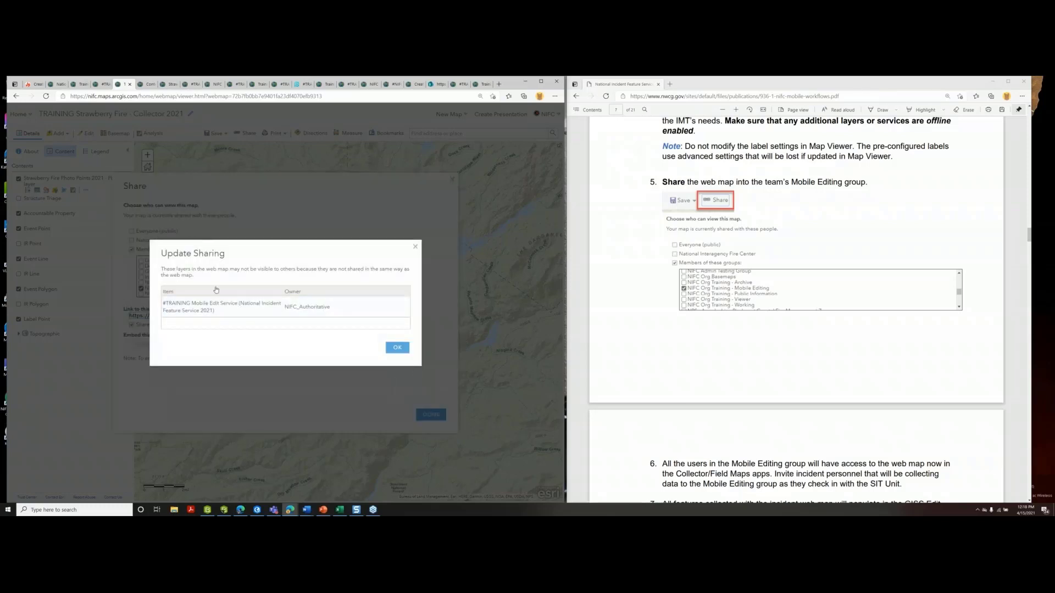
mouse_move(226, 256)
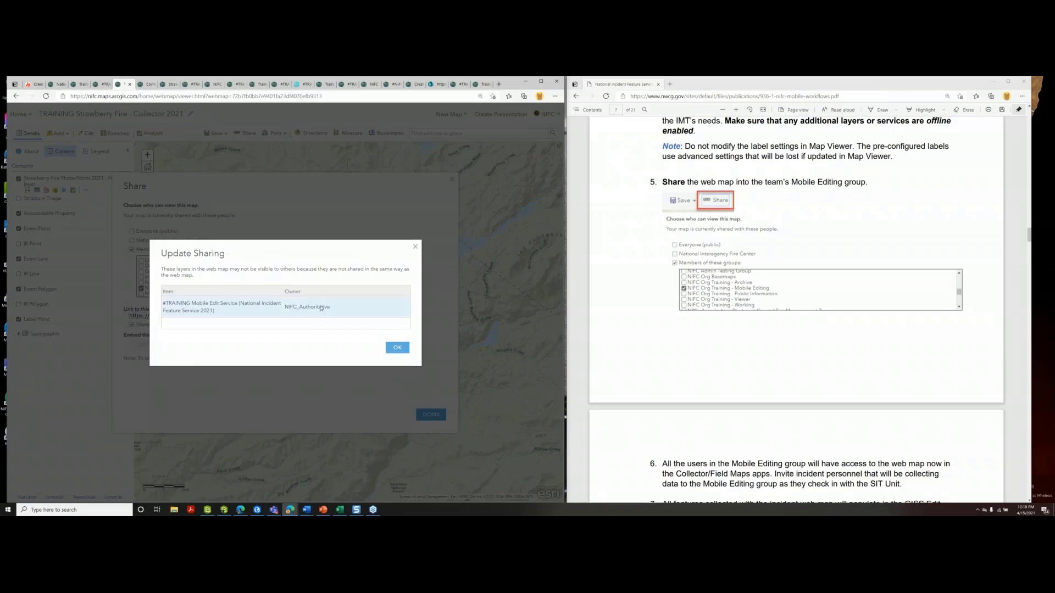
mouse_move(329, 311)
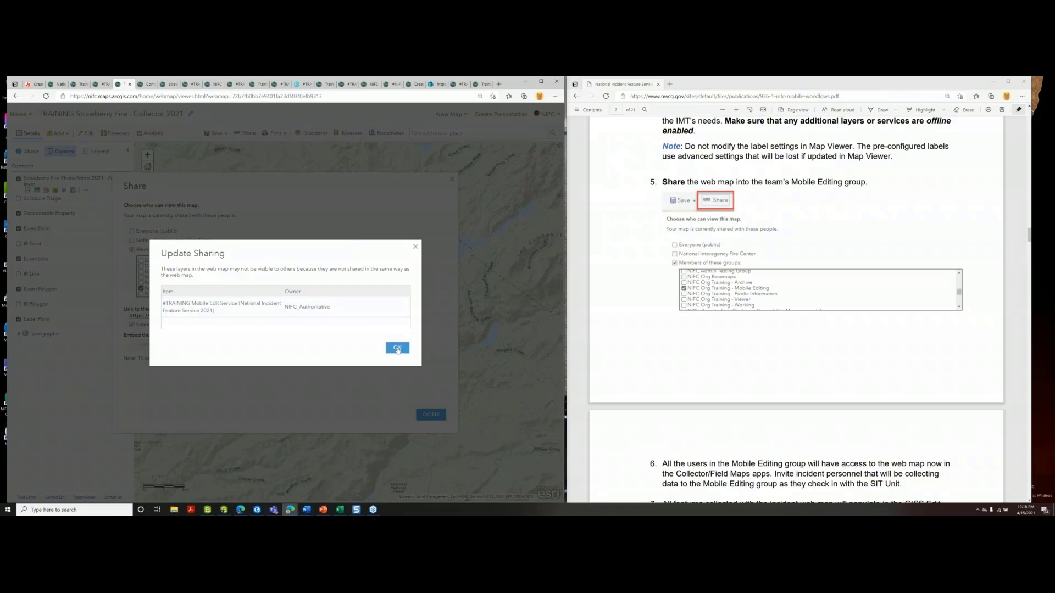
click(396, 348)
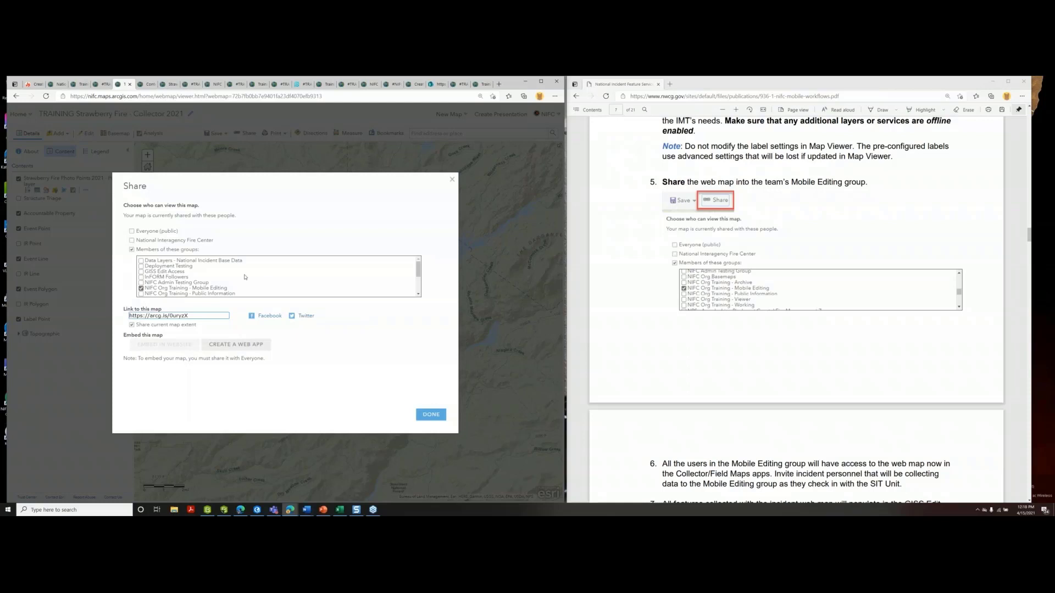
mouse_move(292, 325)
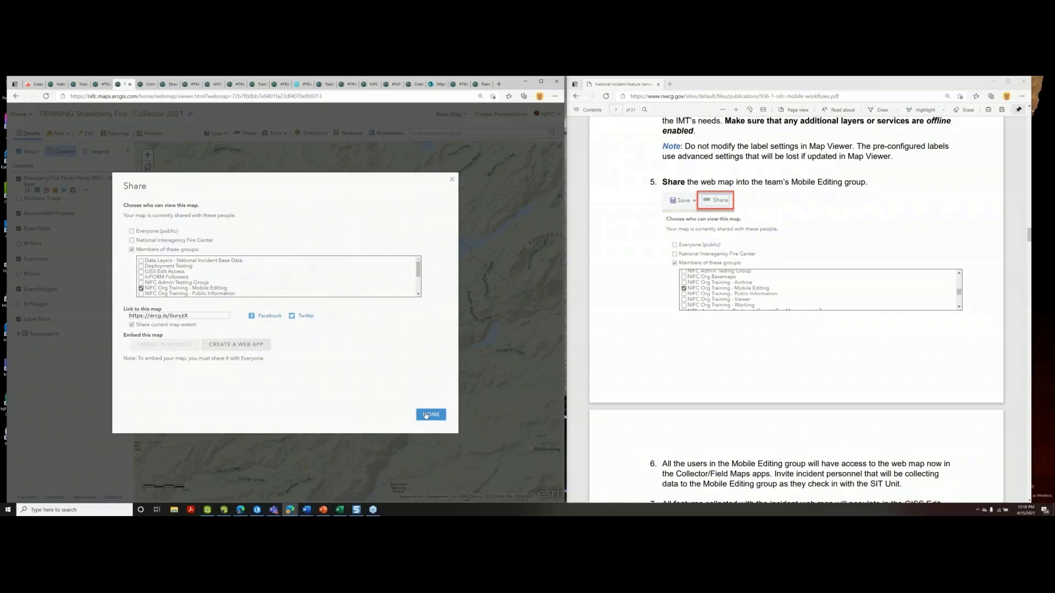
click(430, 415)
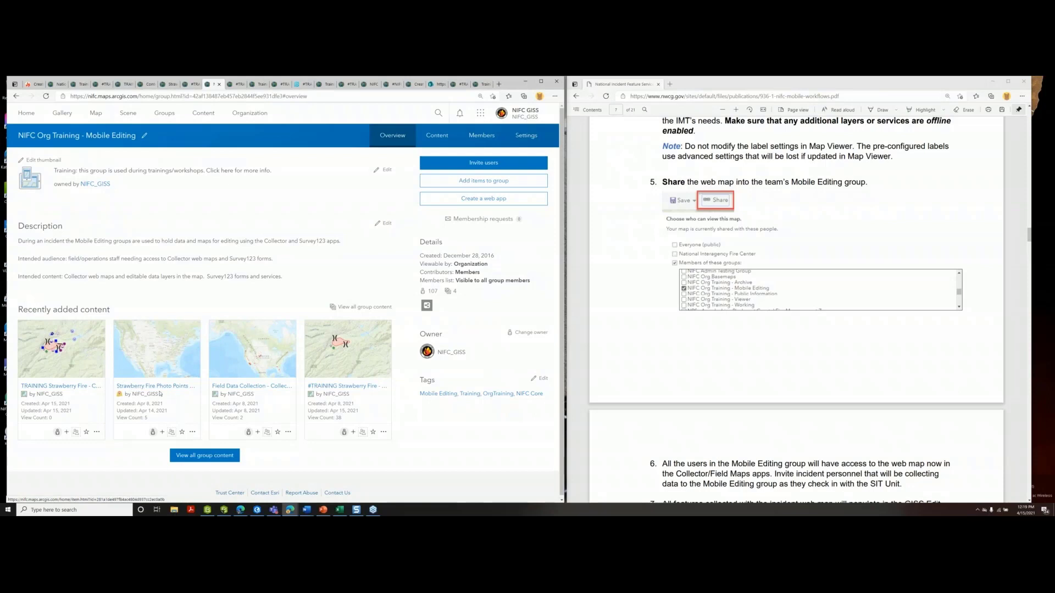
mouse_move(153, 385)
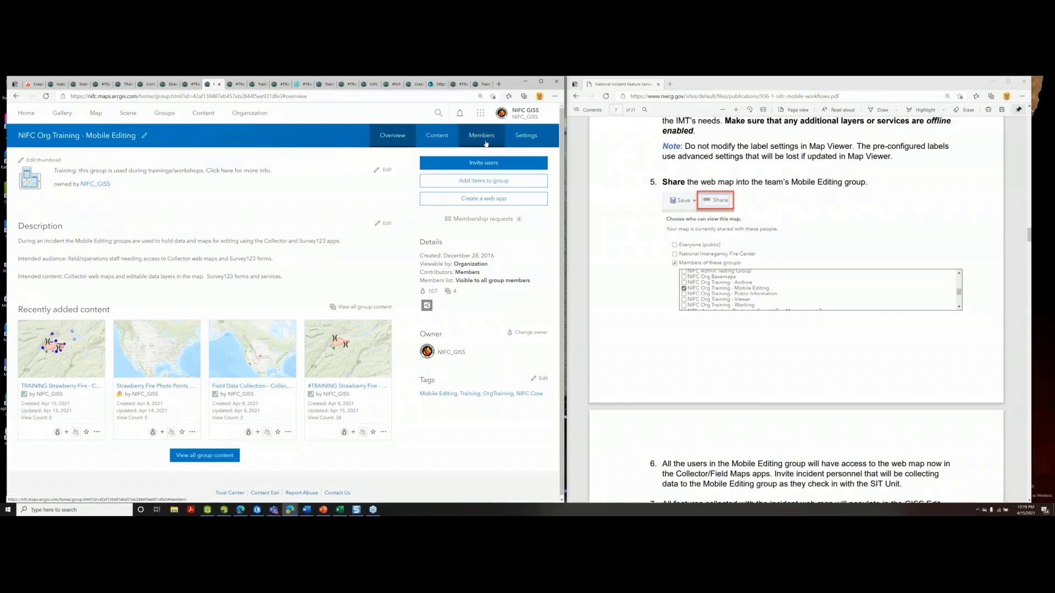
click(481, 136)
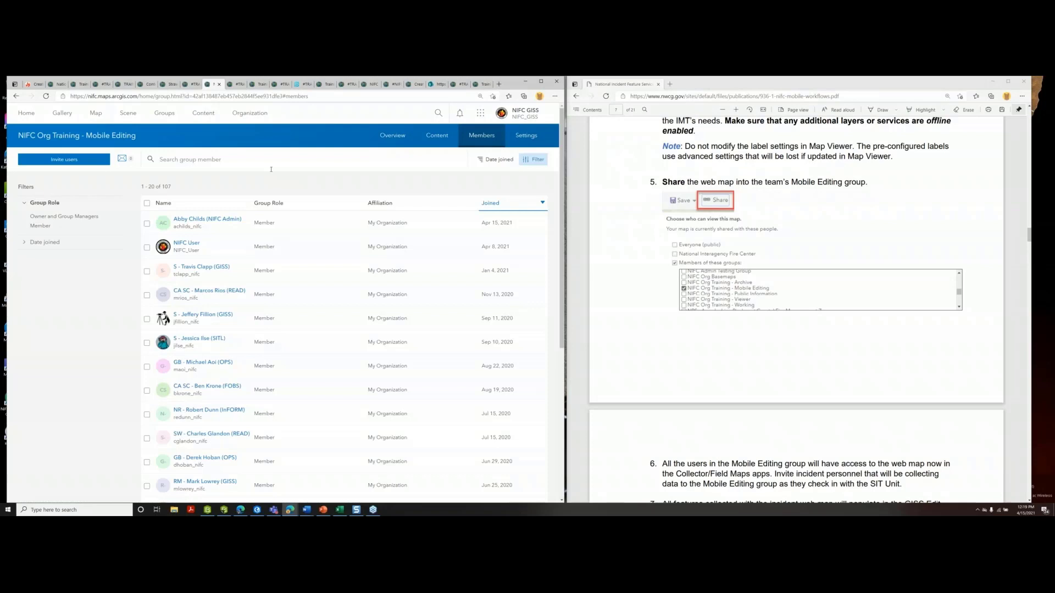
mouse_move(259, 184)
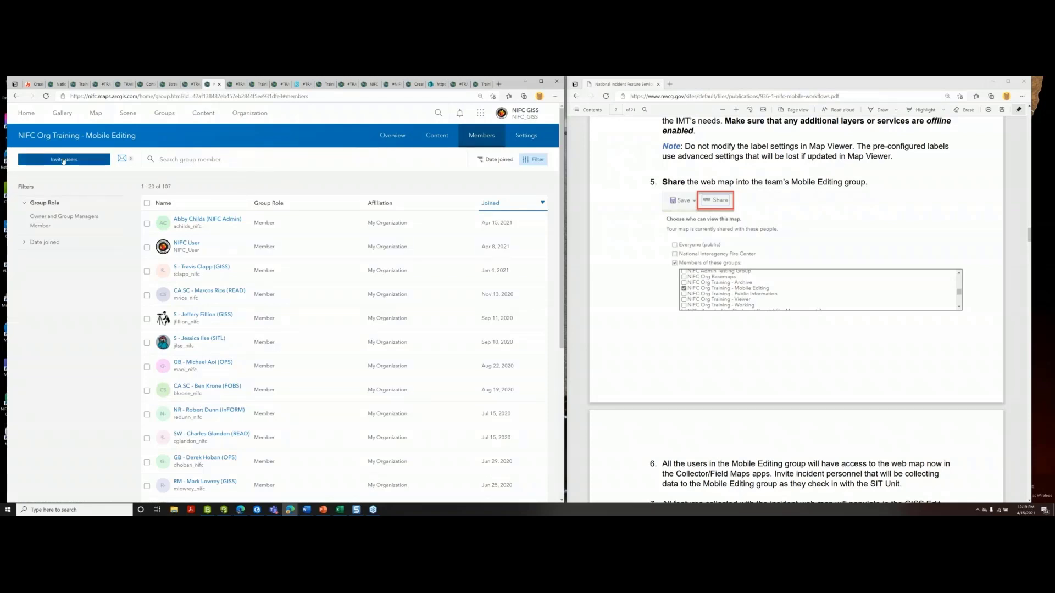
click(64, 159)
text(hansen)
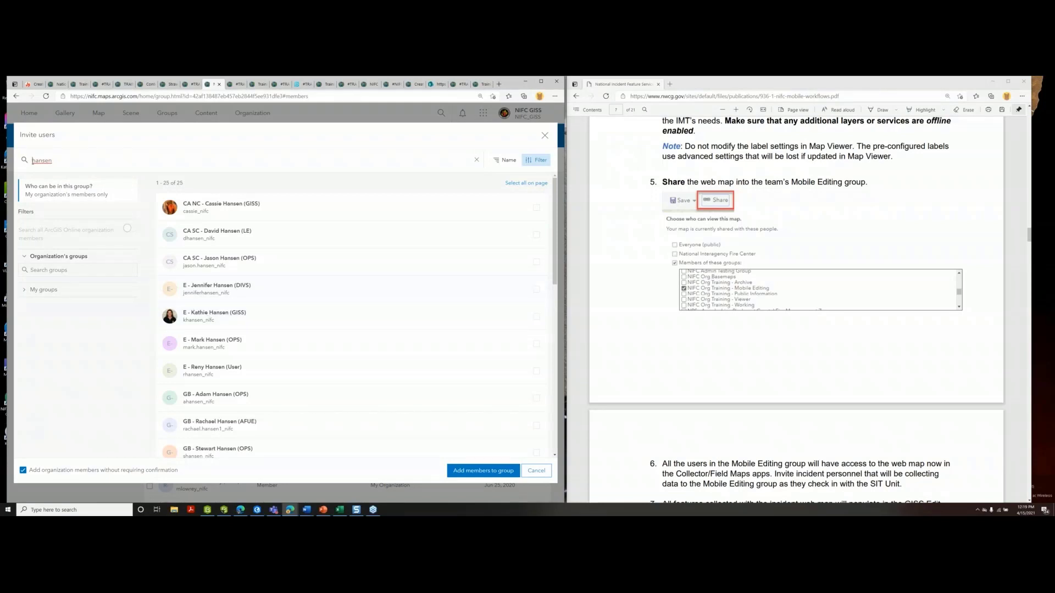
text(k hansen)
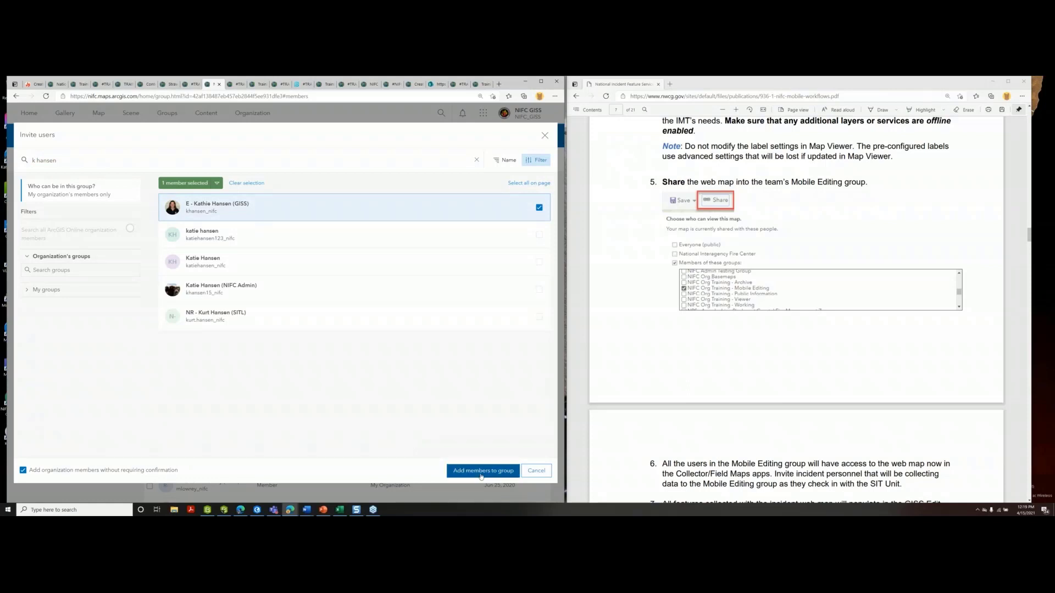
click(482, 470)
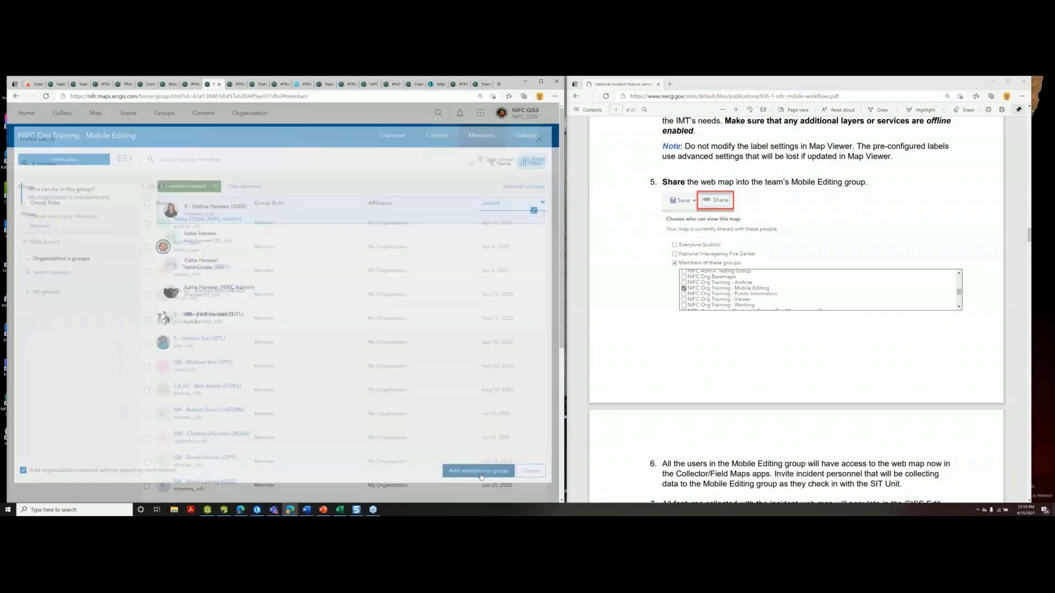
click(478, 470)
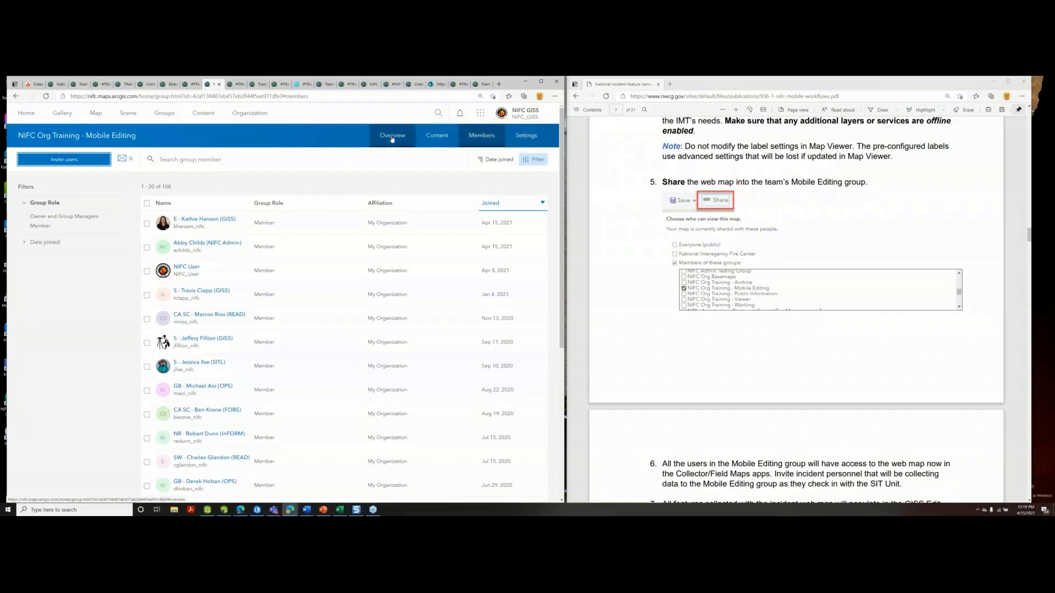
click(393, 135)
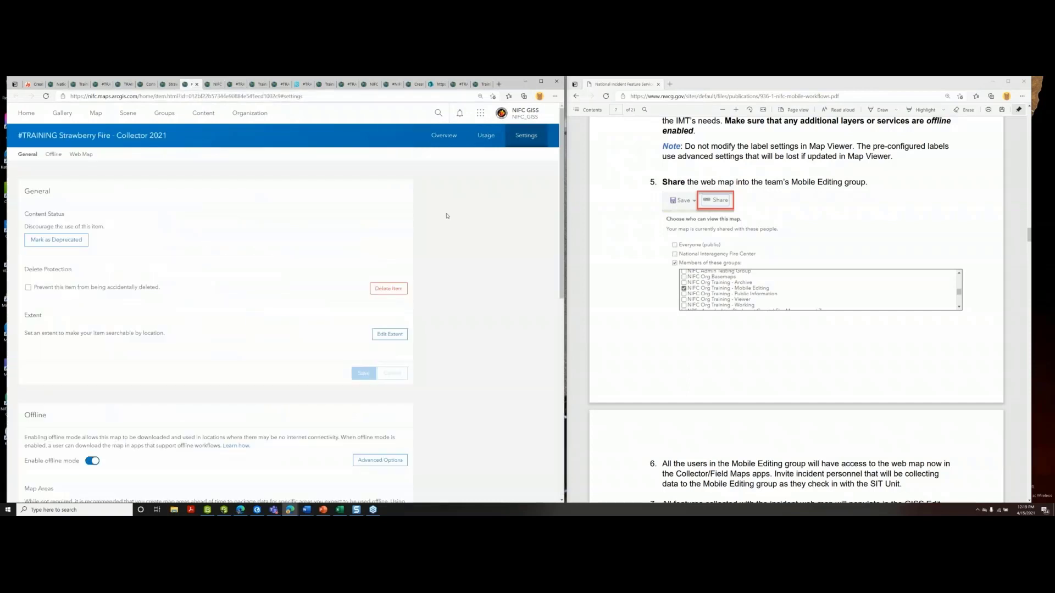
mouse_move(456, 232)
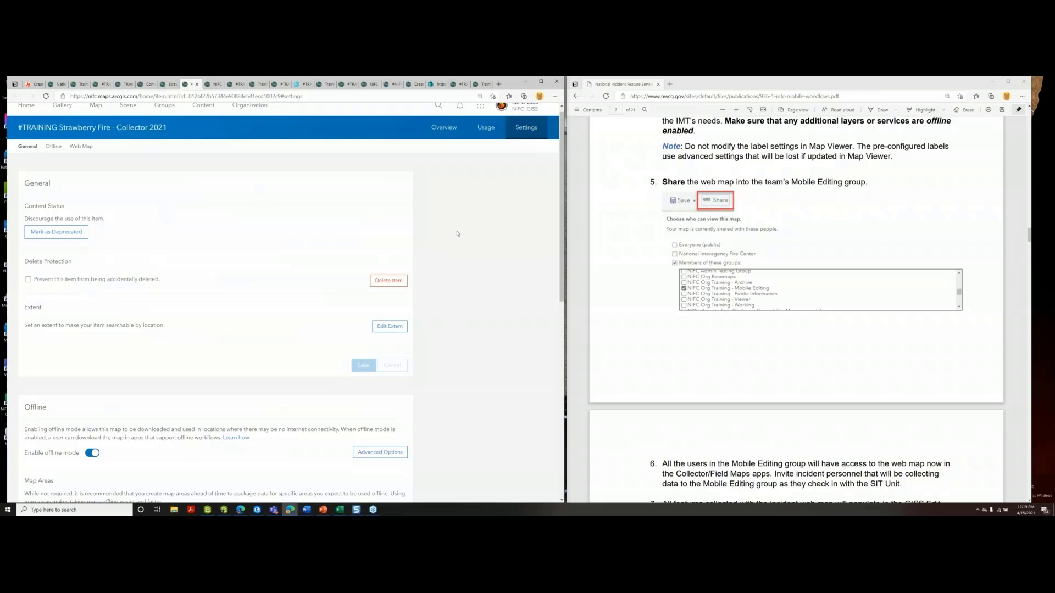
Confirm Enable offline mode is checked on the Collector 2021 map, then view the Photo Points item page
scroll(down, 3)
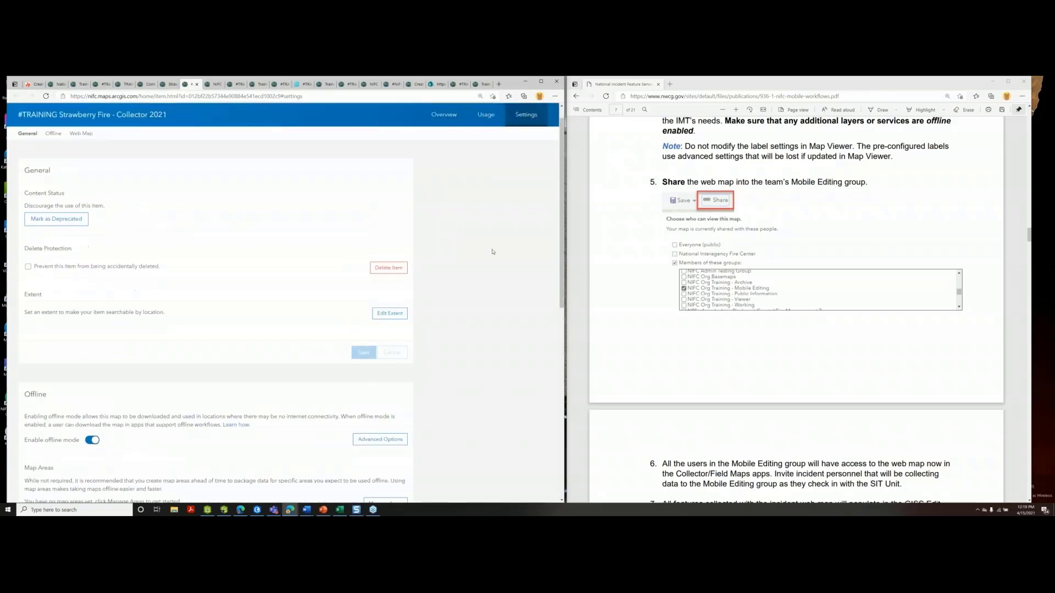
scroll(down, 3)
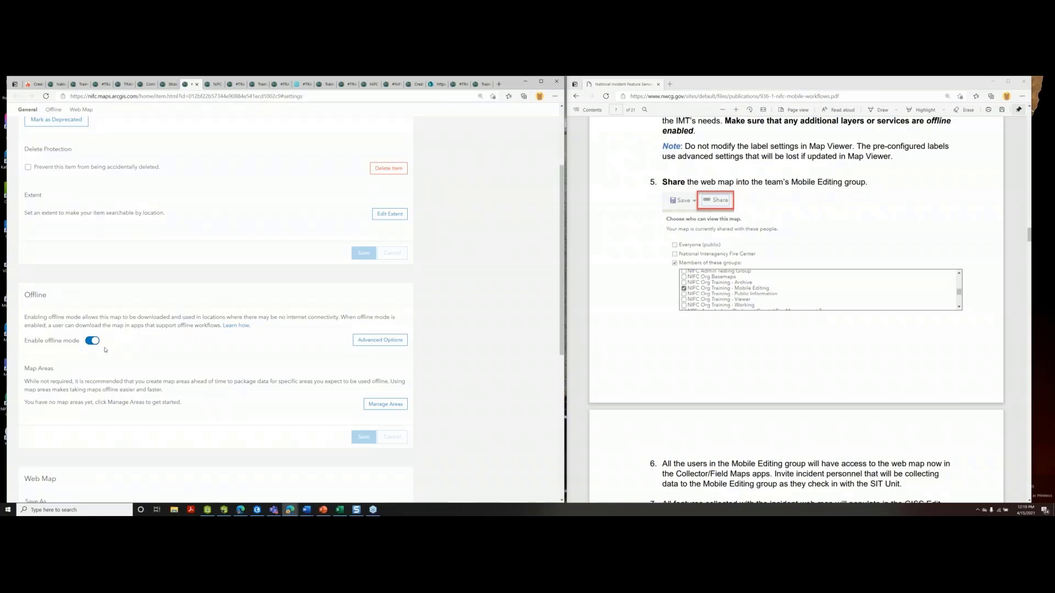
mouse_move(106, 350)
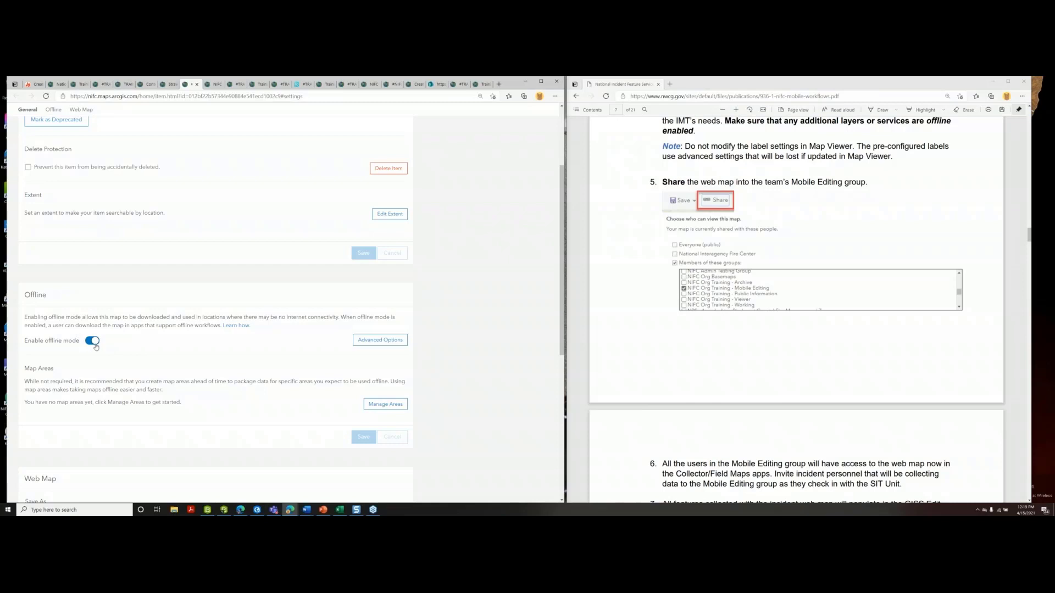
scroll(down, 3)
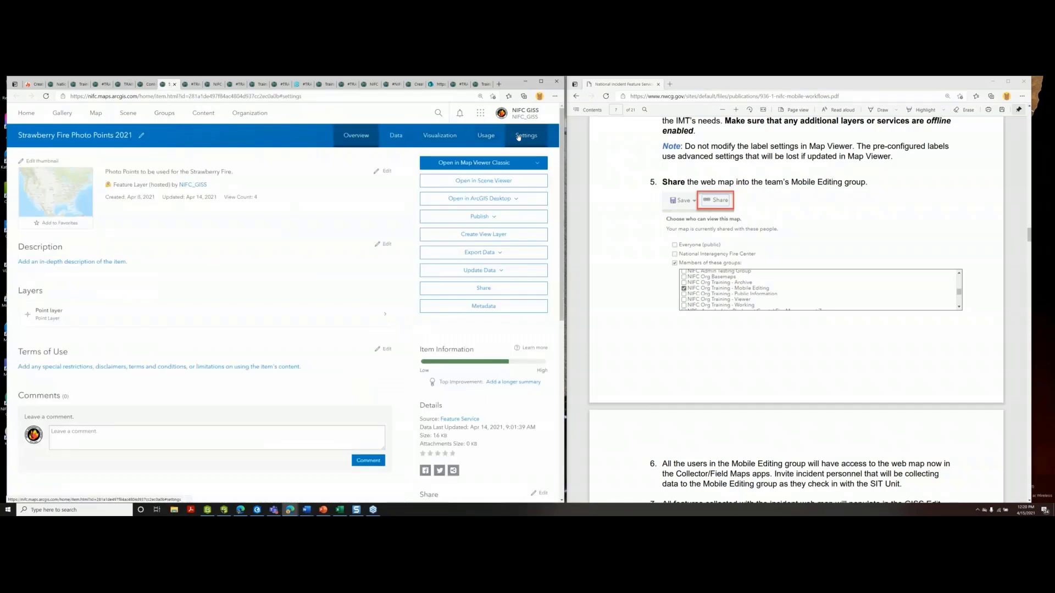
click(526, 135)
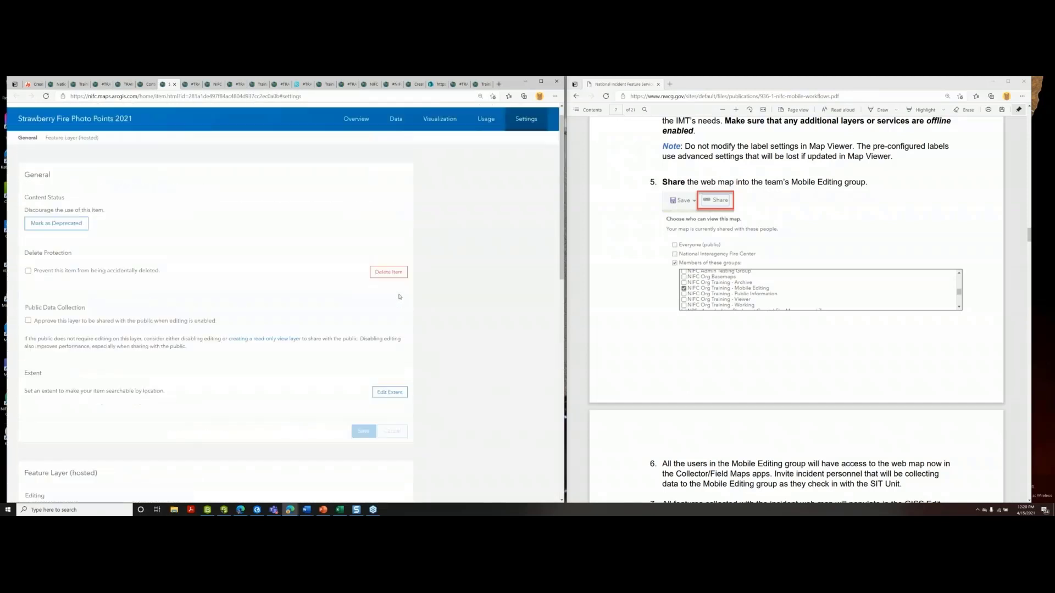
click(356, 135)
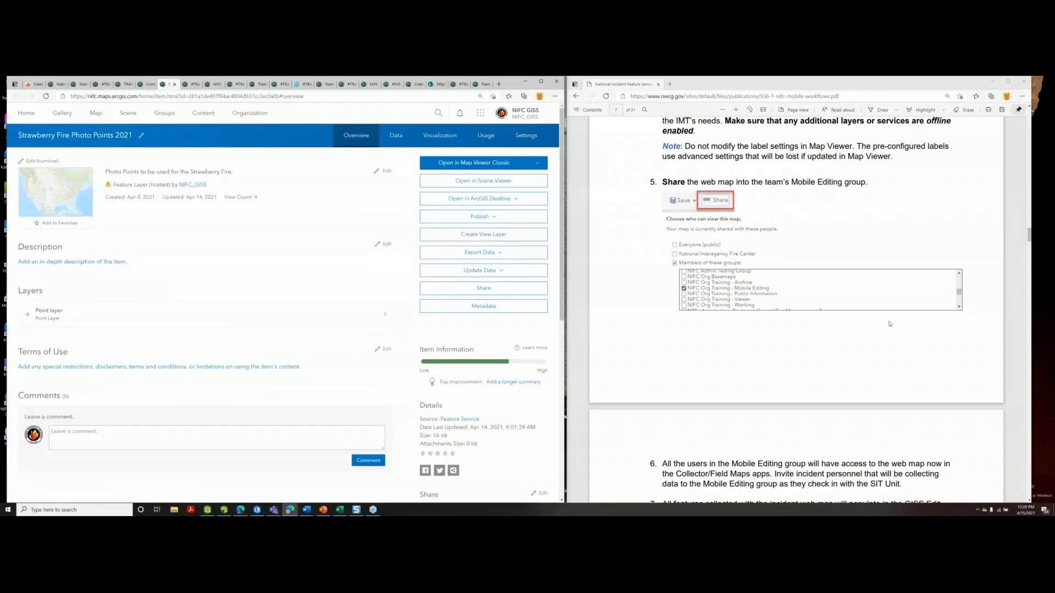
scroll(down, 3)
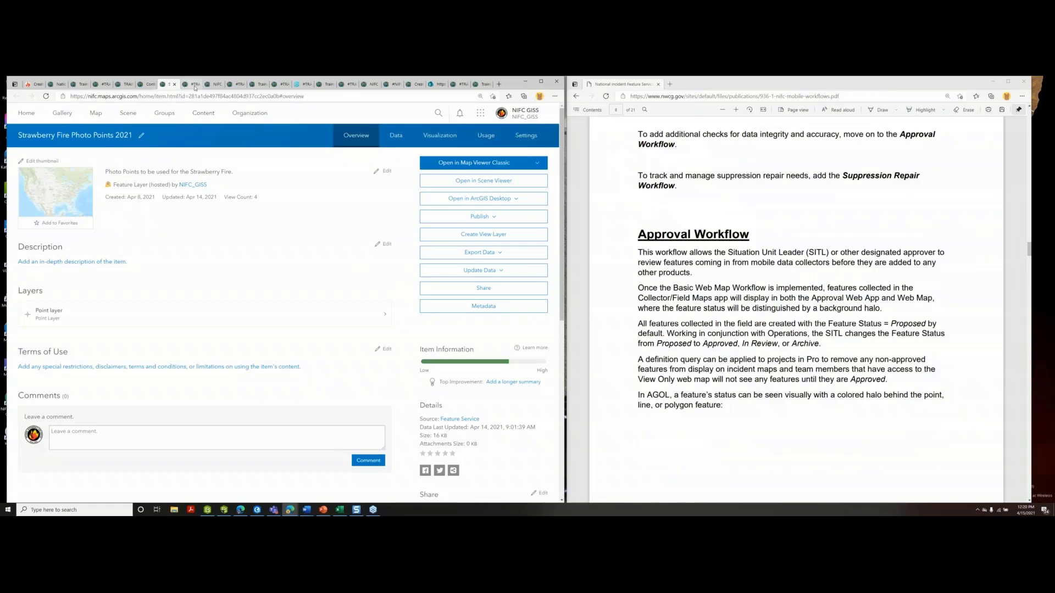
Switch from the Collector 2021 web map to the SITL Approver web app
click(190, 84)
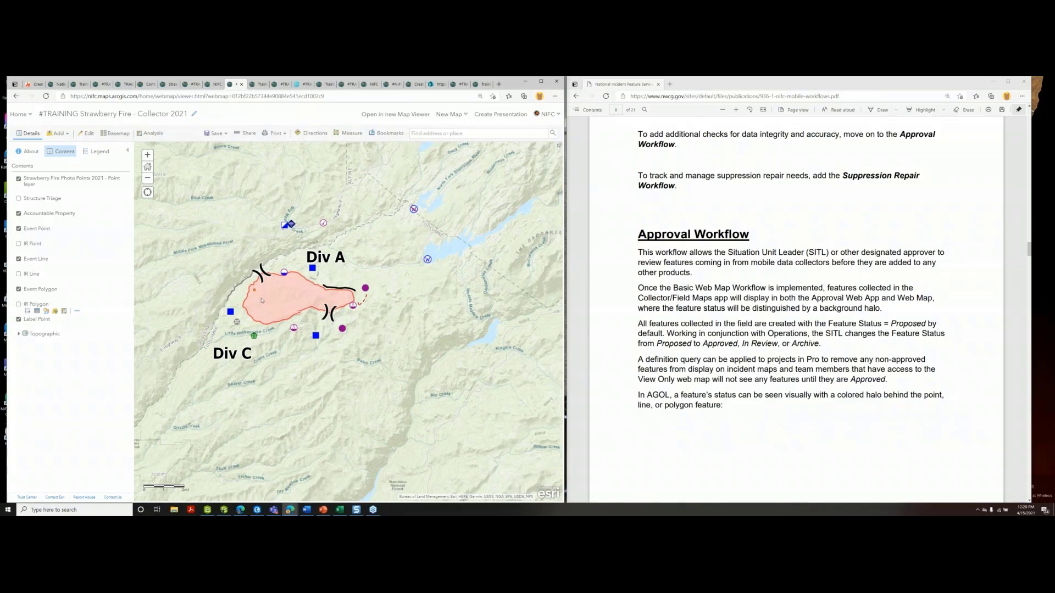
mouse_move(384, 364)
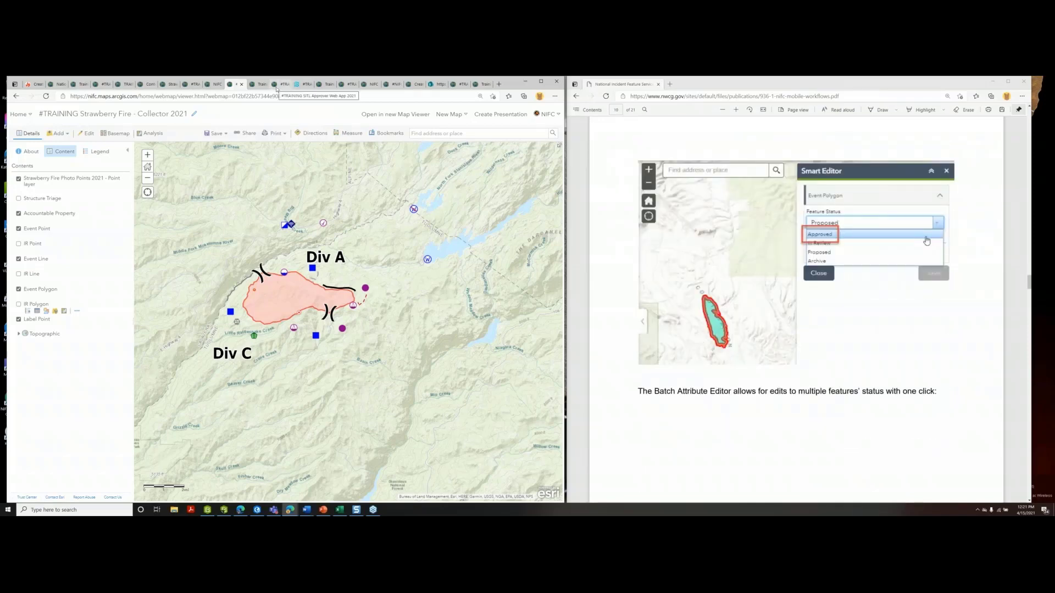
click(263, 84)
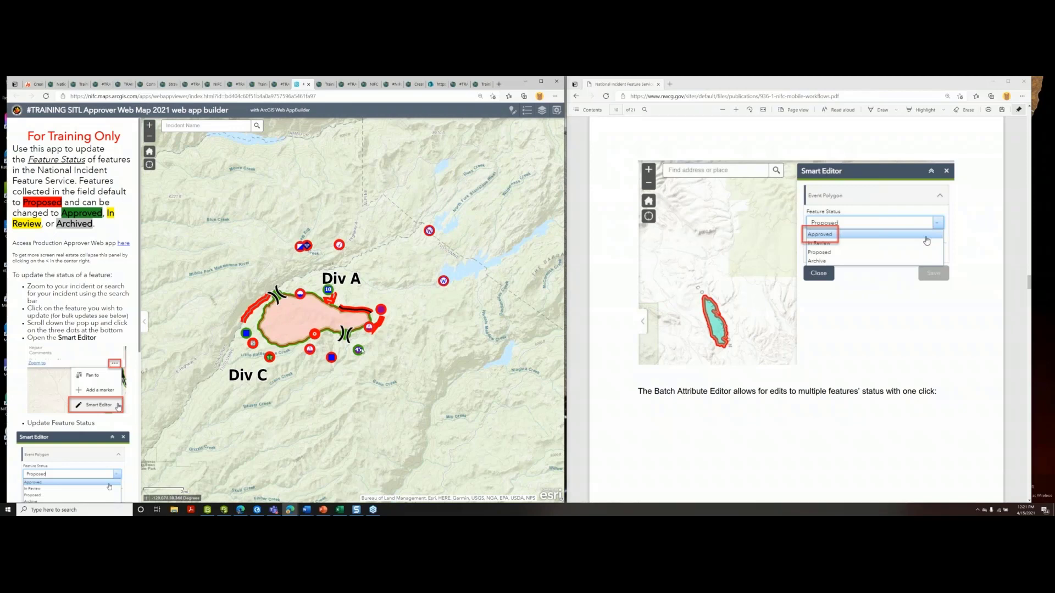
mouse_move(279, 310)
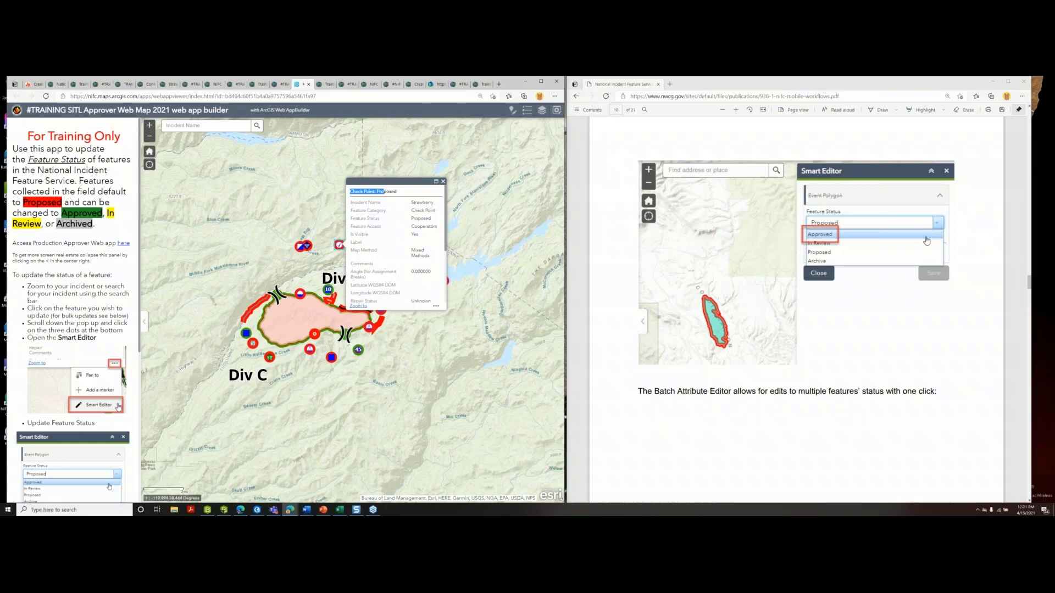
Set the Proposed check point's Feature Status to Approved and save, then bring up the Batch Attribute Editor
scroll(down, 3)
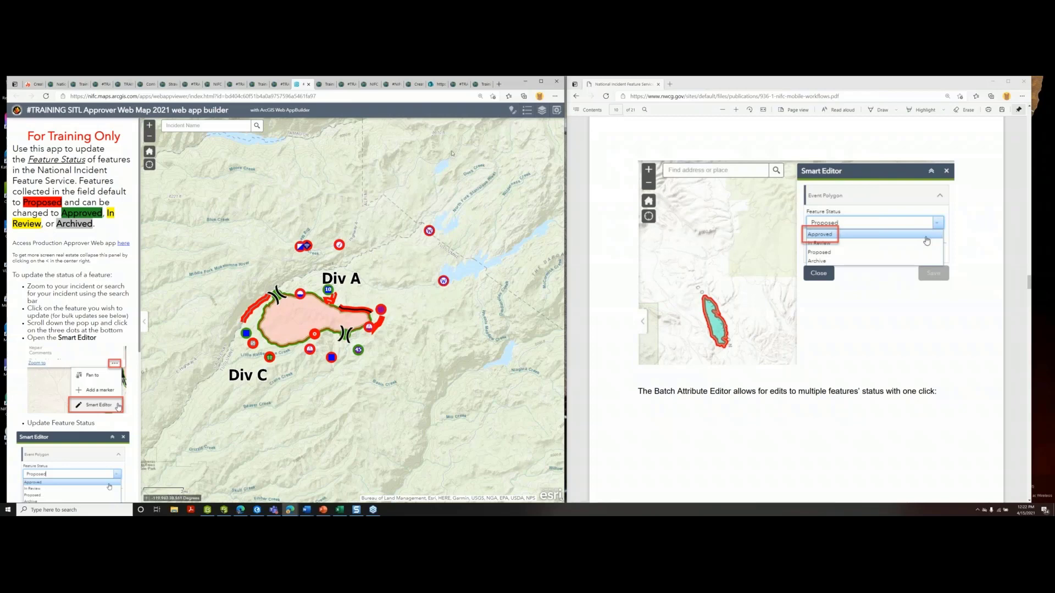
click(339, 243)
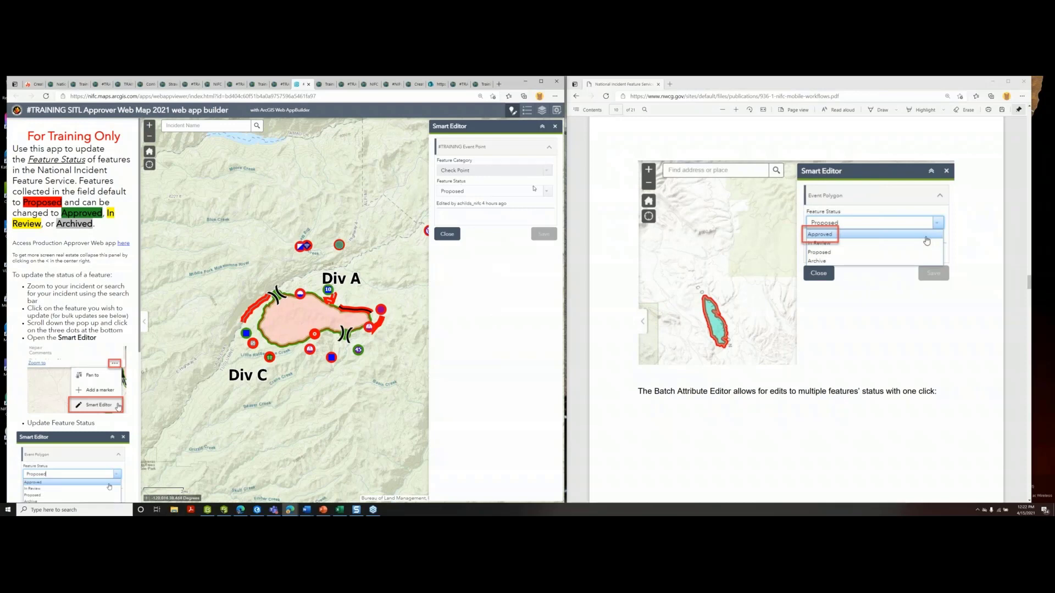
click(494, 191)
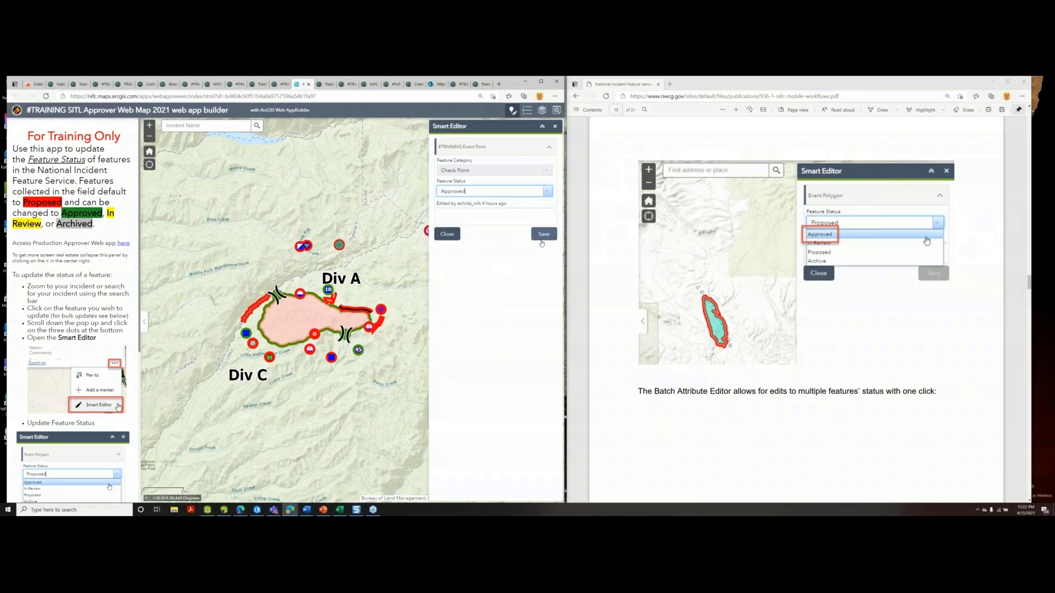
click(543, 233)
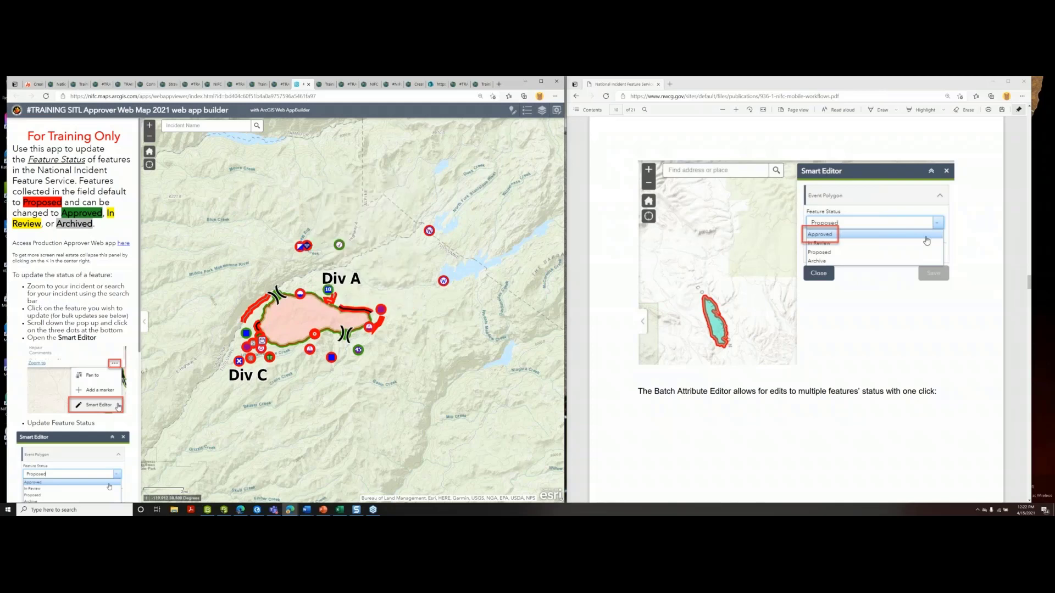
click(556, 110)
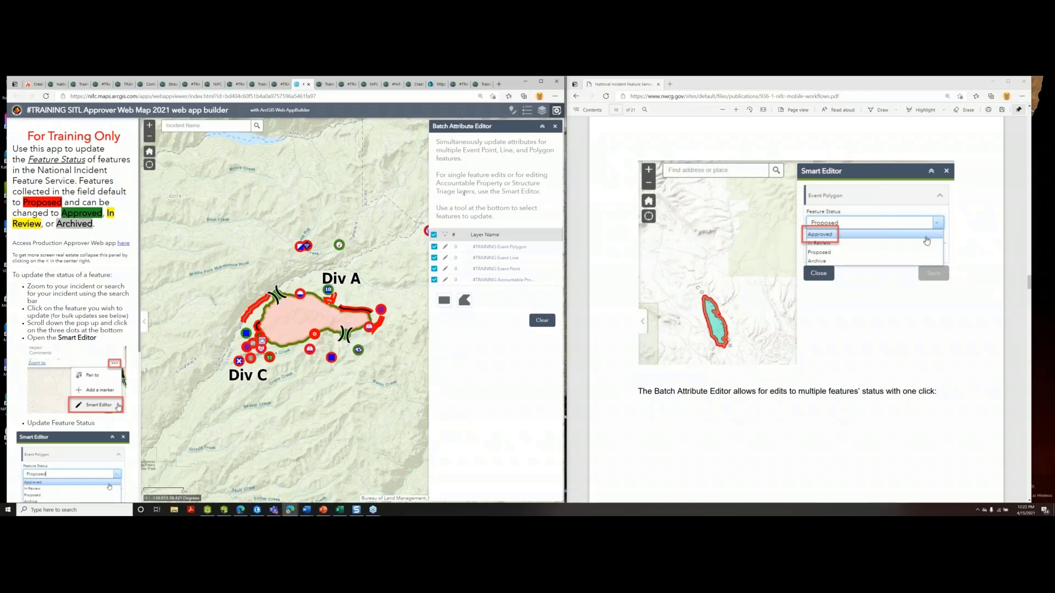
click(434, 268)
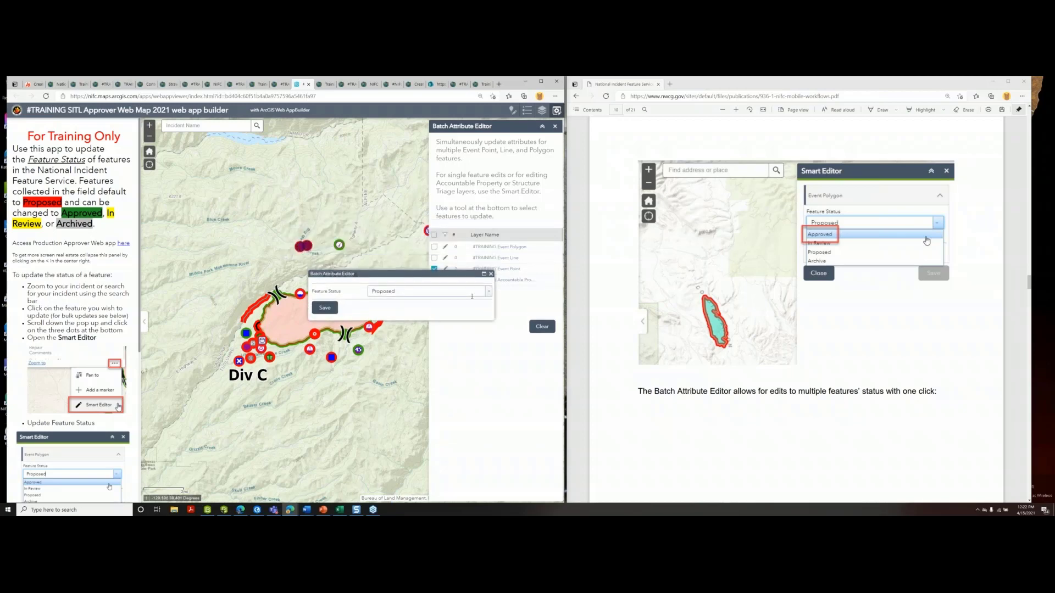
click(487, 291)
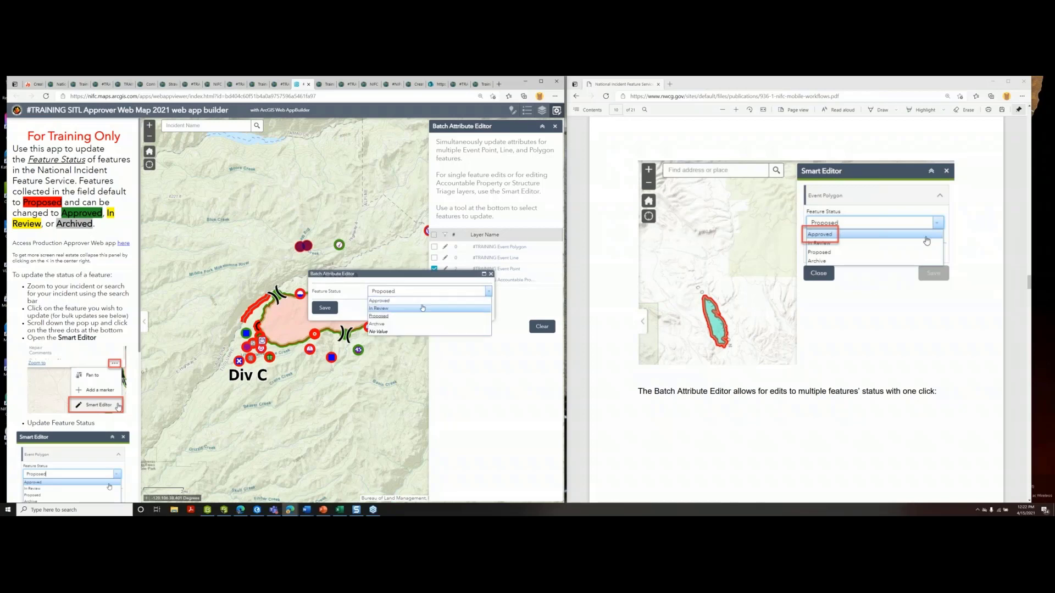
click(379, 308)
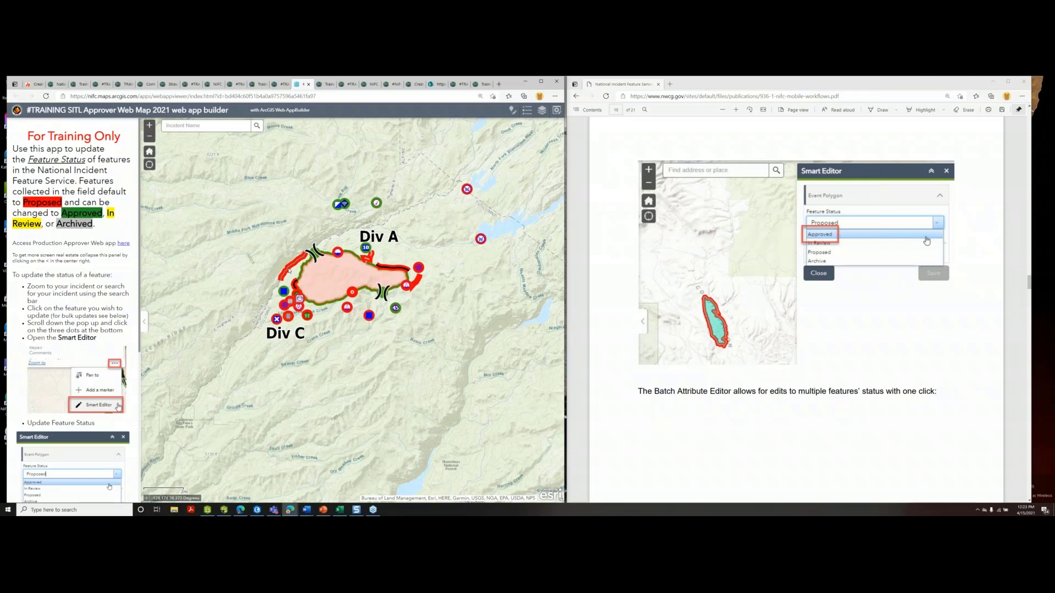
click(369, 316)
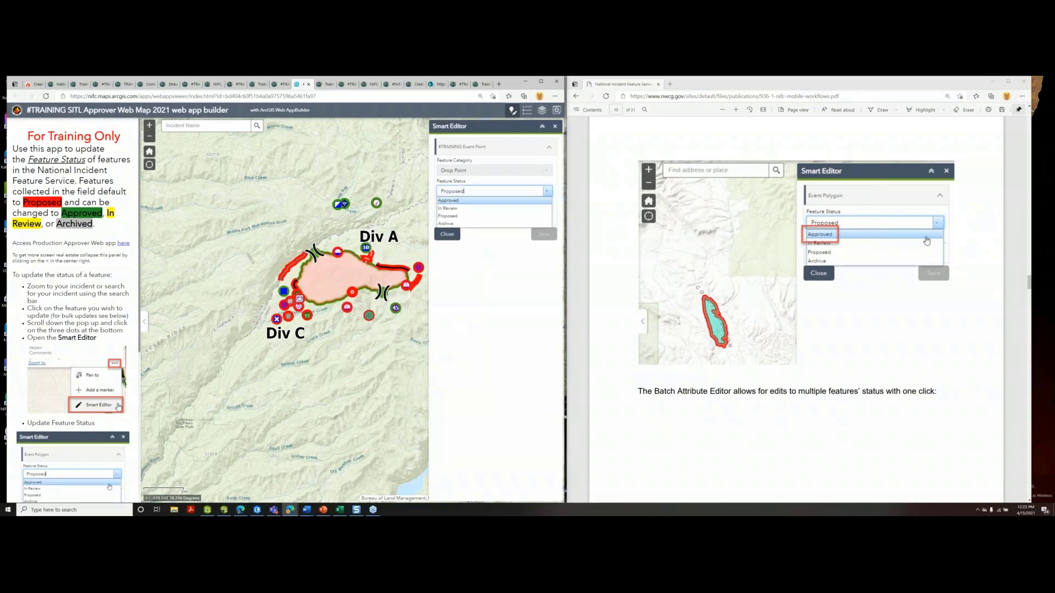
click(448, 200)
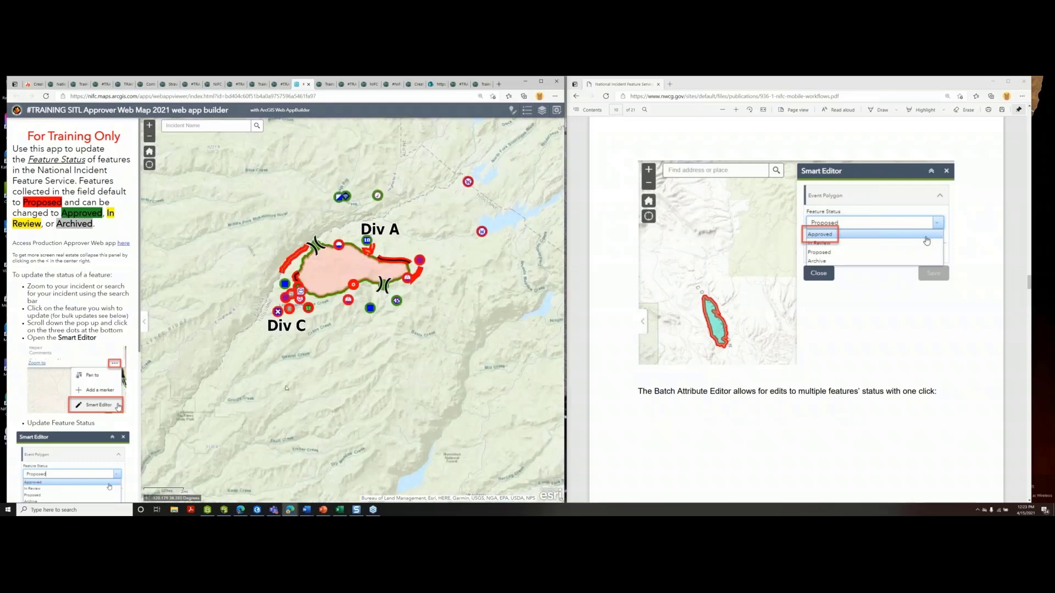
mouse_move(406, 323)
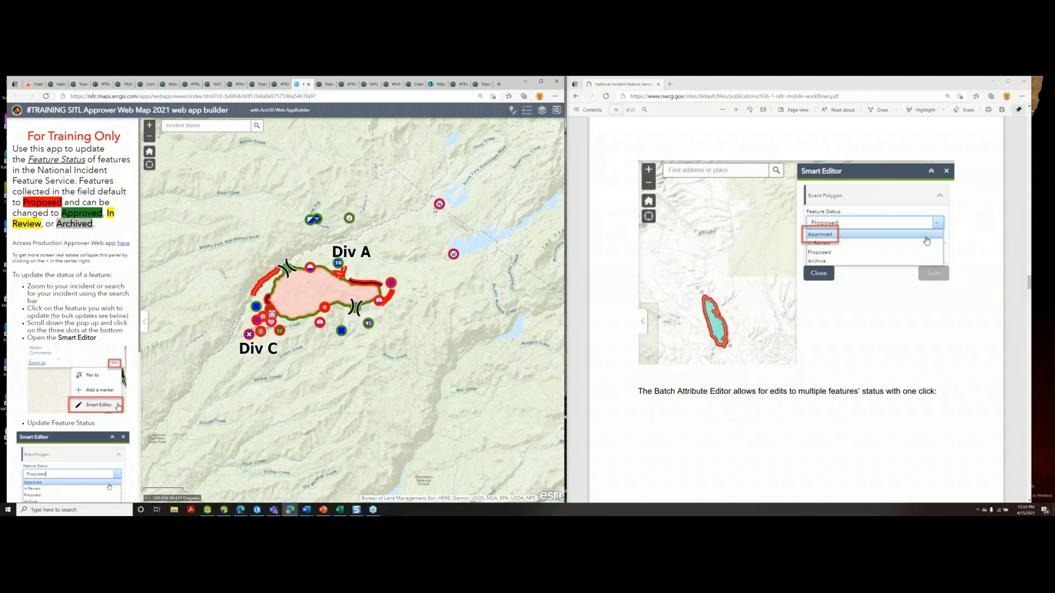
mouse_move(435, 211)
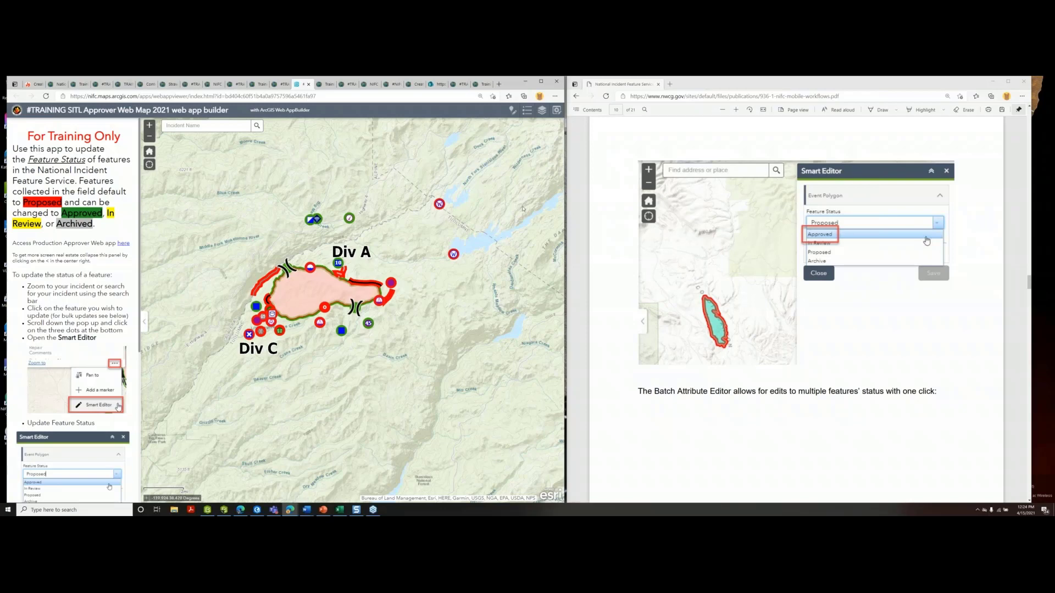
mouse_move(460, 268)
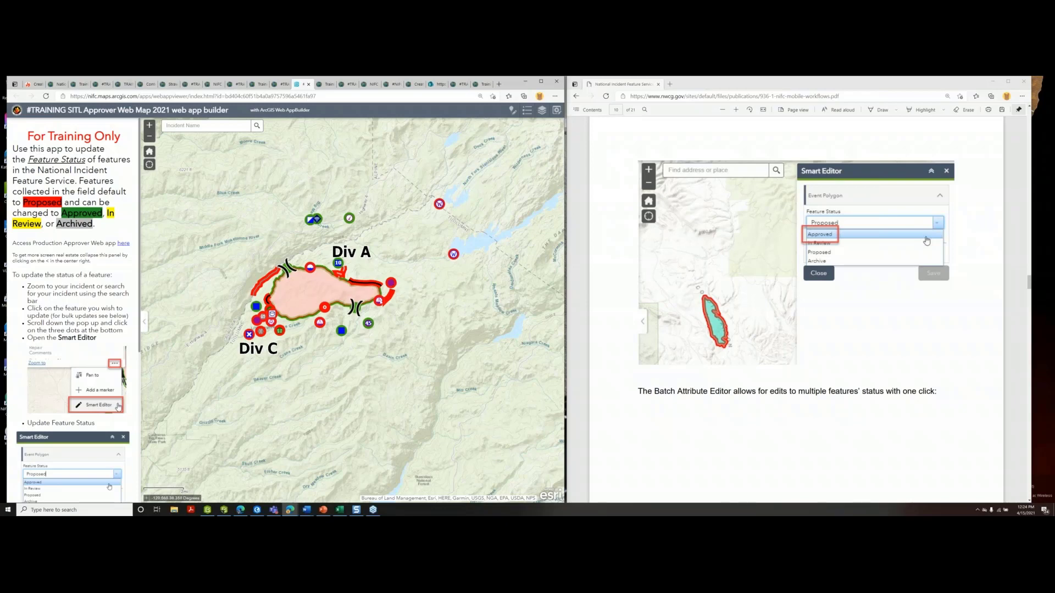
mouse_move(396, 309)
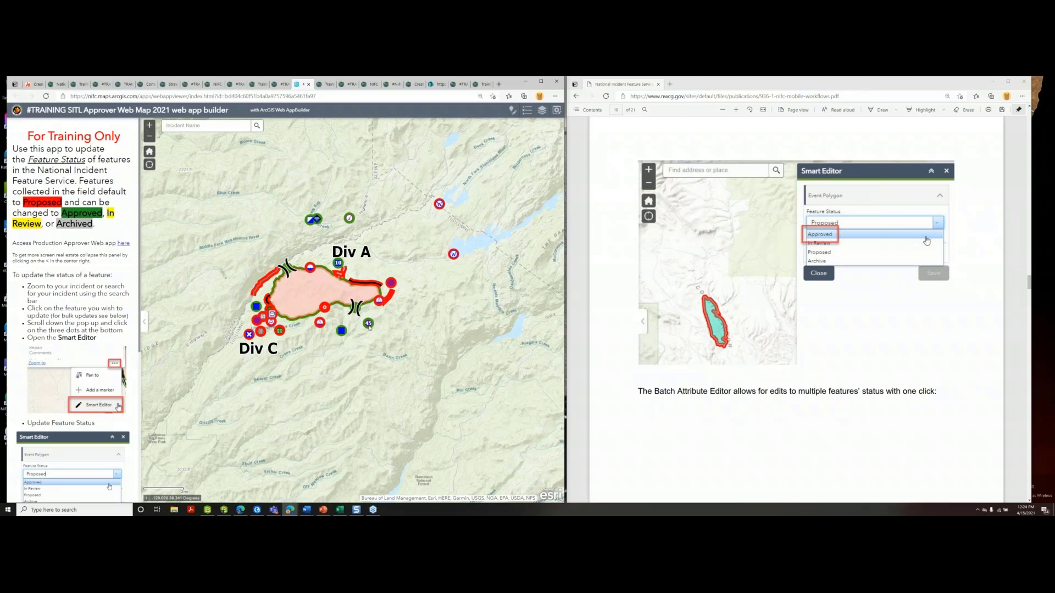
mouse_move(390, 310)
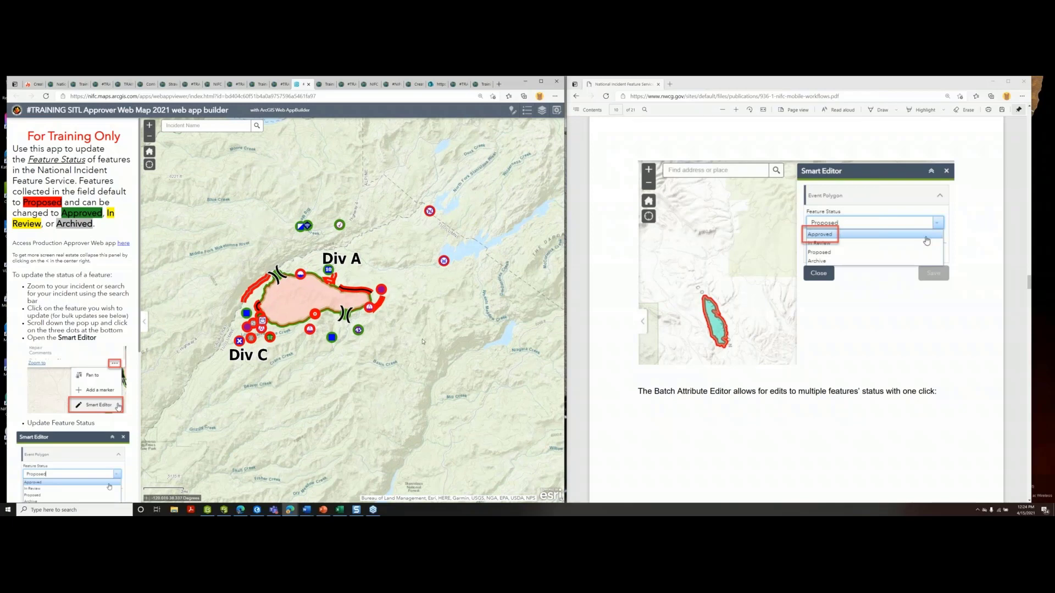
mouse_move(732, 364)
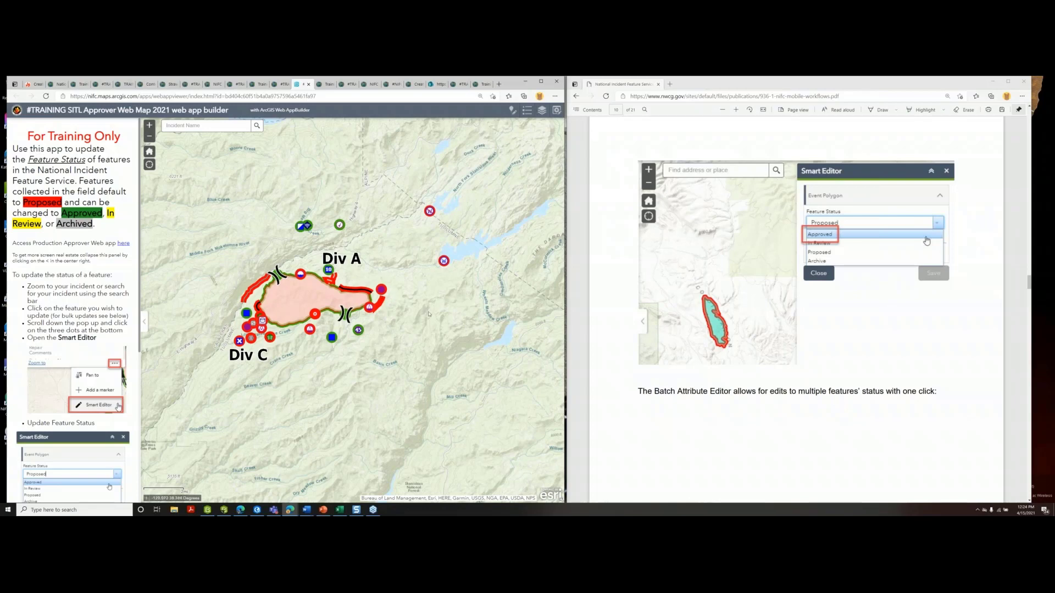
mouse_move(391, 298)
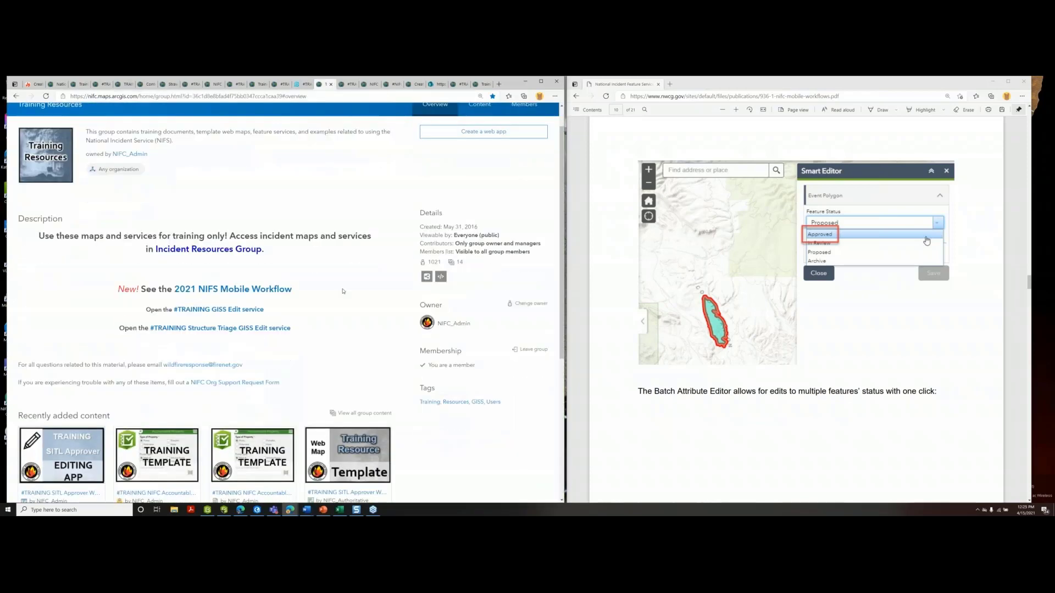
Scroll the Training Resources group page down to its Recently added content gallery
scroll(down, 3)
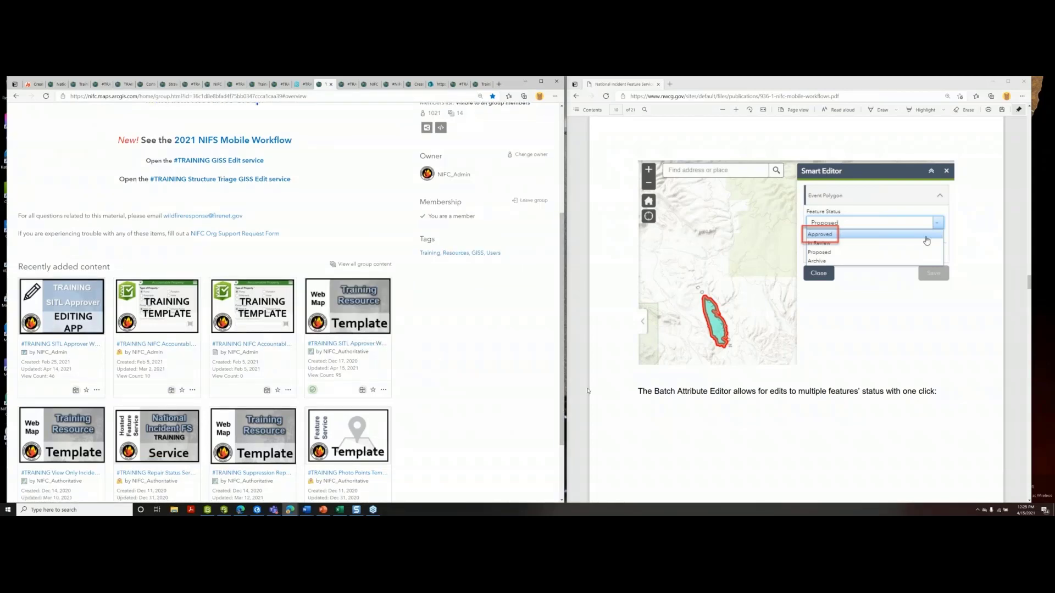
scroll(down, 3)
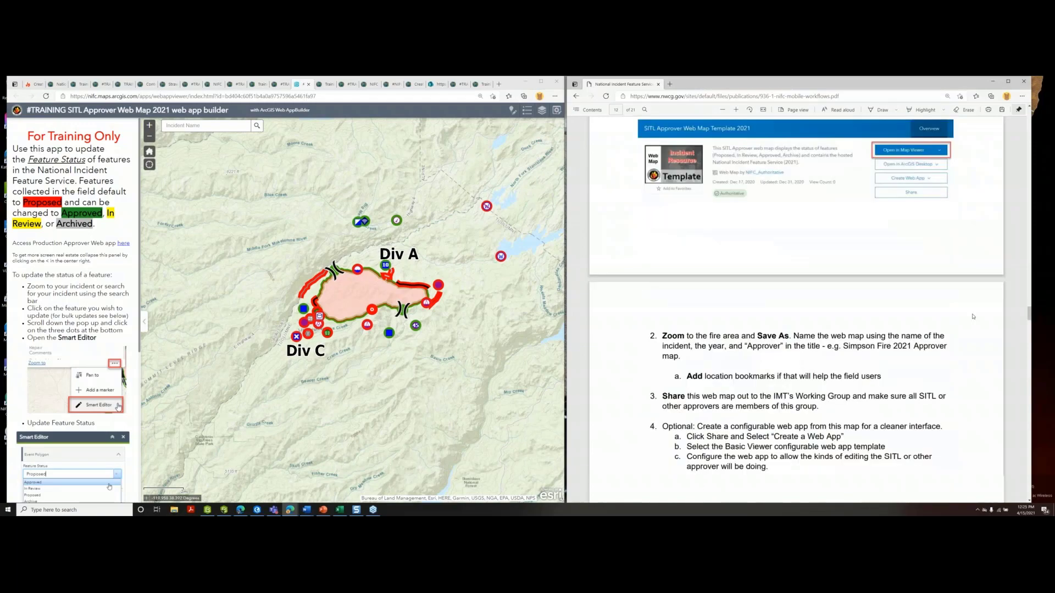
Open the #TRAINING View Only Incident Web Map Template 2021 item from Recently added content
scroll(down, 3)
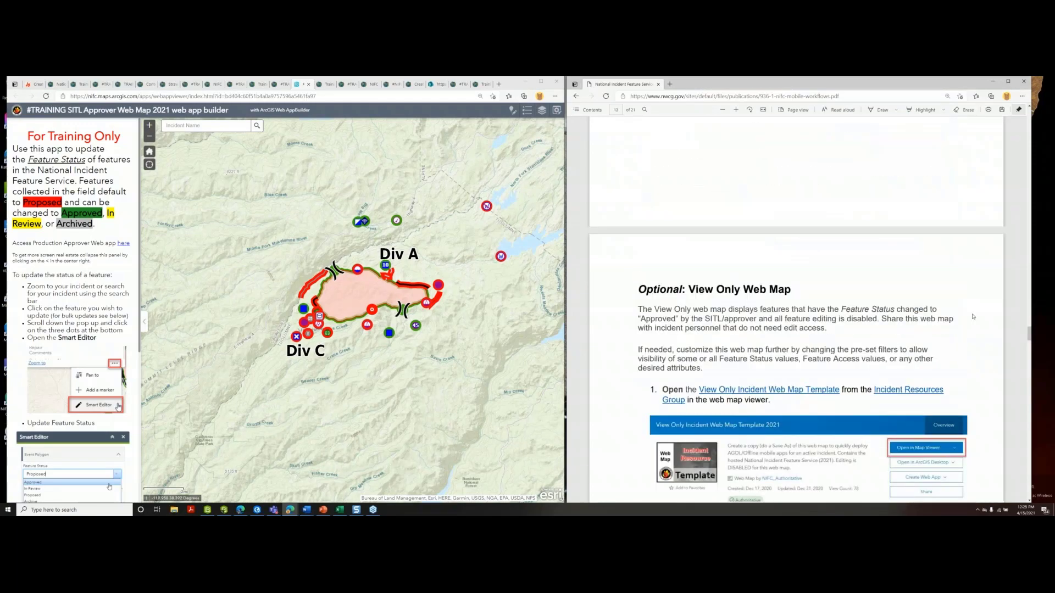
scroll(down, 3)
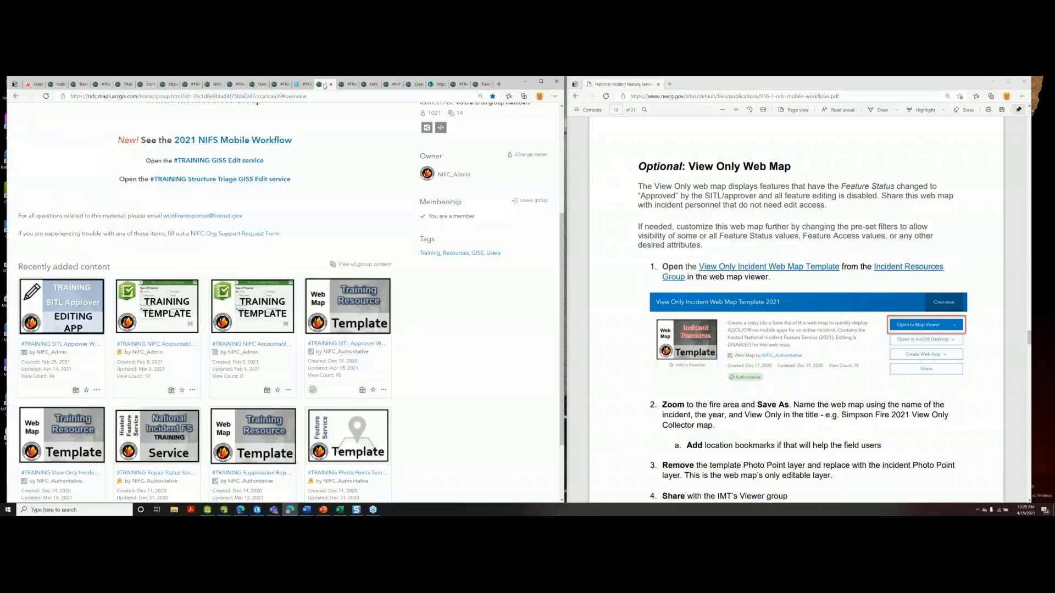
scroll(down, 3)
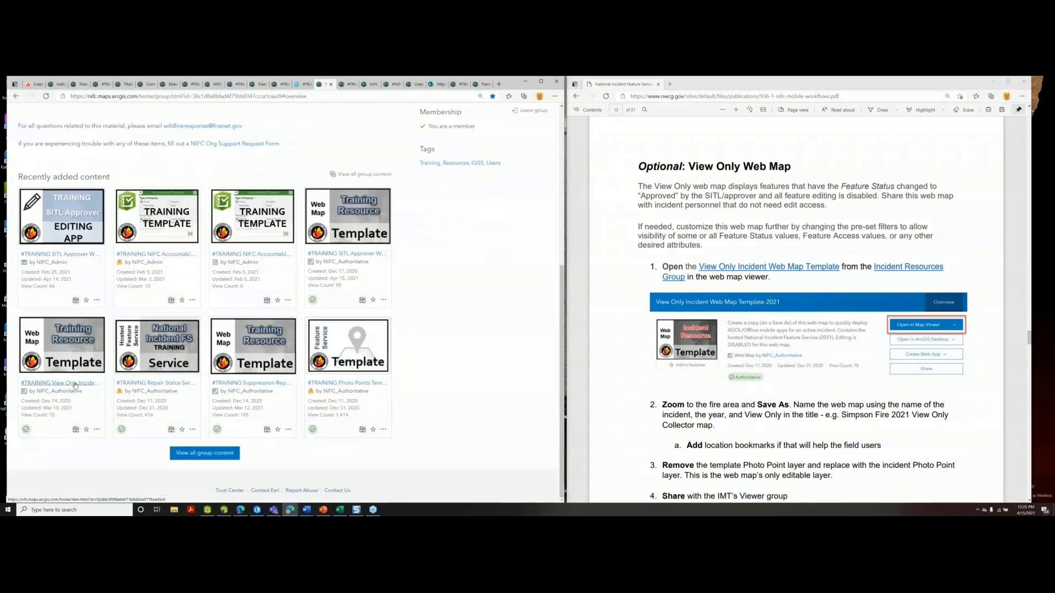
click(61, 382)
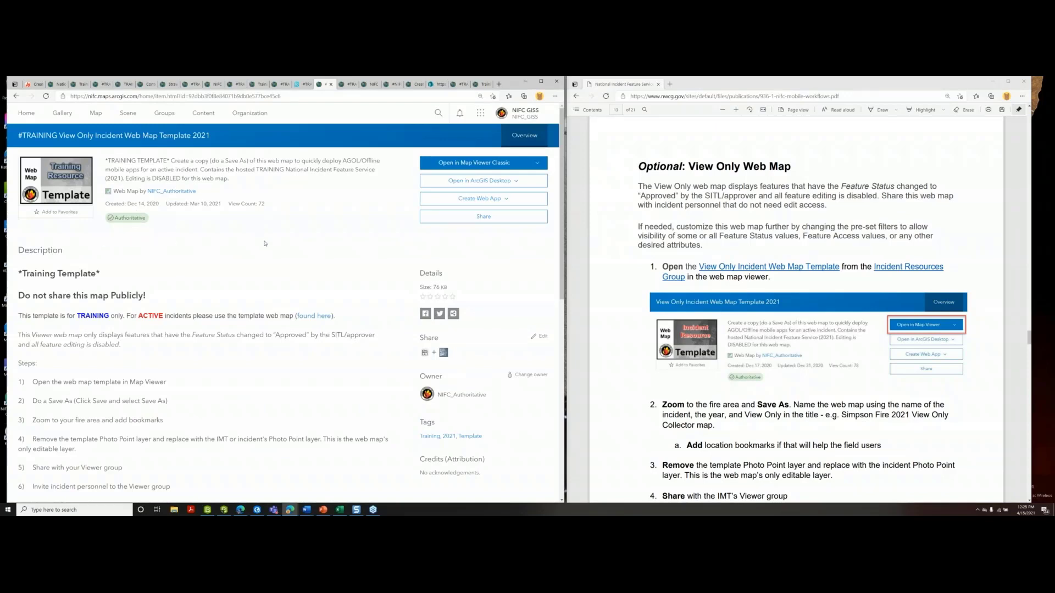
Open the View Only template in Map Viewer Classic, declining the new viewer prompt
click(473, 163)
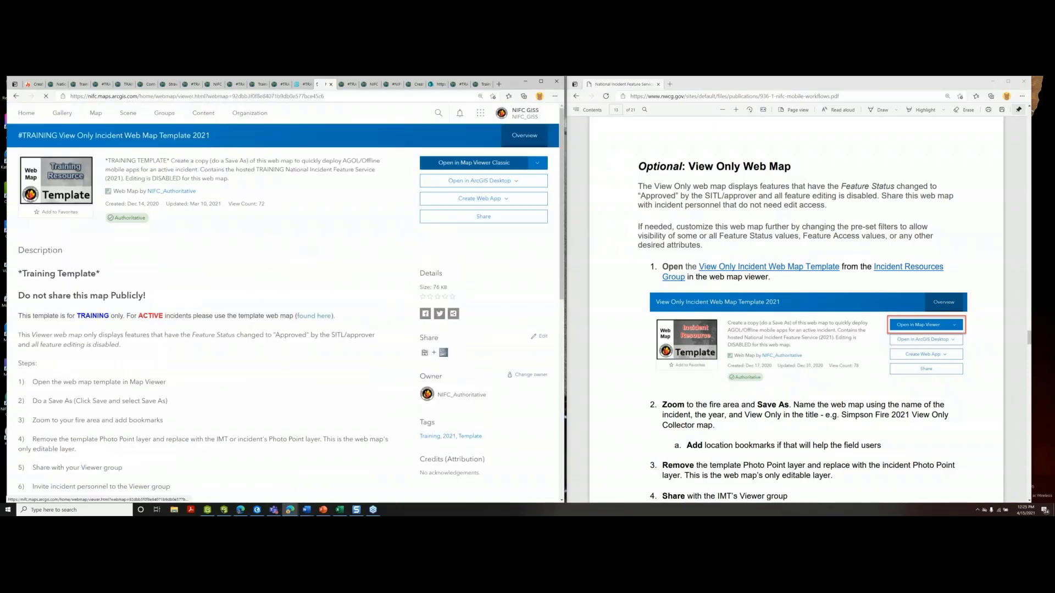
click(474, 163)
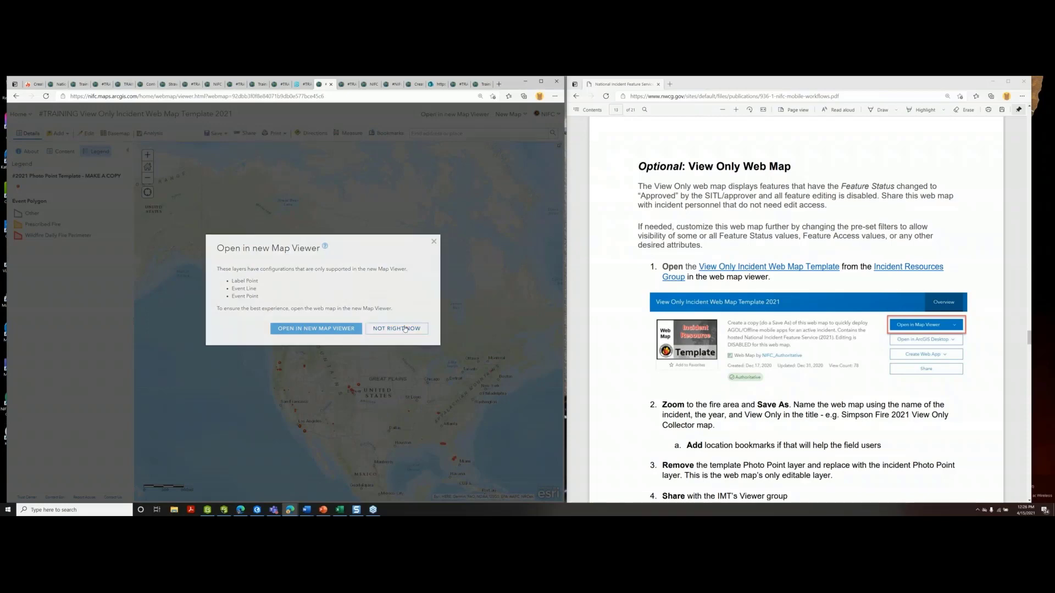
click(397, 328)
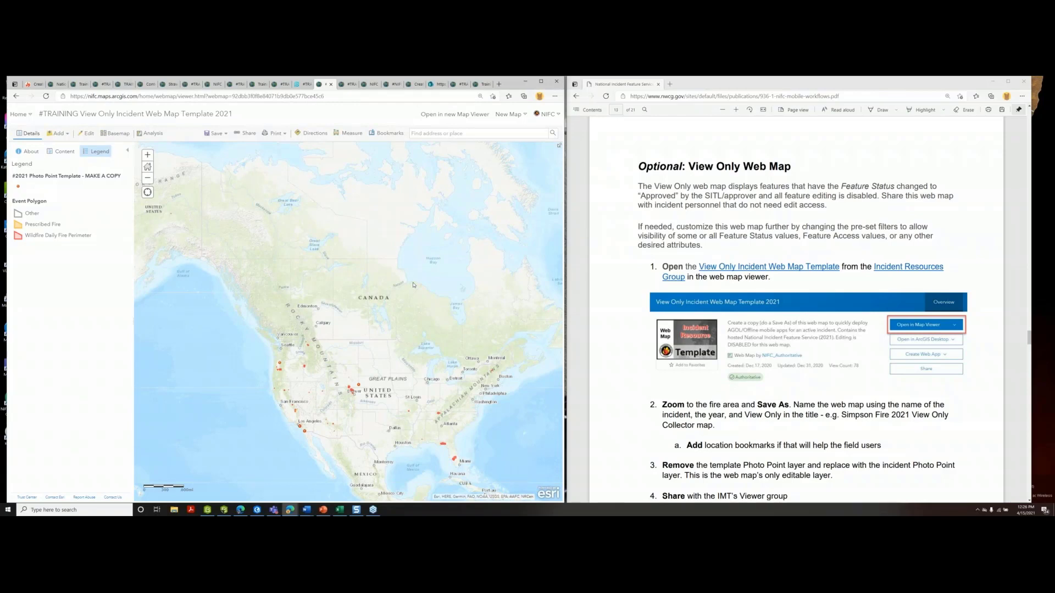
mouse_move(415, 317)
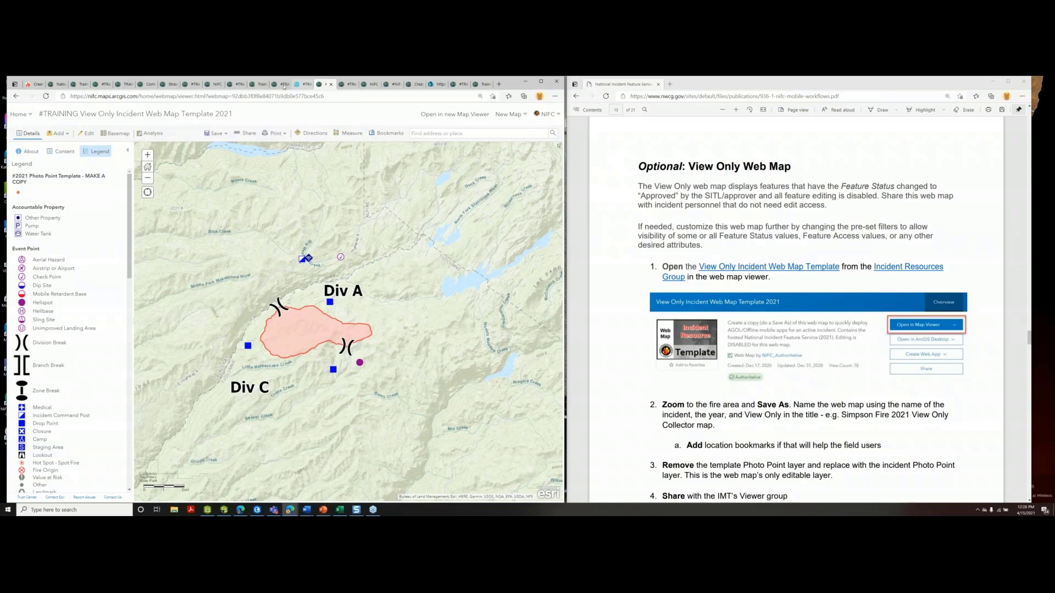
click(260, 83)
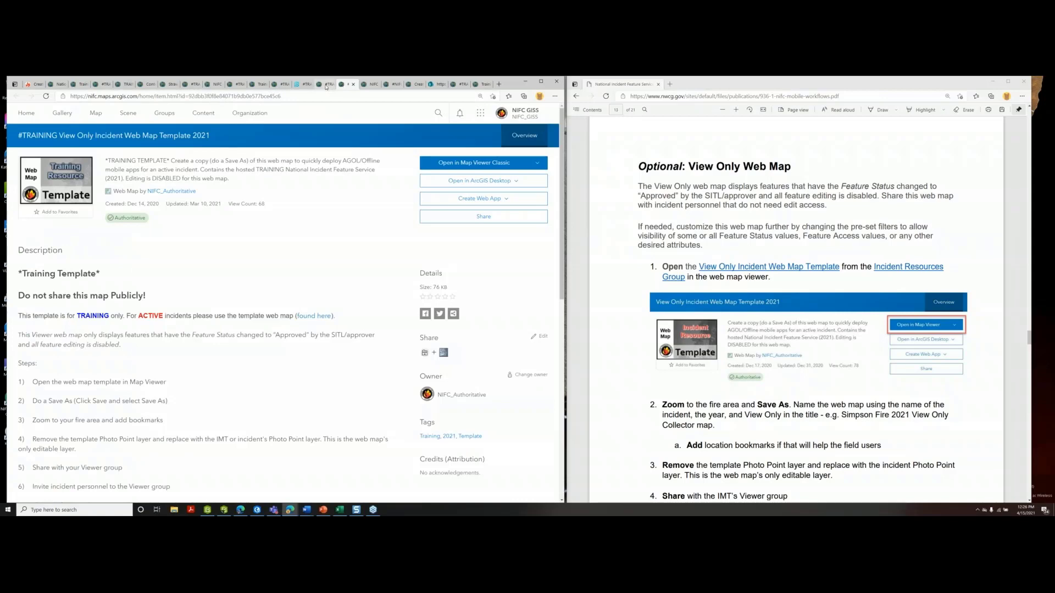
Save As a copy titled TRAINING Strawberry Fire - Viewer 2021 with the Strawberry tag
click(472, 162)
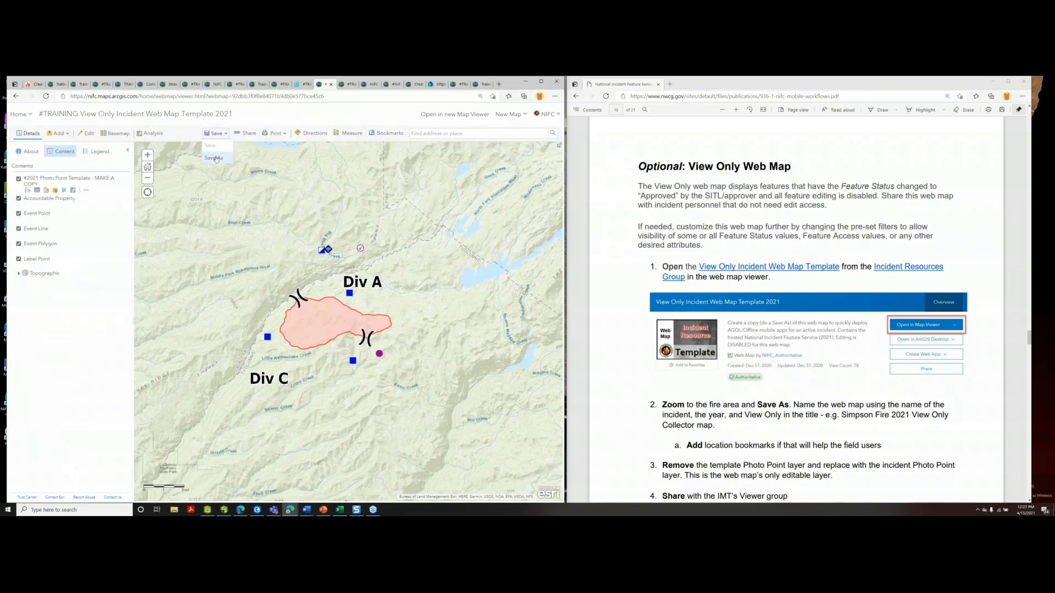
click(215, 158)
text(#TRAINING Strawberry Fire - Viewer 2021)
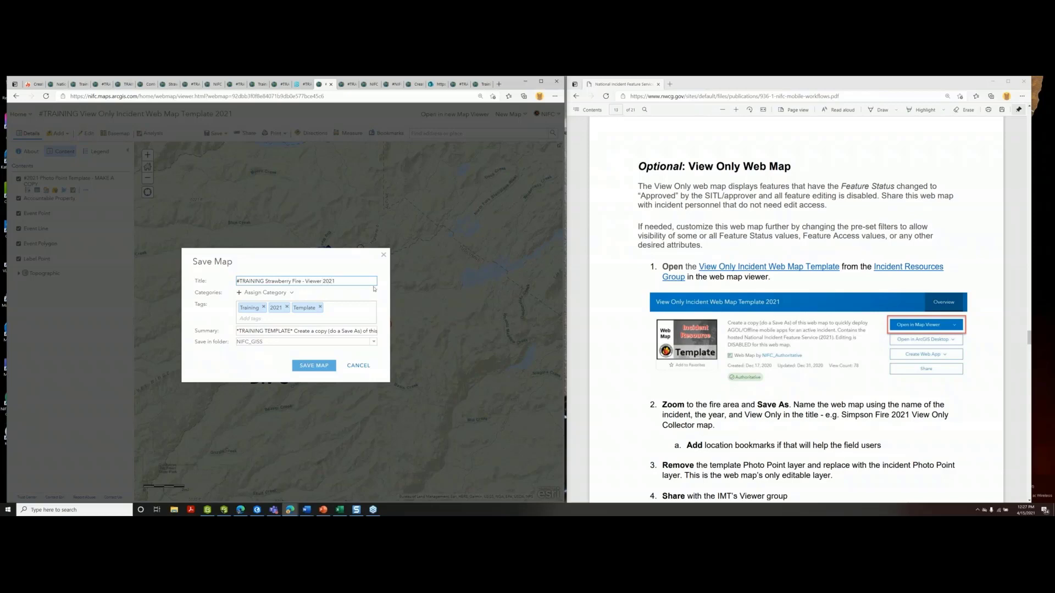
click(253, 319)
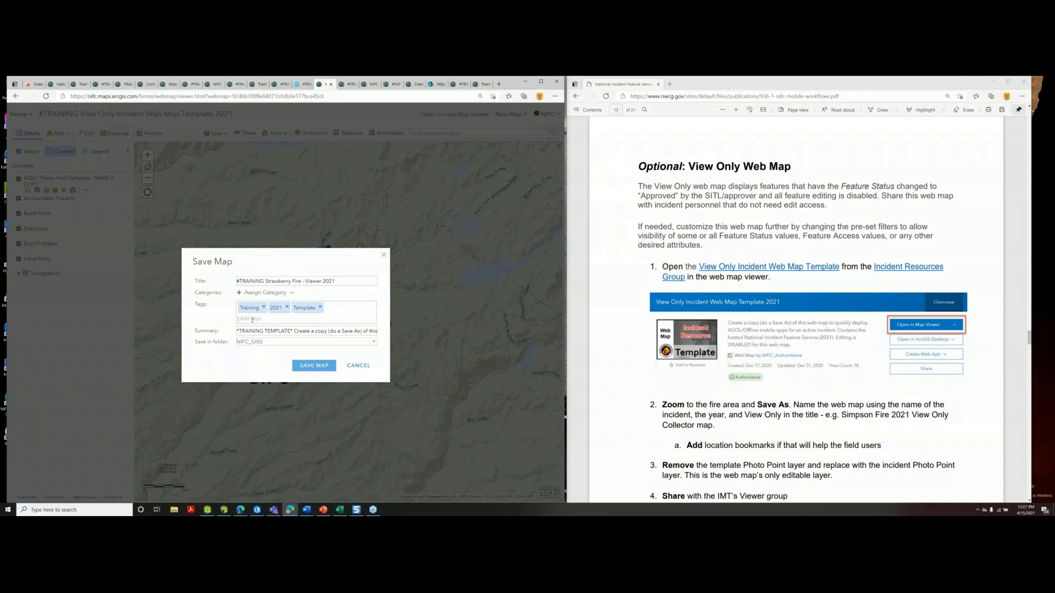
text(Strawberry)
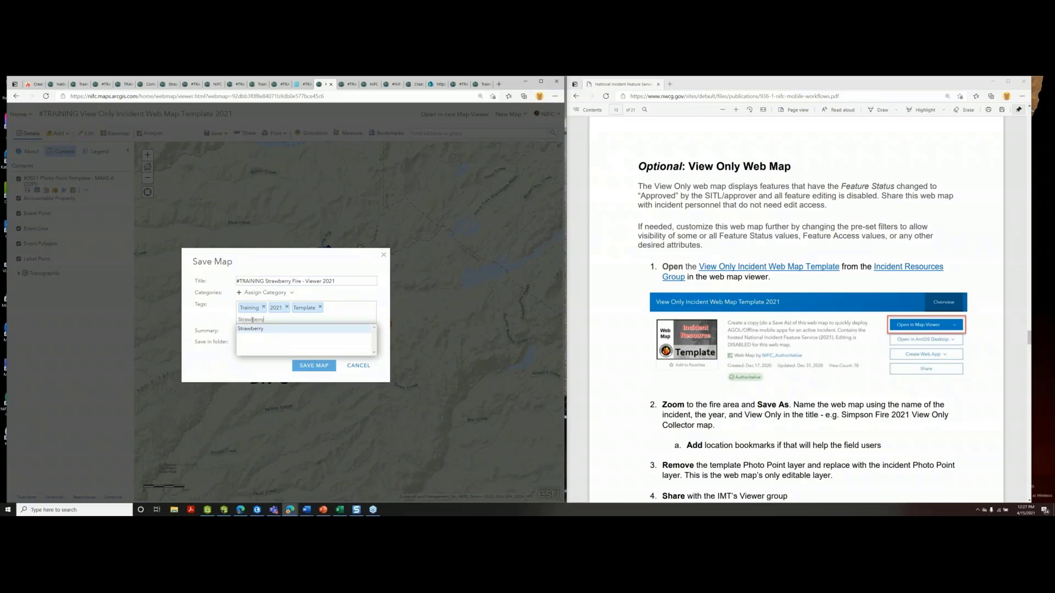
click(251, 328)
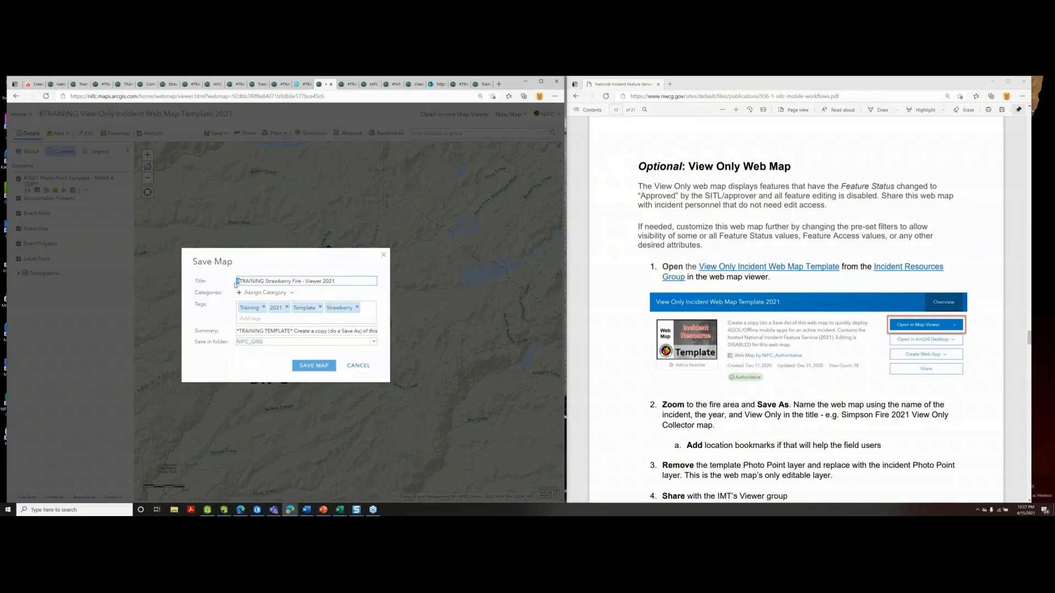
click(313, 365)
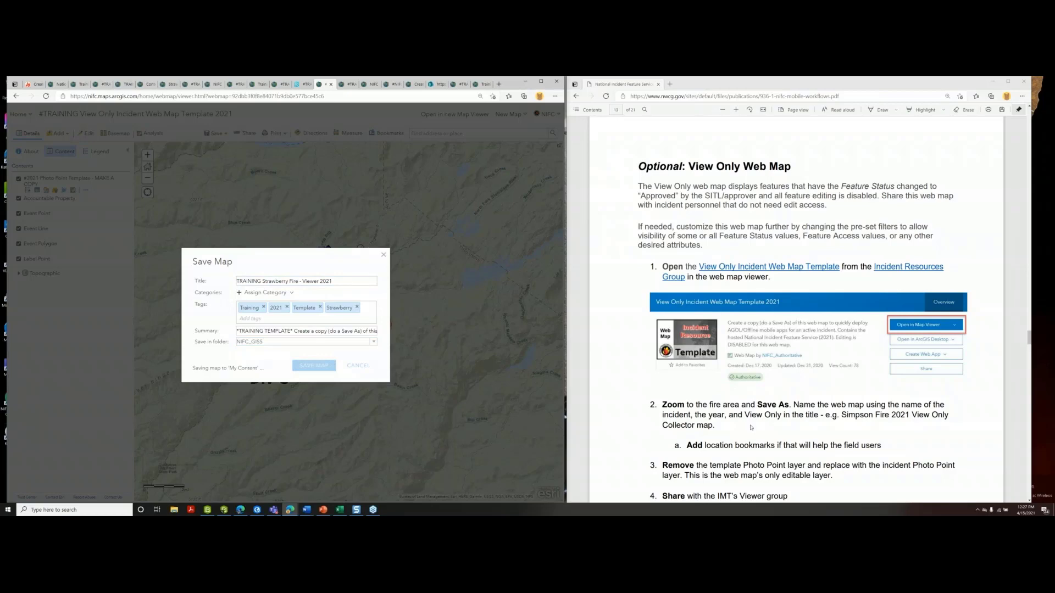
click(313, 364)
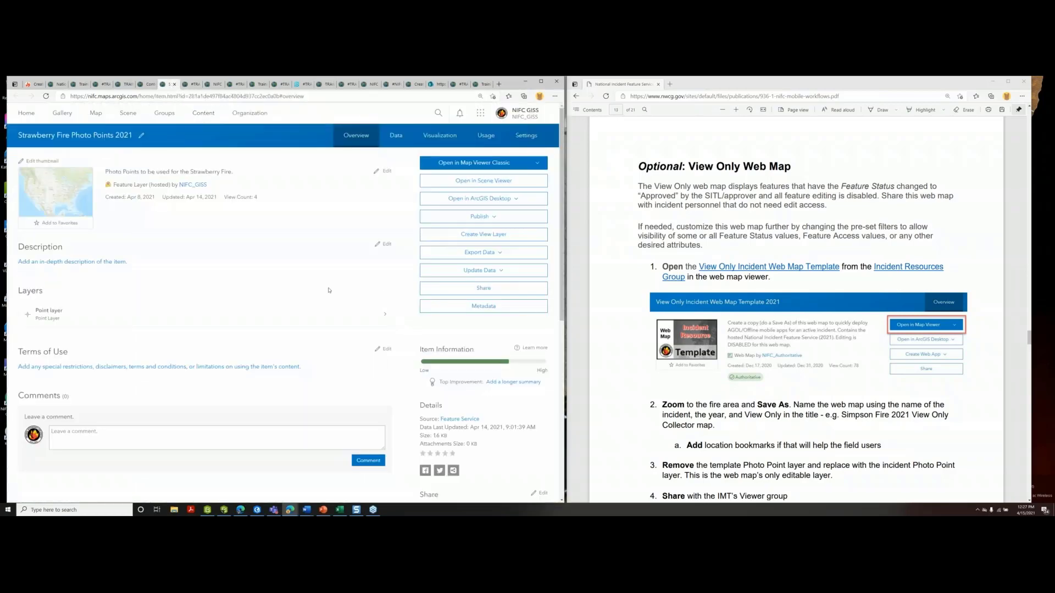
Add the Strawberry Fire Photo Points 2021 layer from its service URL and remove the template photo point layer
scroll(down, 3)
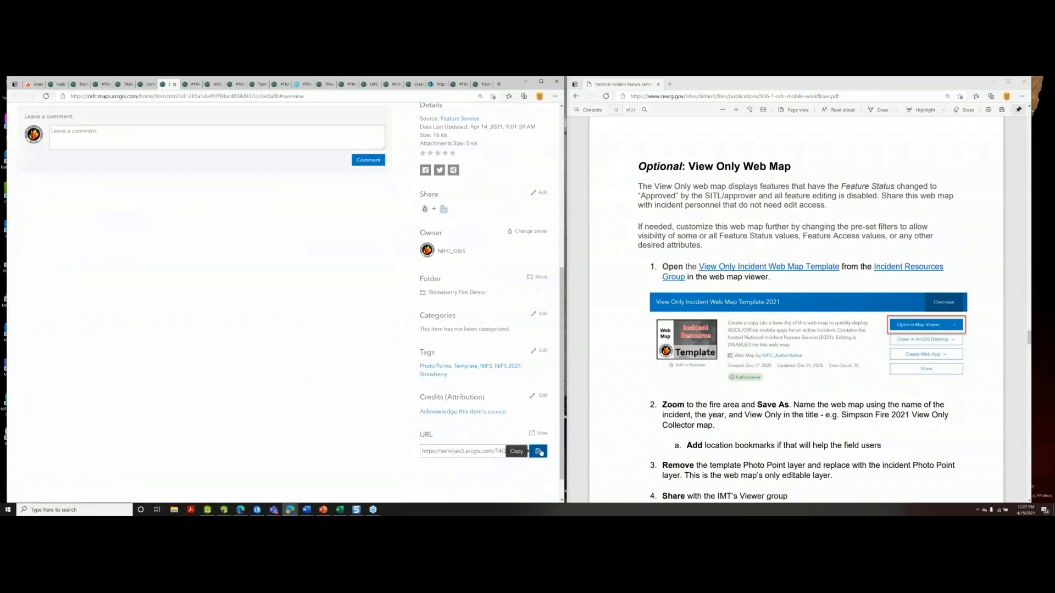
click(515, 450)
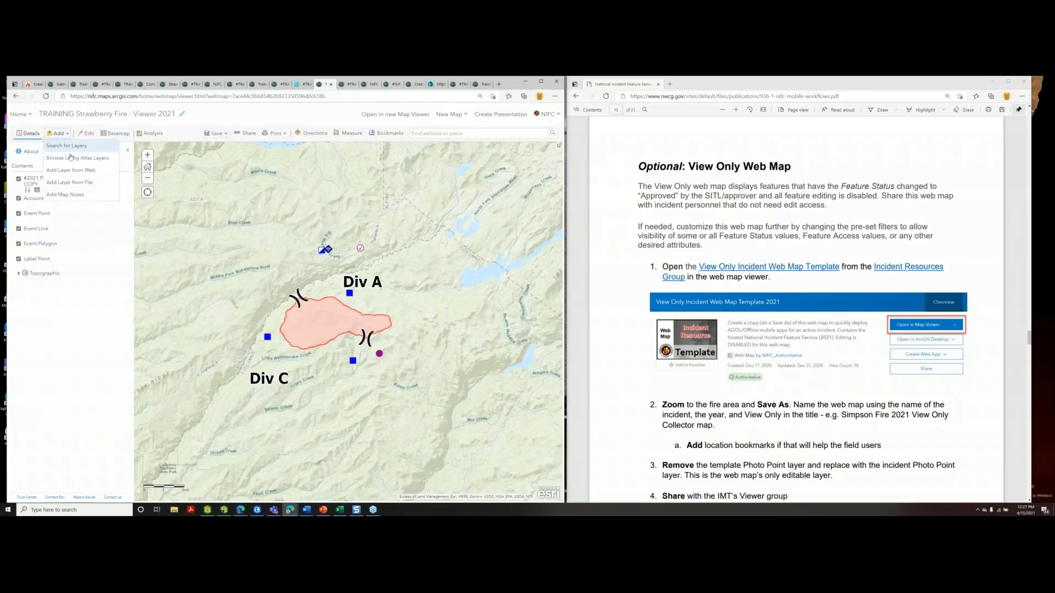
click(70, 170)
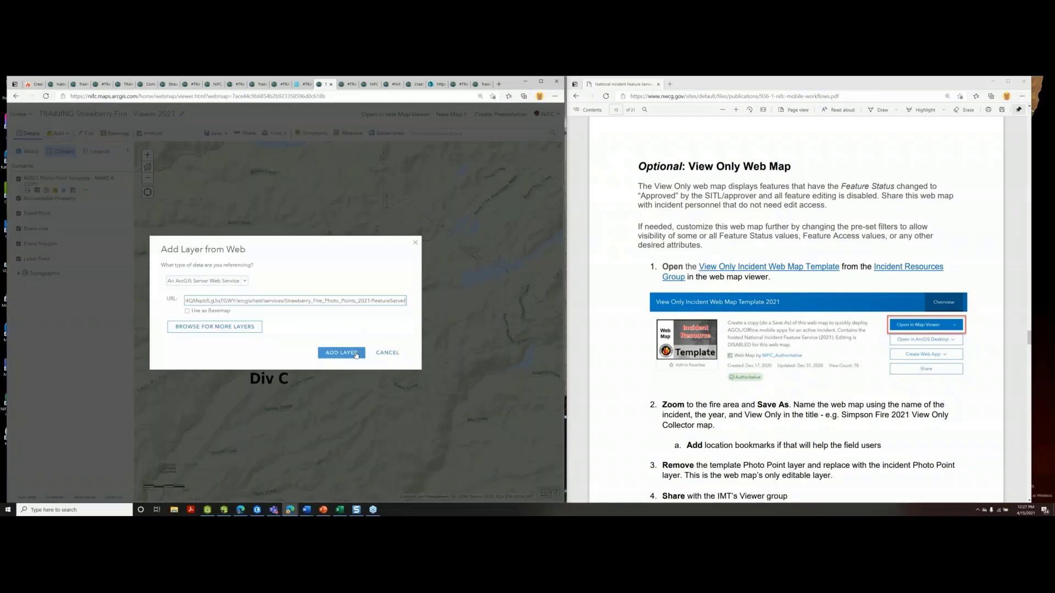
click(341, 352)
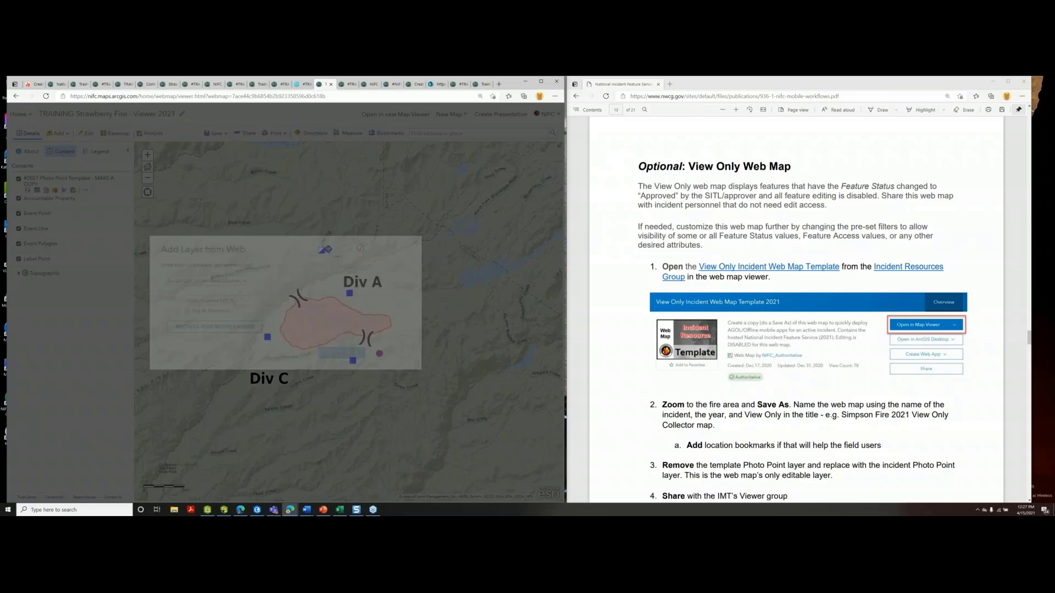
click(83, 208)
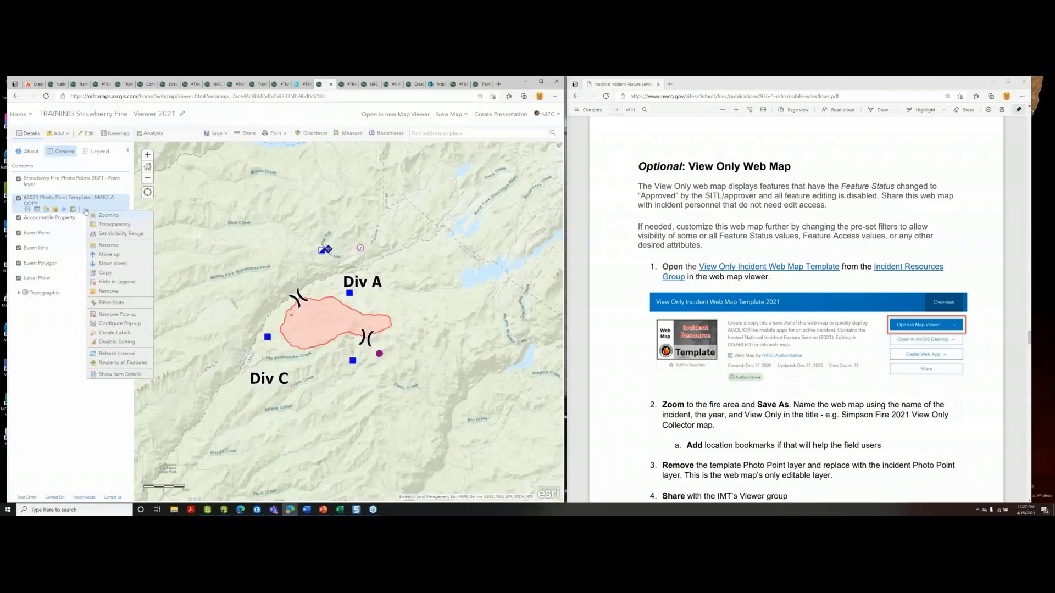
mouse_move(106, 291)
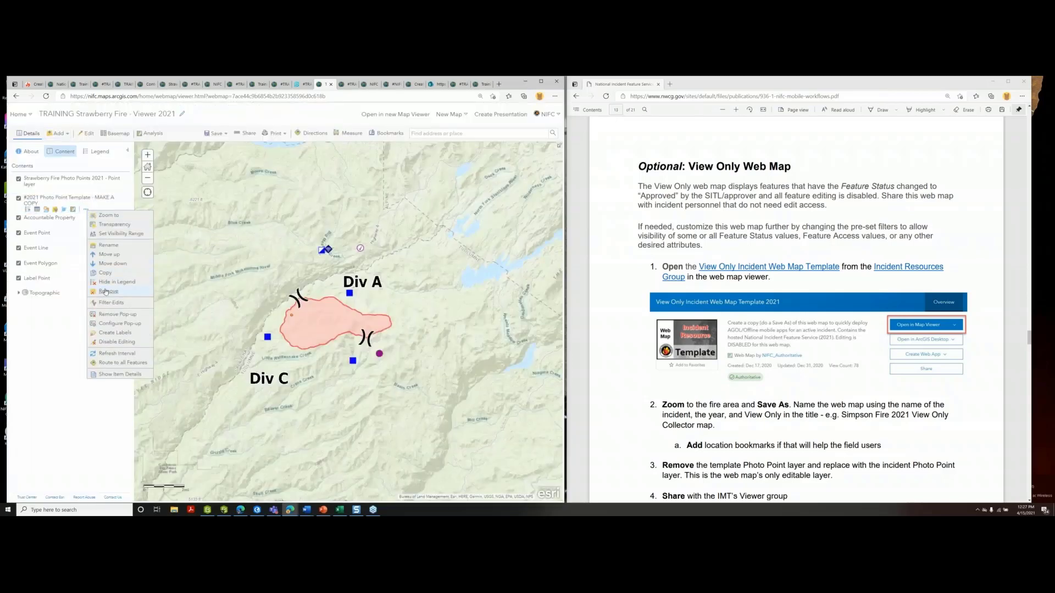
click(109, 290)
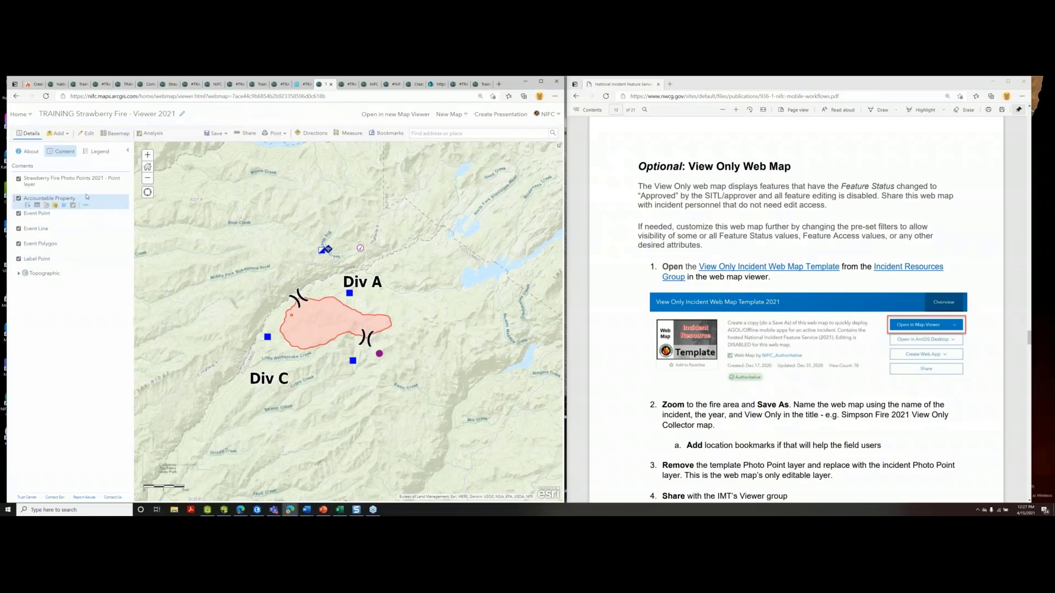
Review the Event Point layer's Approved filter, then bring up the map's Share settings
click(71, 181)
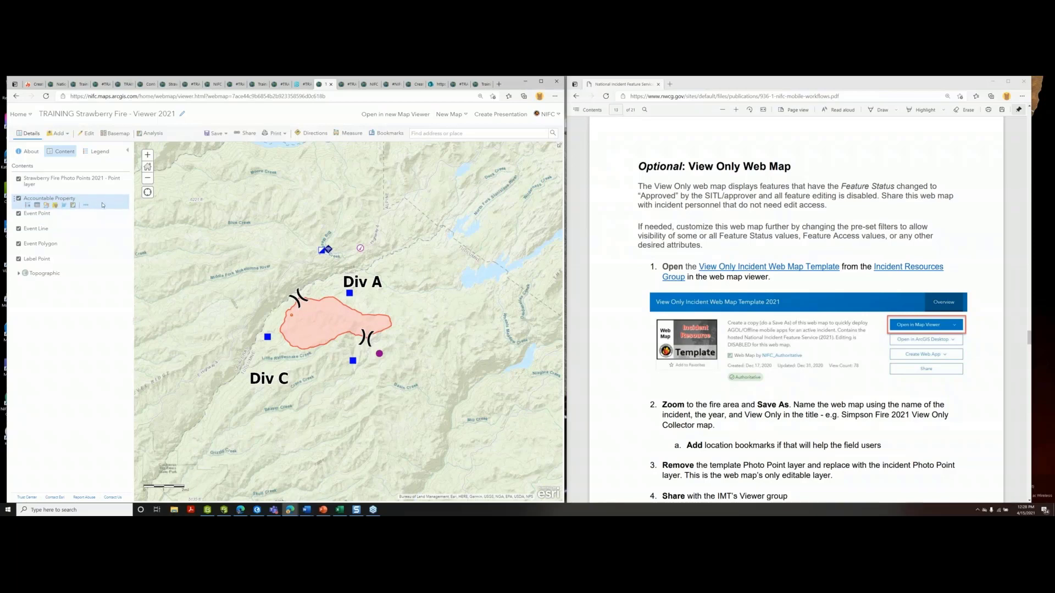
mouse_move(86, 205)
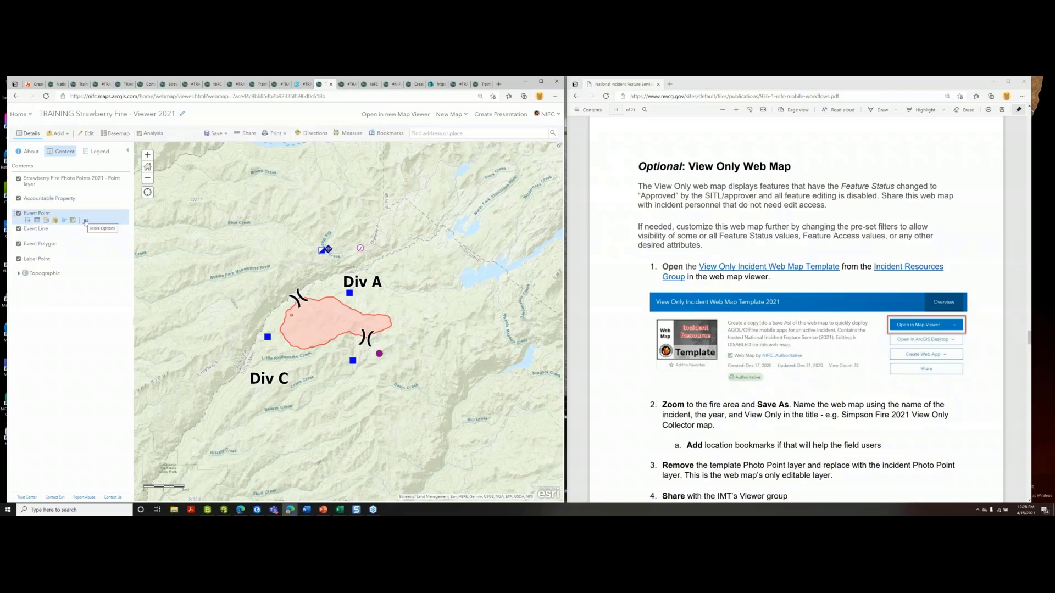
click(86, 220)
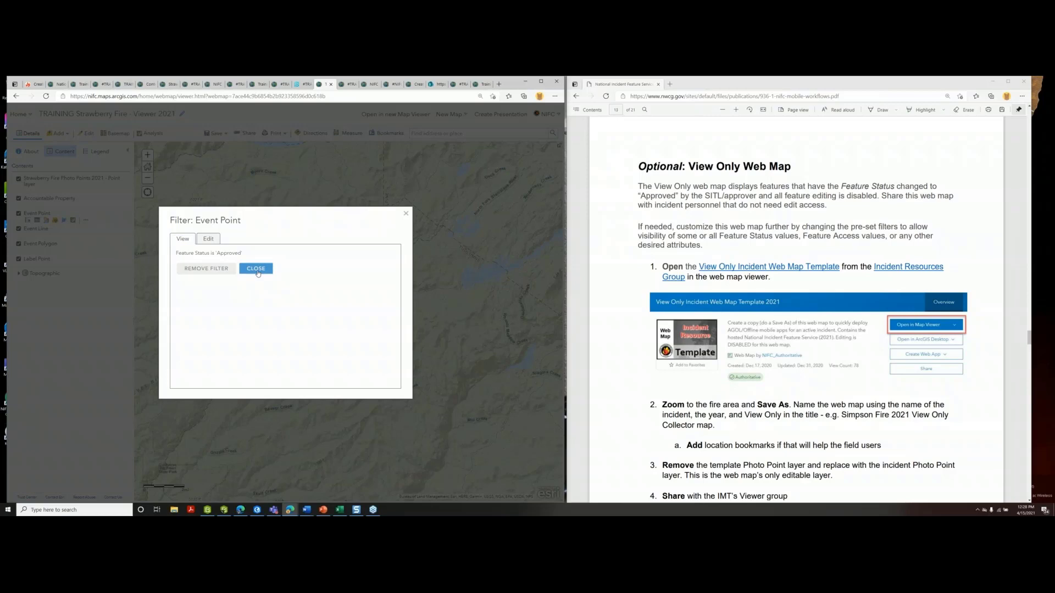
click(256, 268)
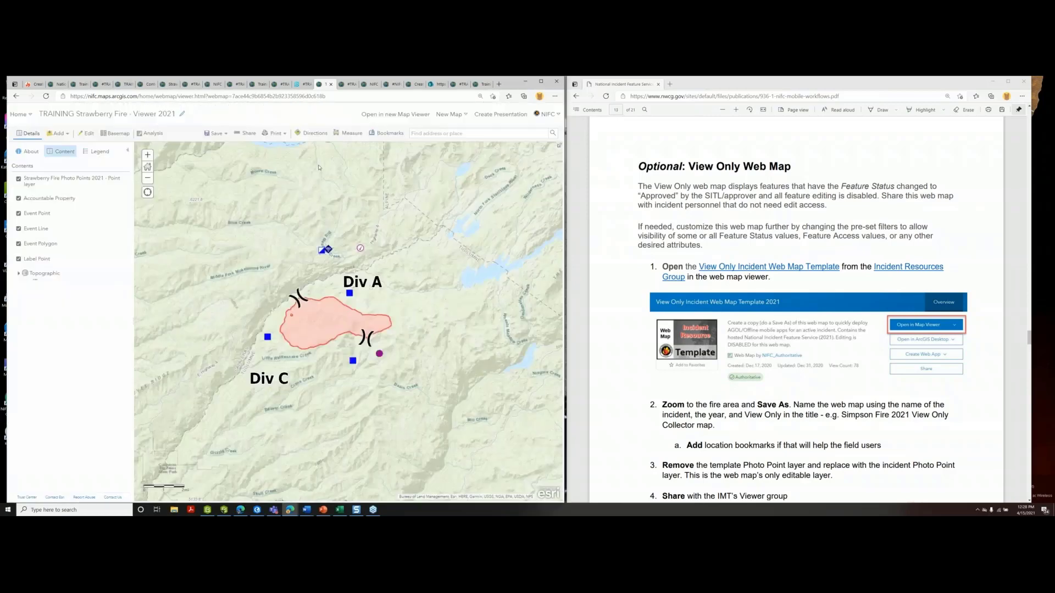
click(246, 133)
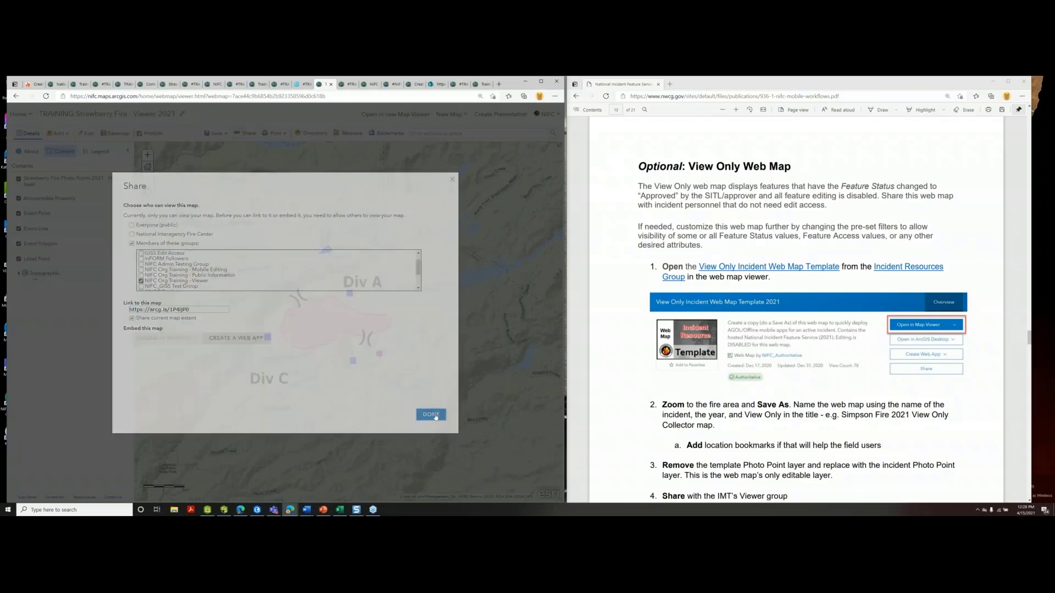
Share the map with the NIFC Org Training - Viewer group and check its Overview and Members
click(430, 414)
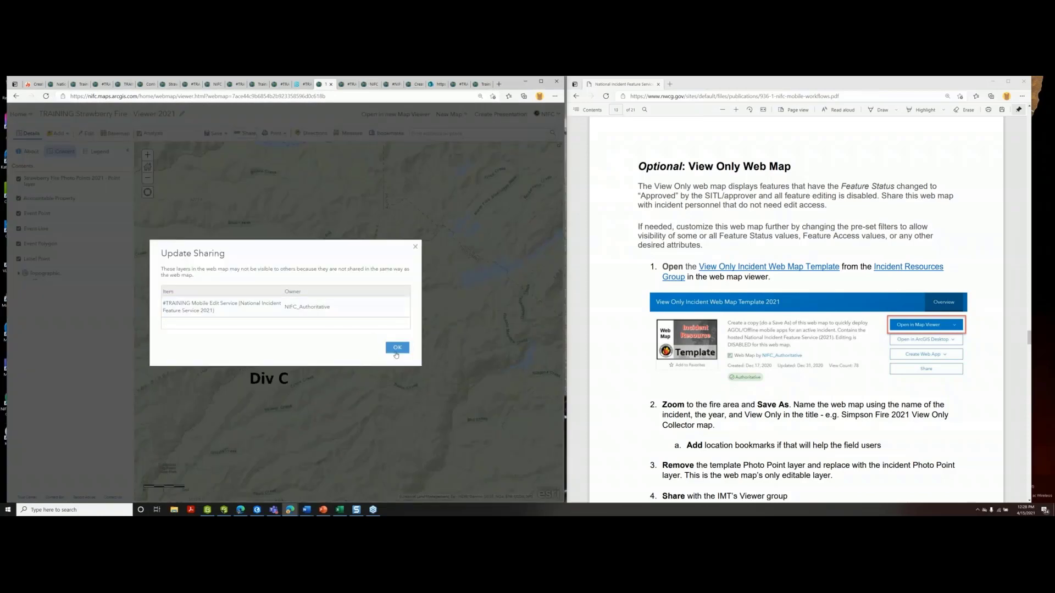
click(396, 349)
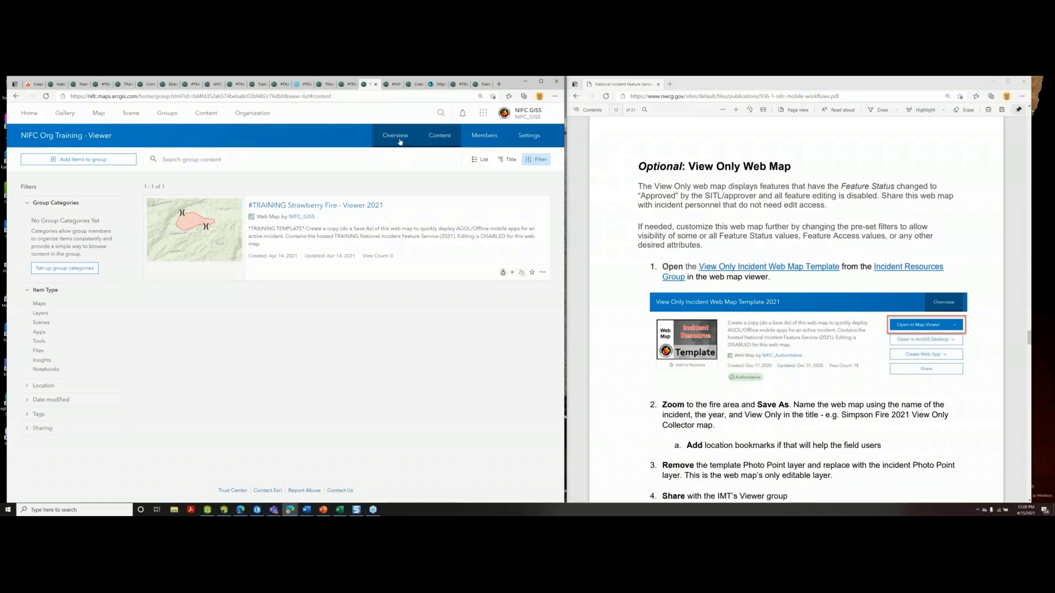
click(394, 135)
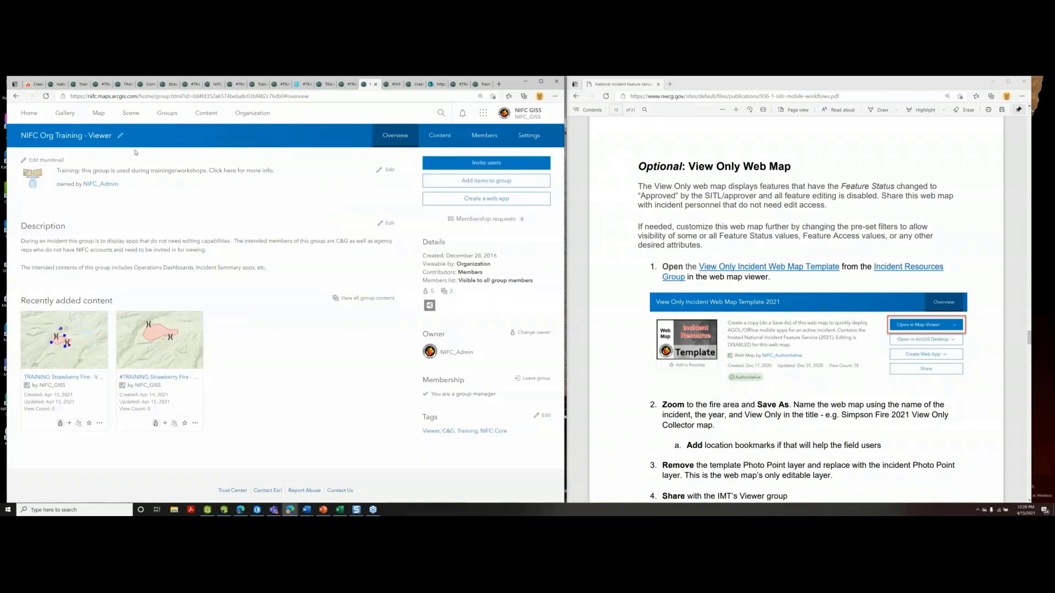
mouse_move(64, 339)
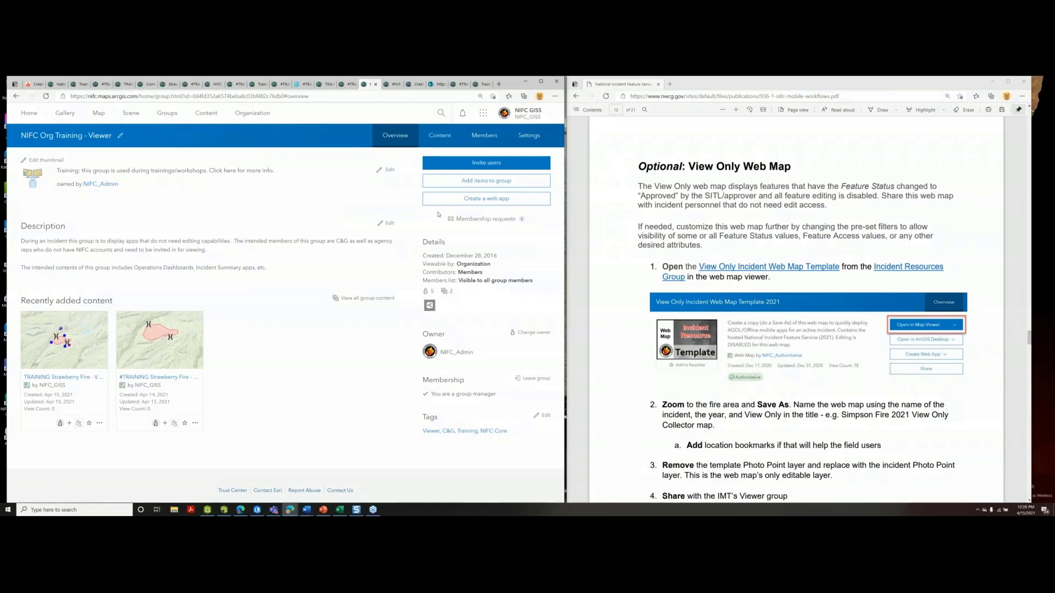
click(483, 135)
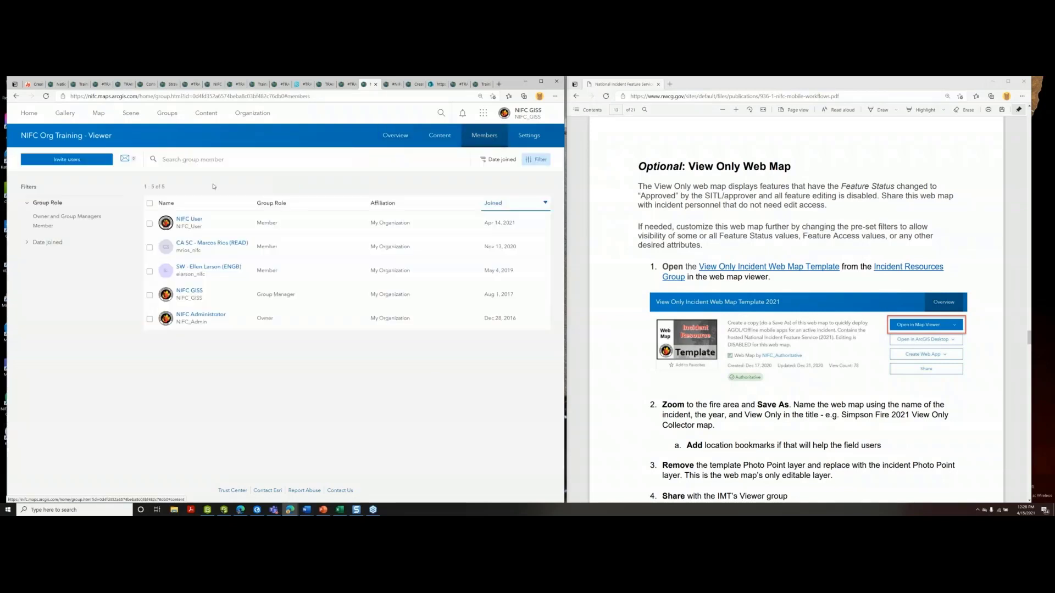
mouse_move(310, 140)
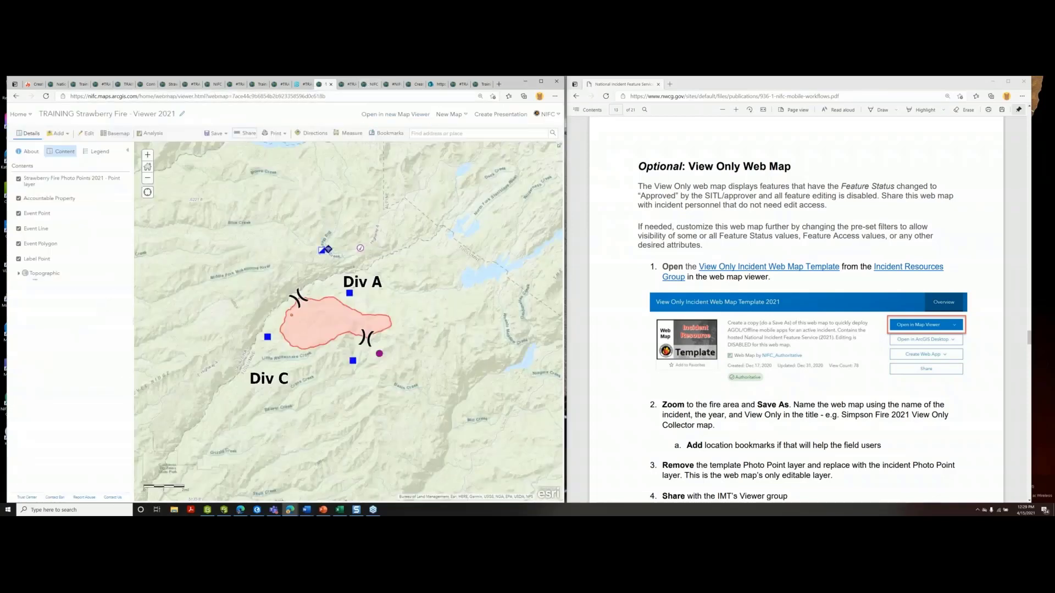
Scroll the workflow PDF down to the Layer Descriptions table and Pro Definition Queries section
scroll(down, 3)
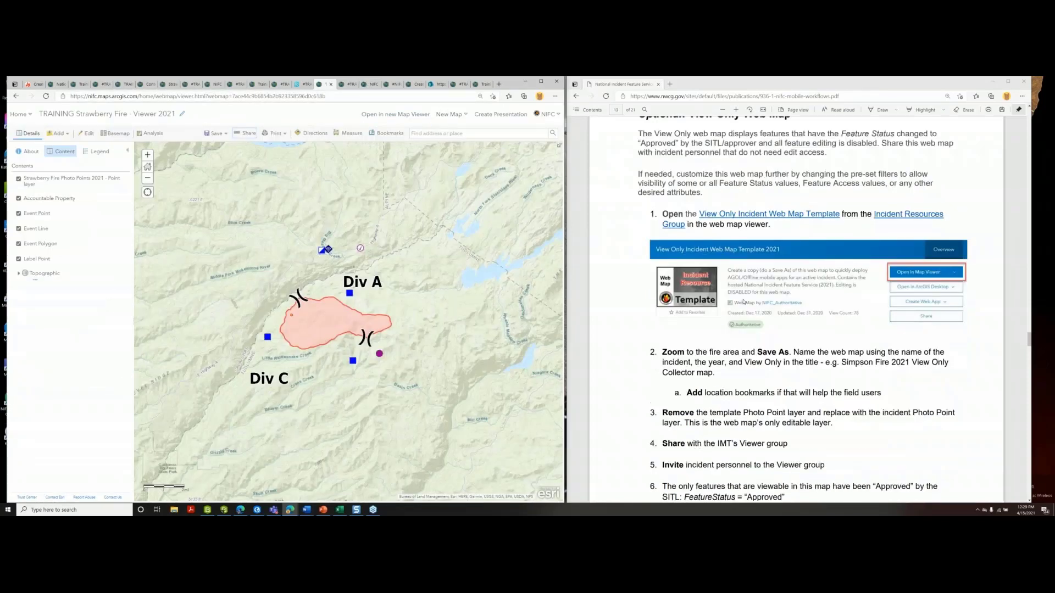
scroll(down, 3)
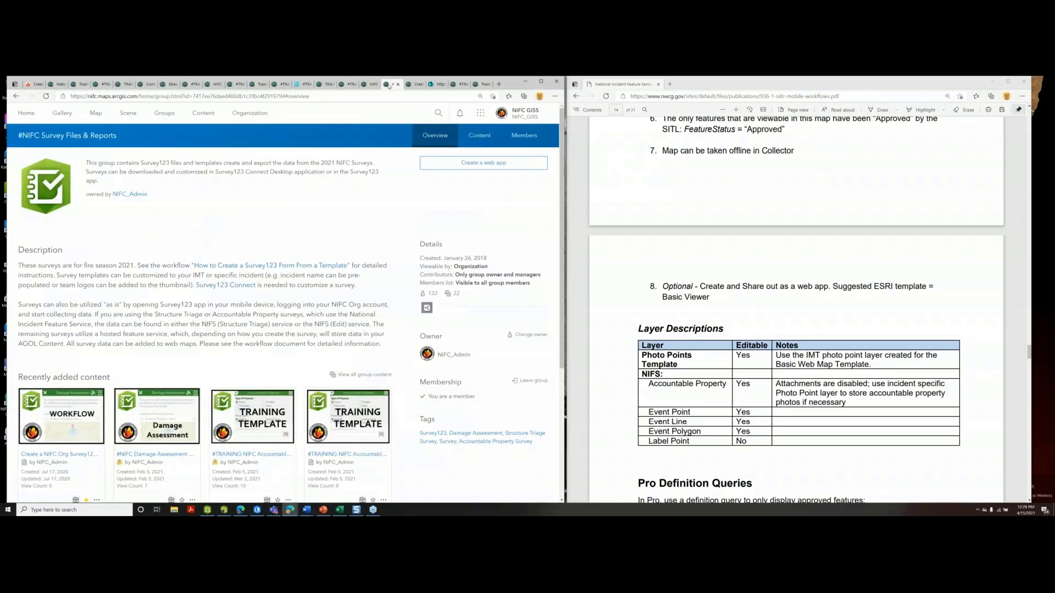
scroll(down, 3)
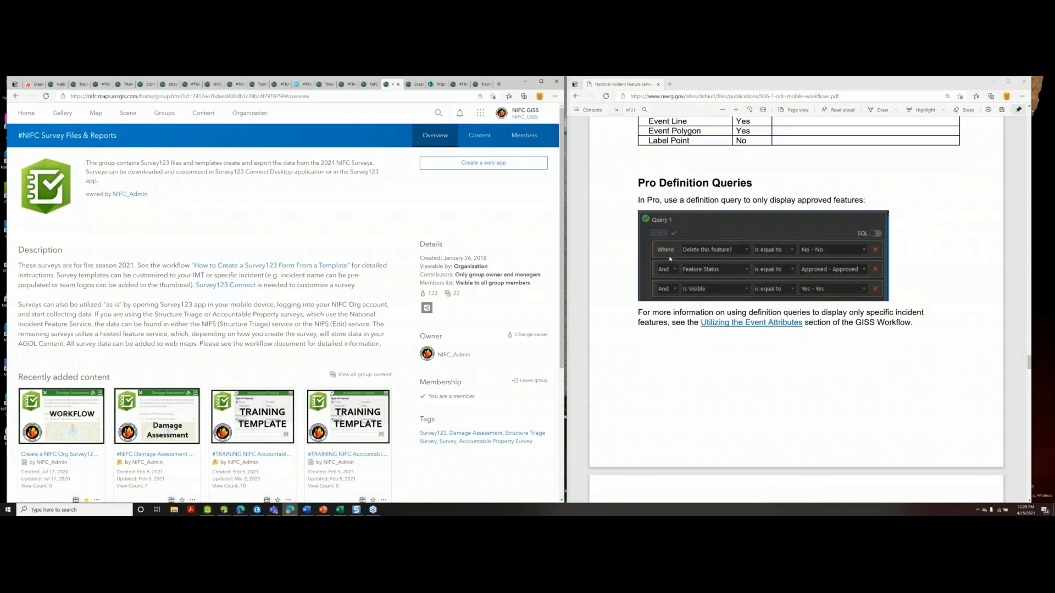
mouse_move(748, 237)
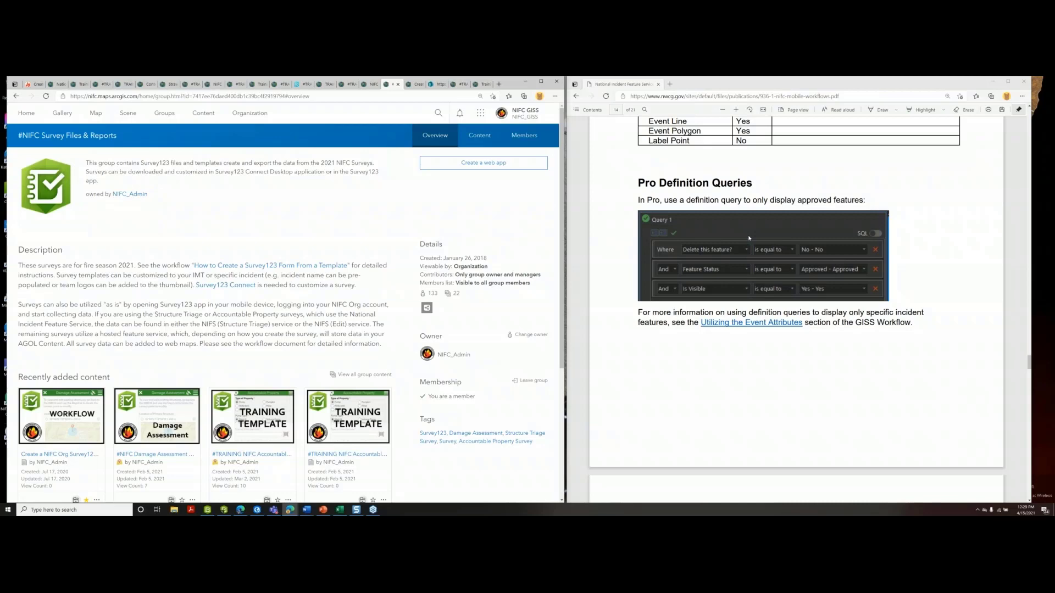
mouse_move(922, 251)
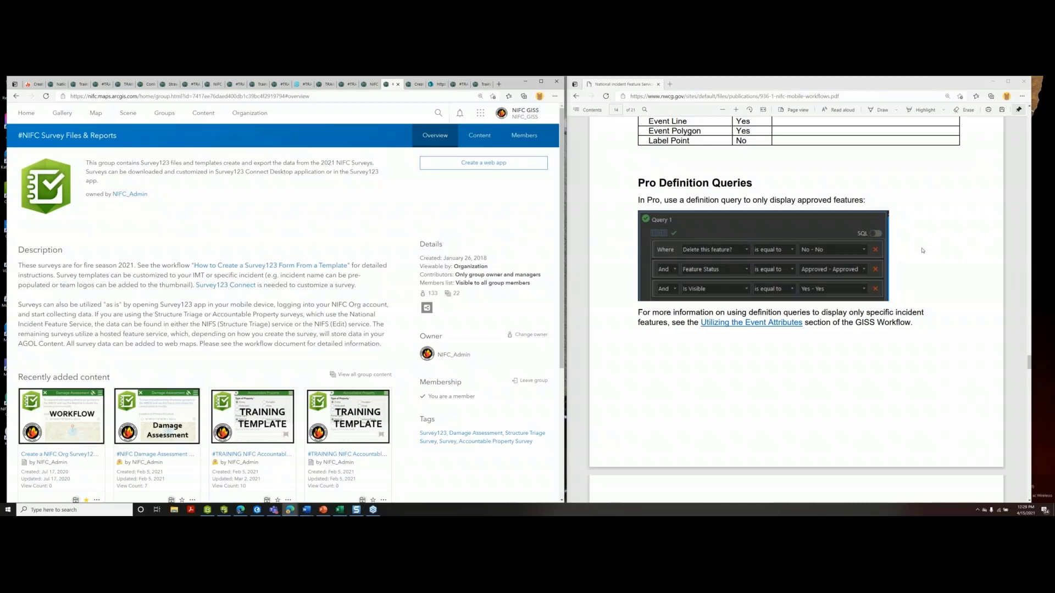
mouse_move(754, 224)
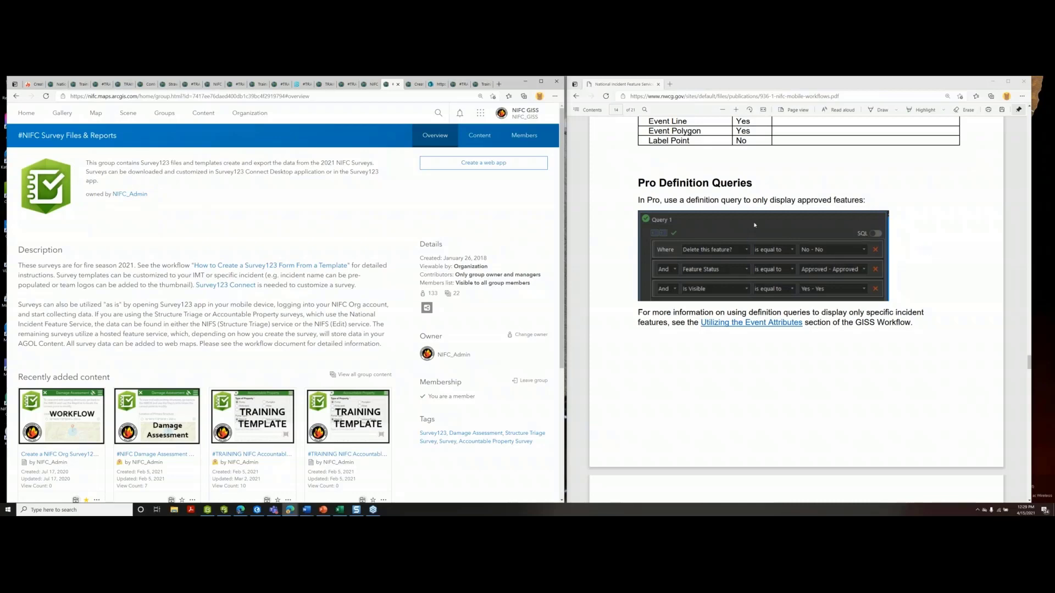
mouse_move(773, 249)
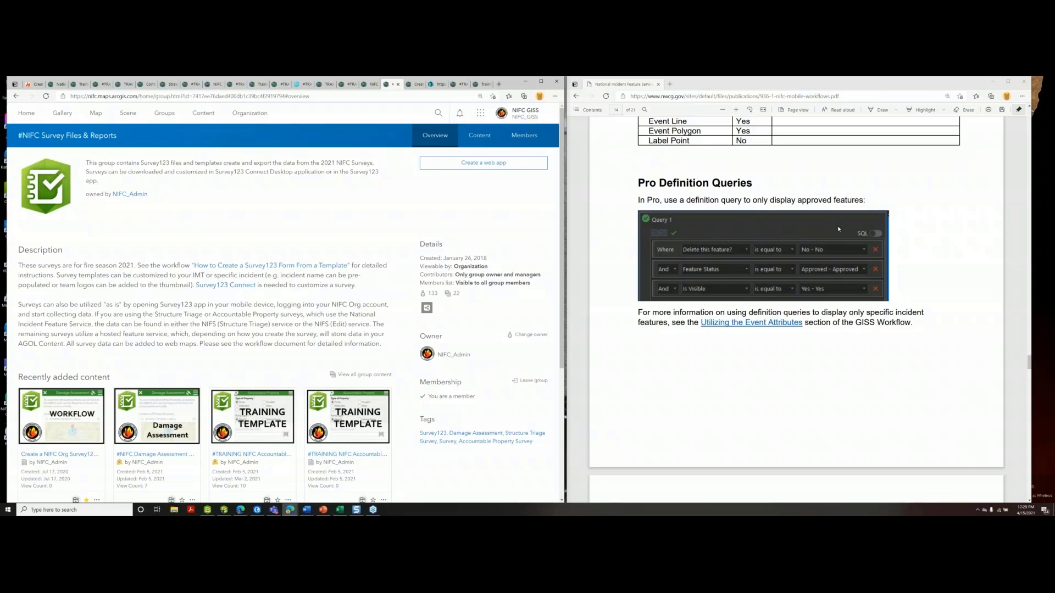
mouse_move(817, 242)
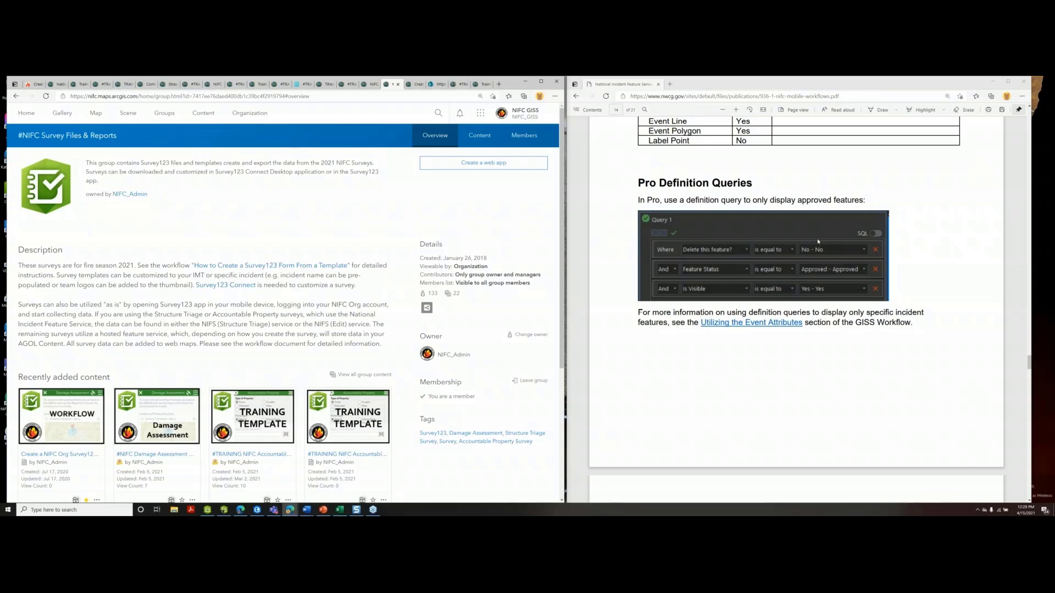